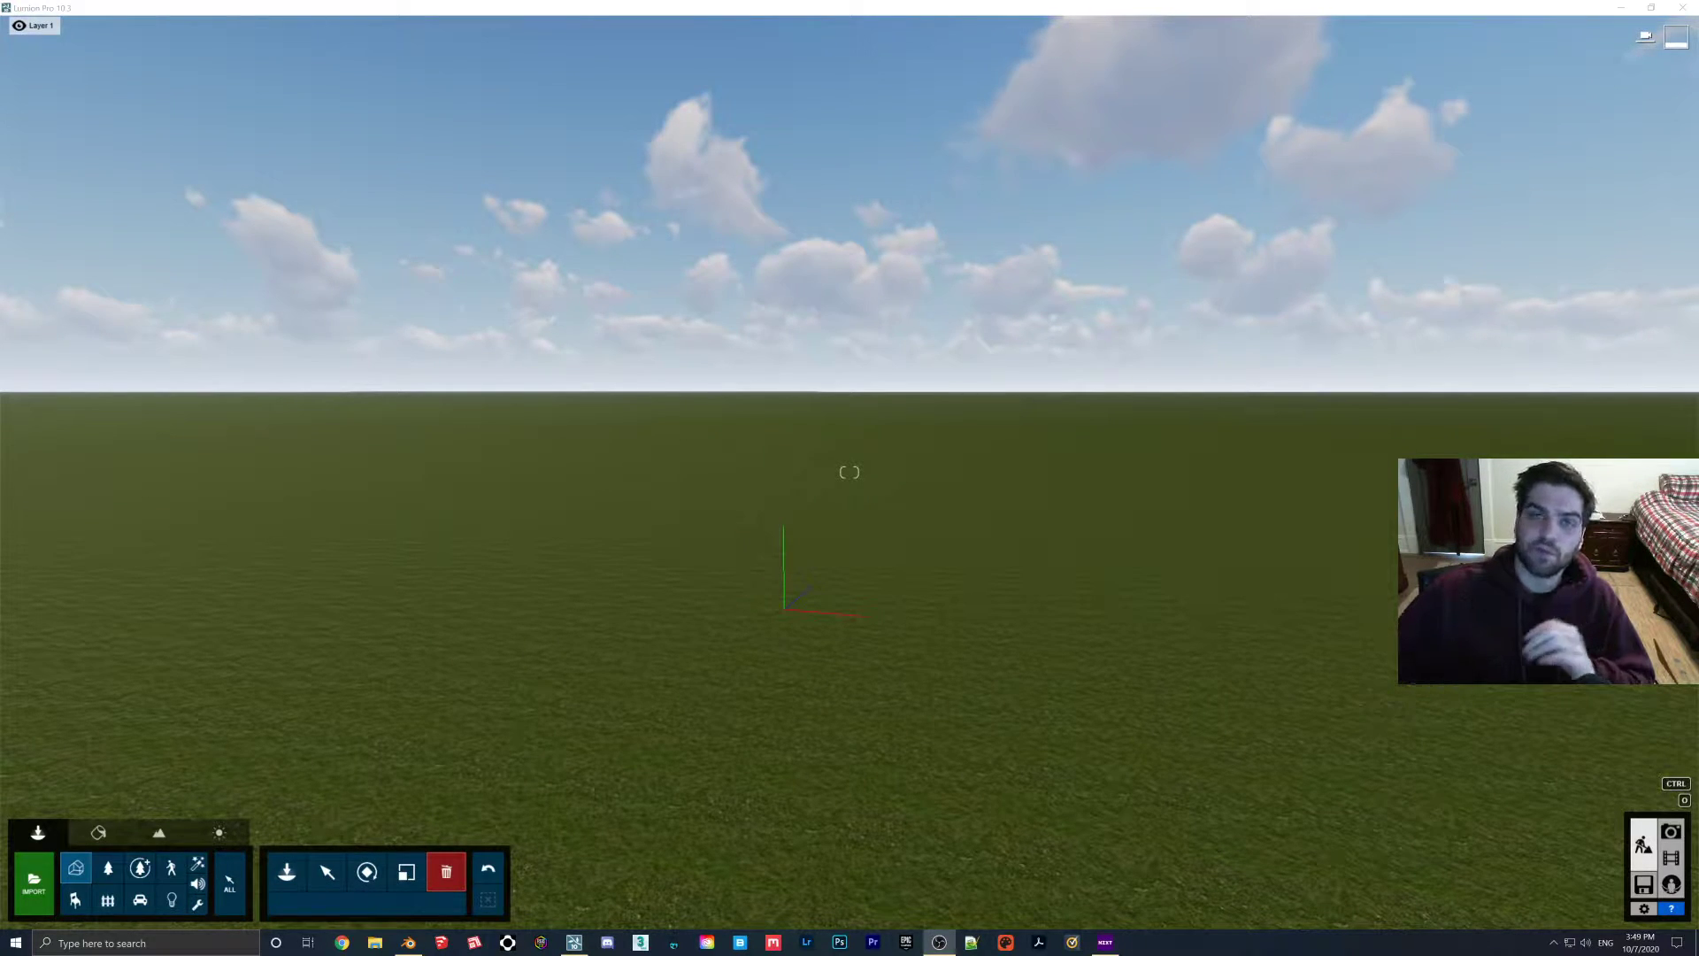
pyautogui.moveTo(566, 790)
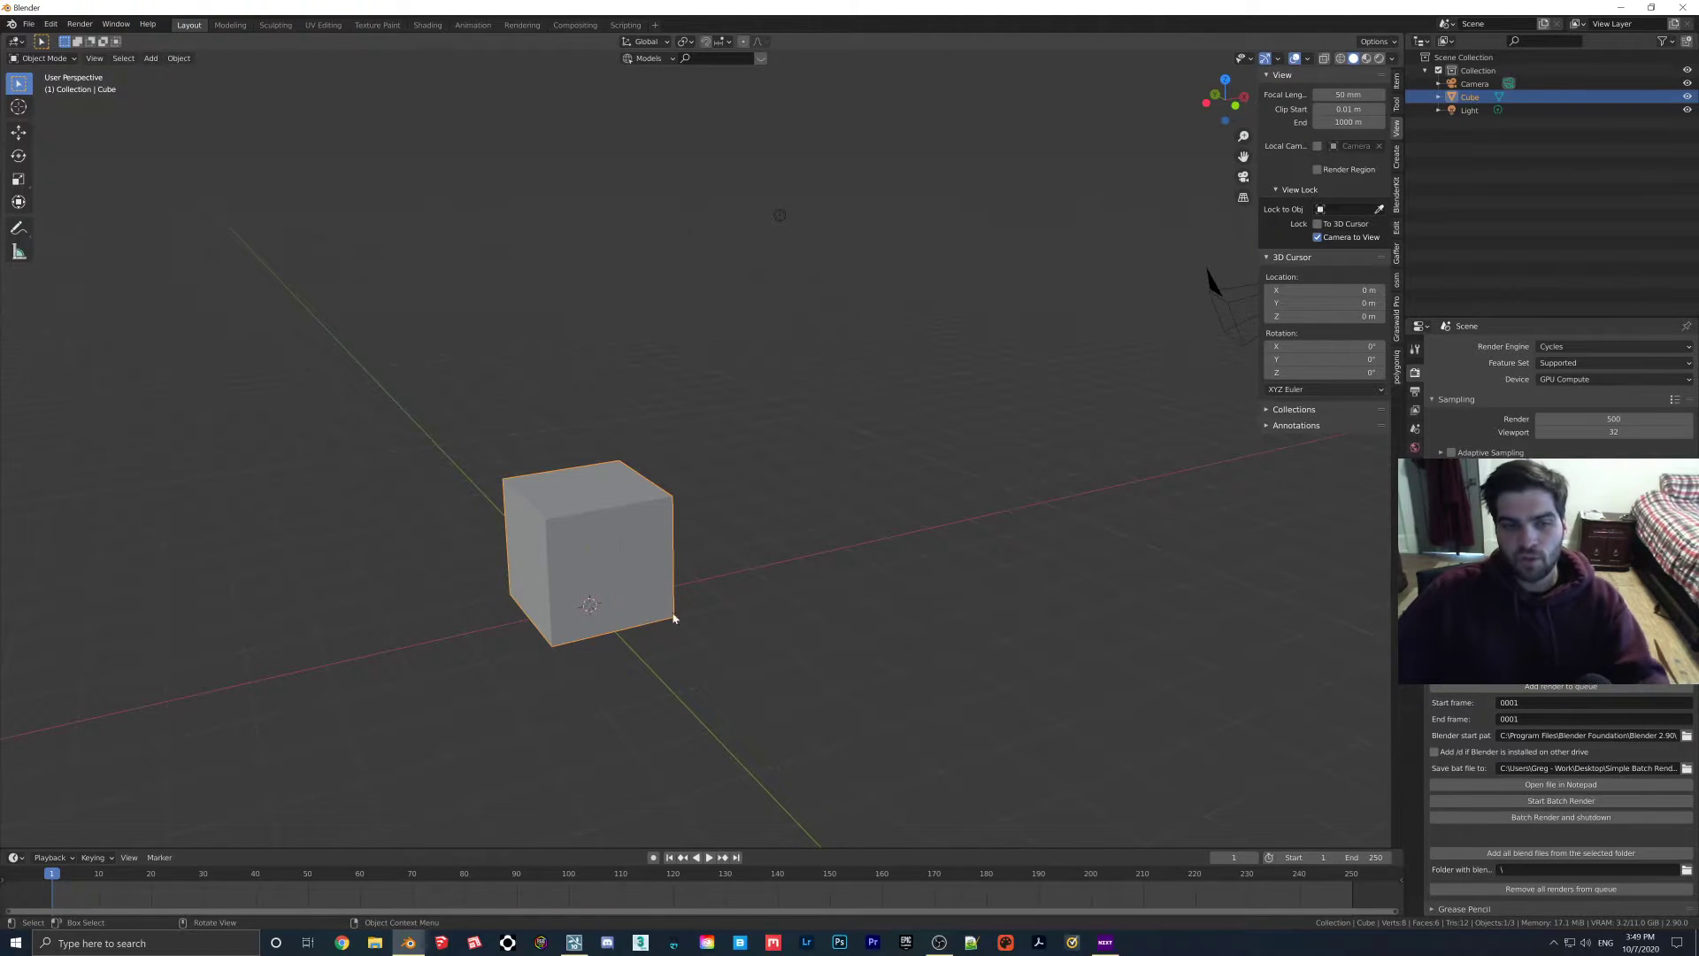
pyautogui.moveTo(998, 828)
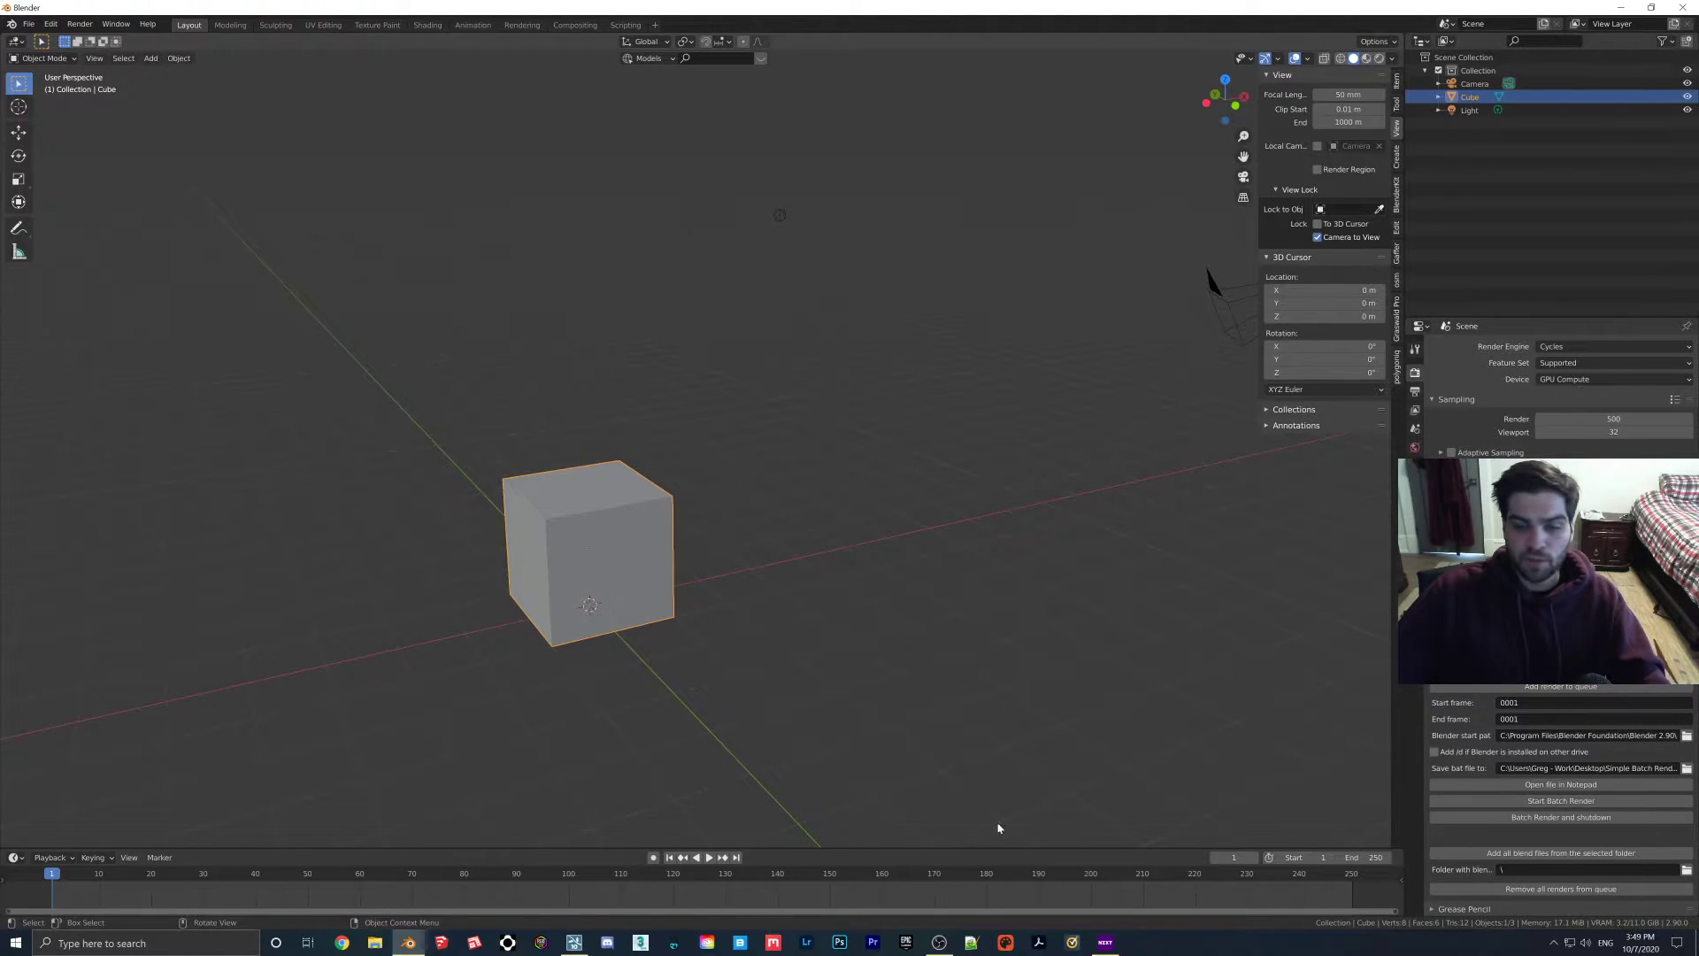
pyautogui.moveTo(1362, 857)
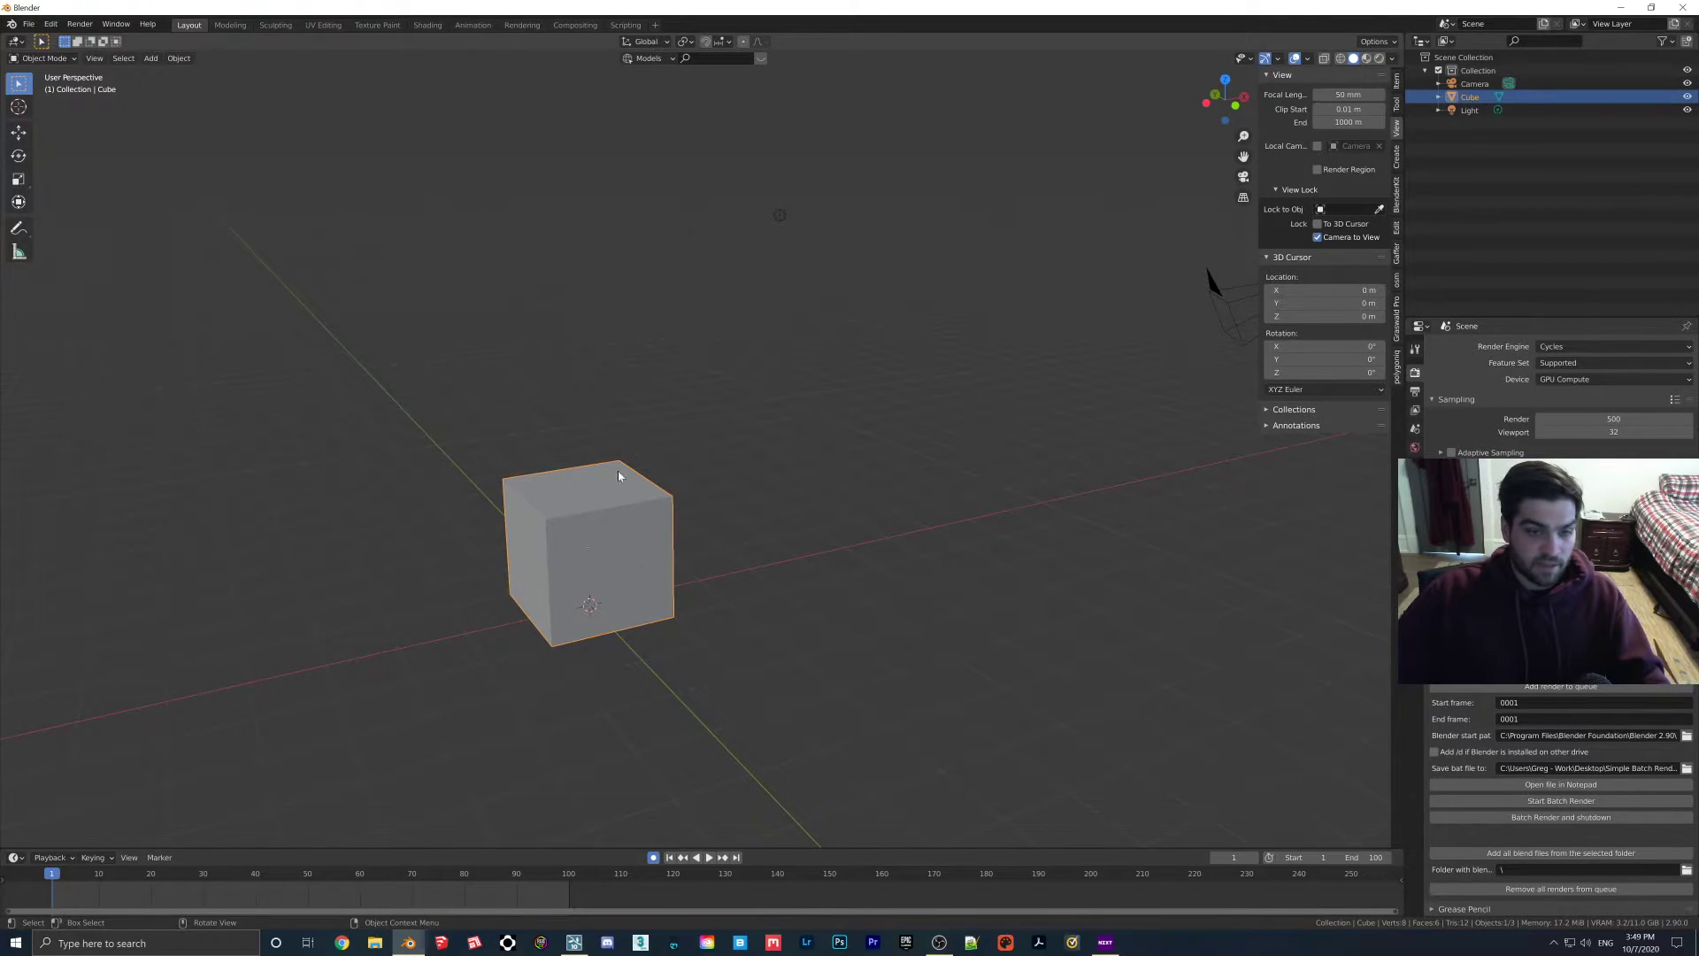
# Key the cube's position at frame 1, move it away at frame 50, key frame 100 and play back.
pyautogui.press('g')
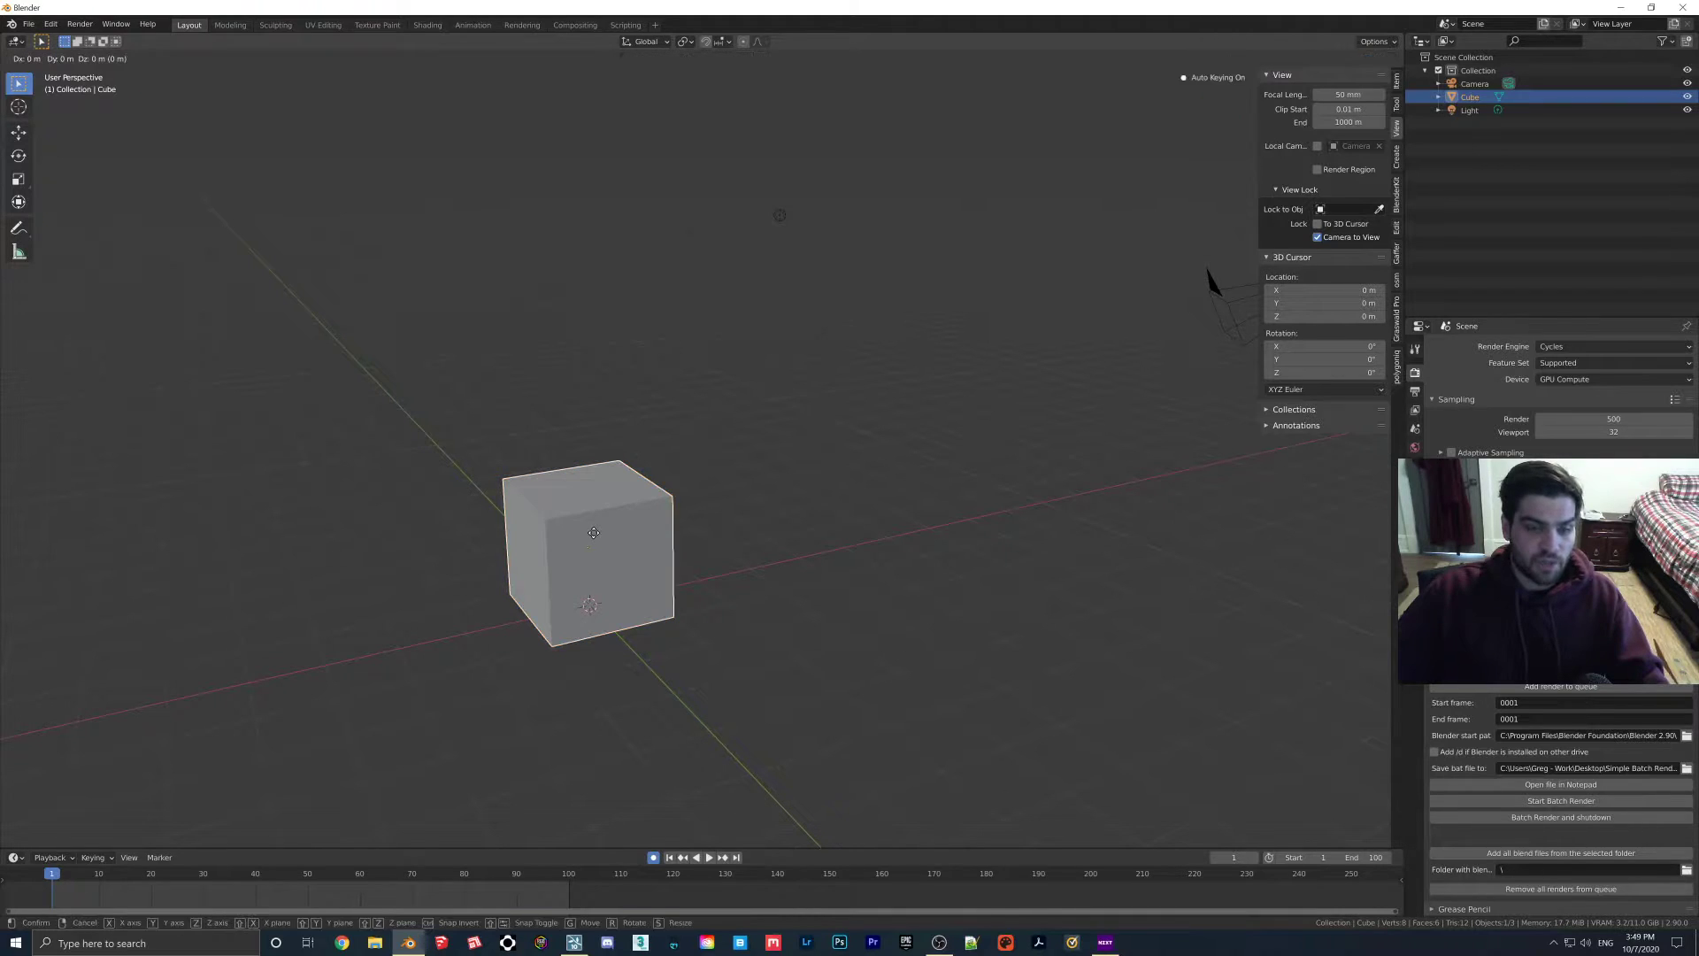
pyautogui.press('y')
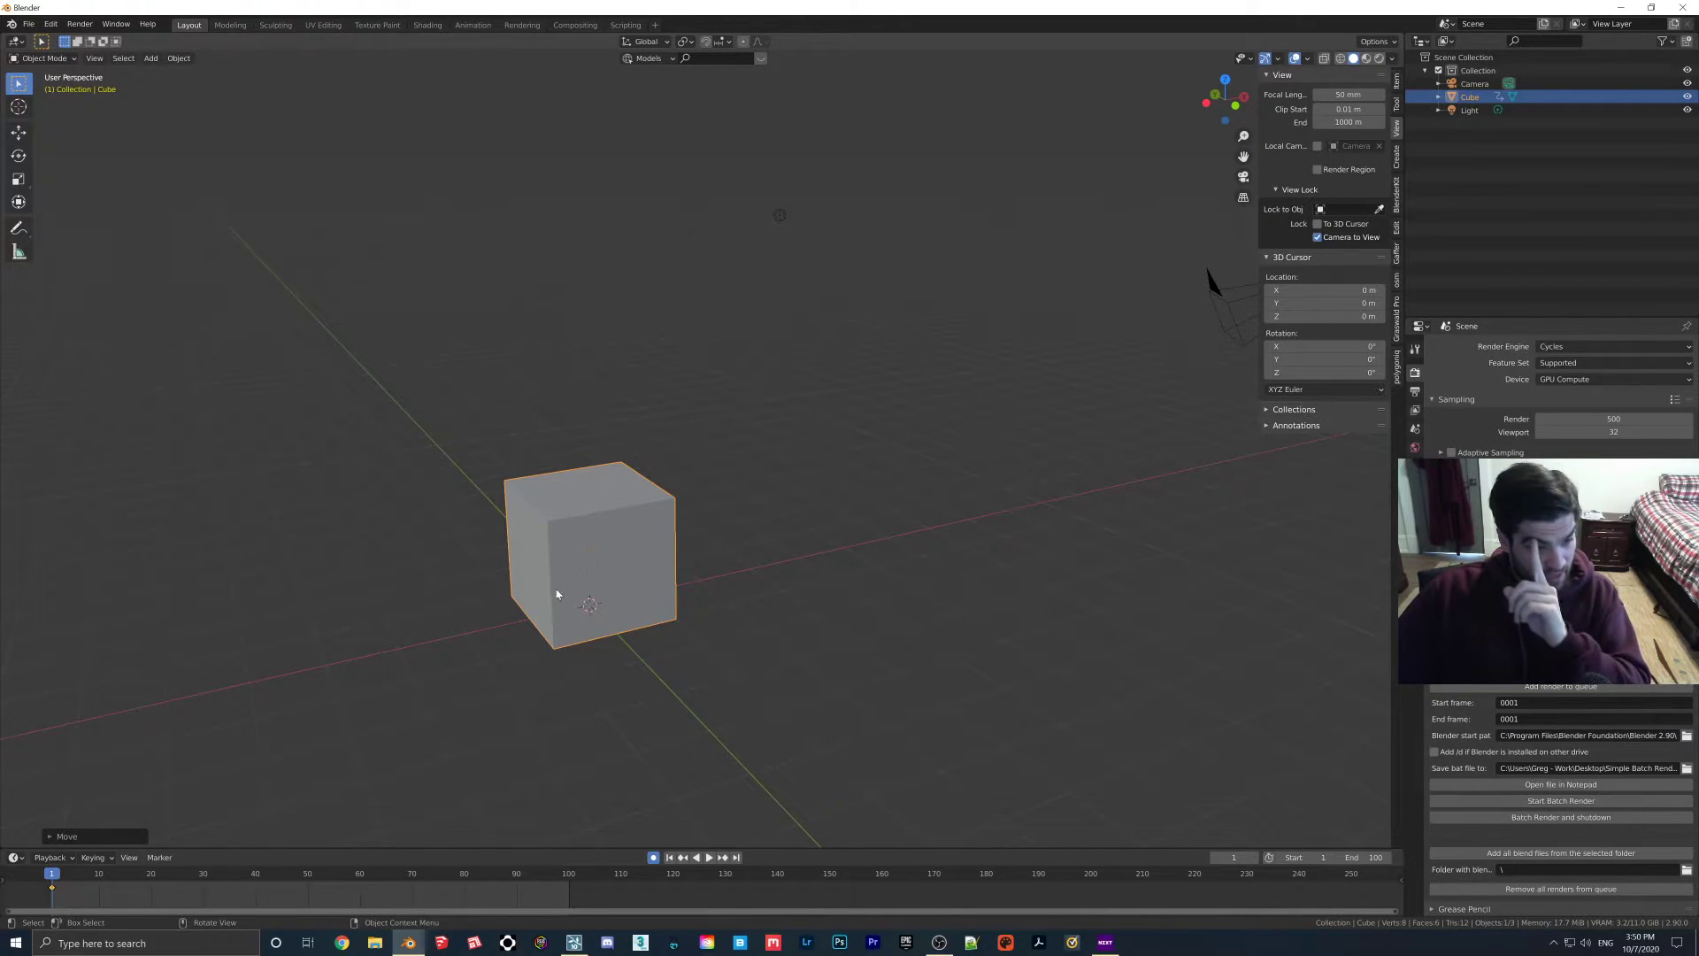
pyautogui.click(308, 874)
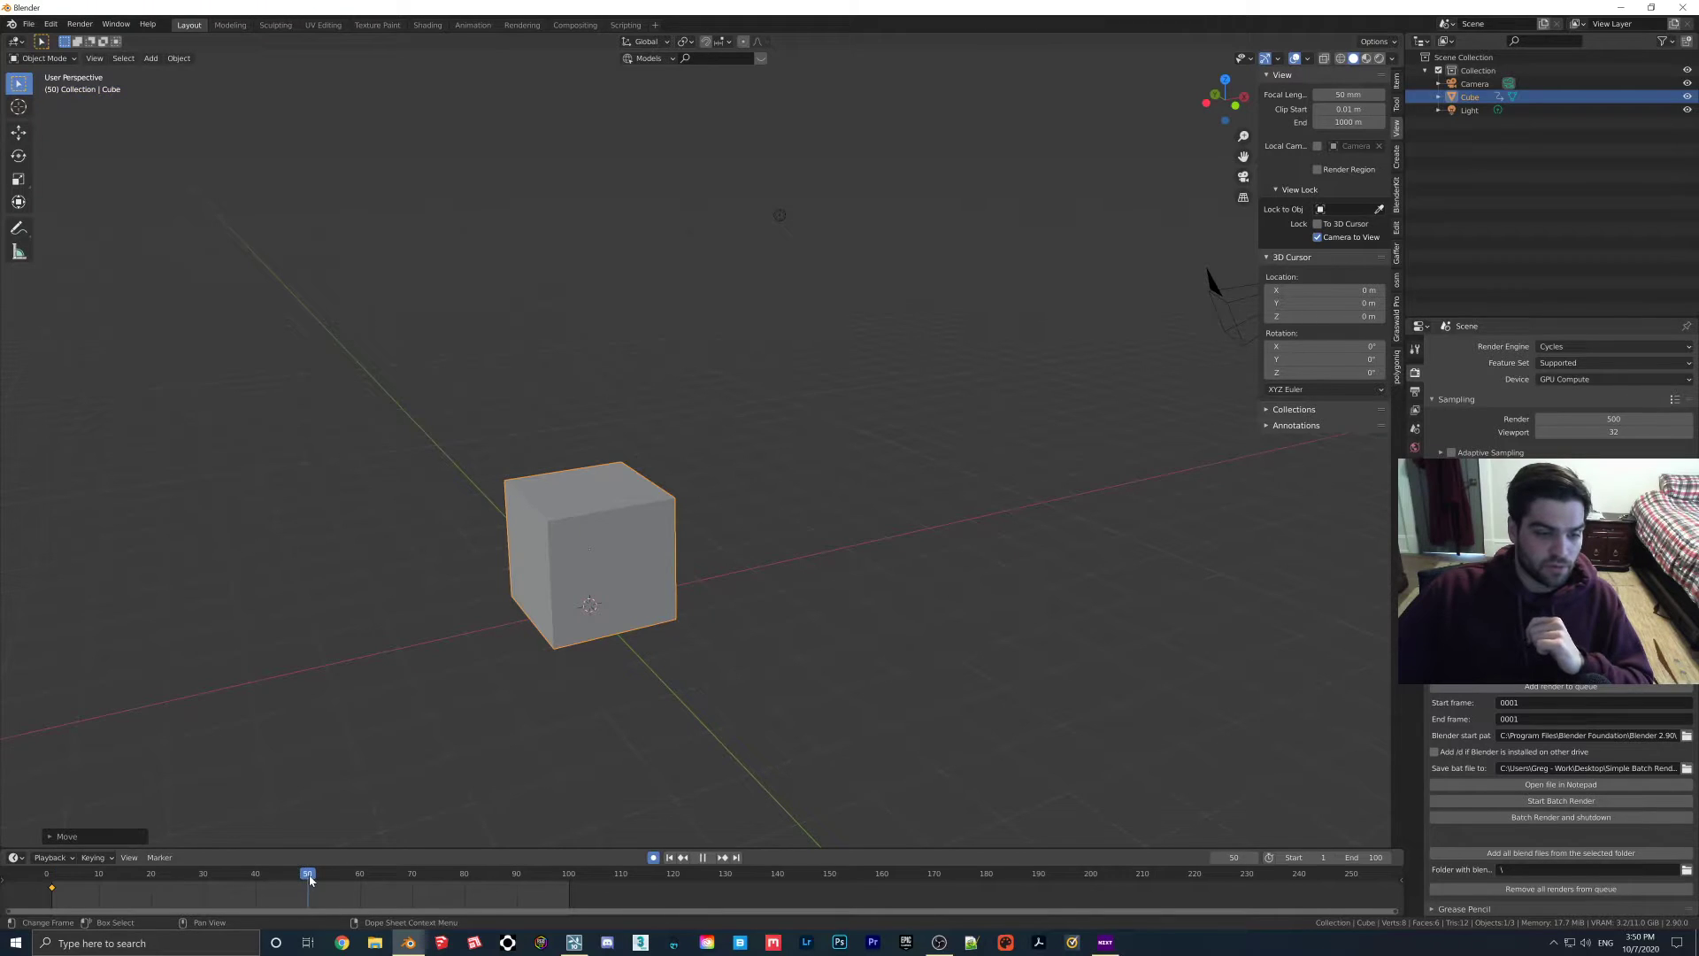
pyautogui.moveTo(588, 550); pyautogui.dragTo(398, 373)
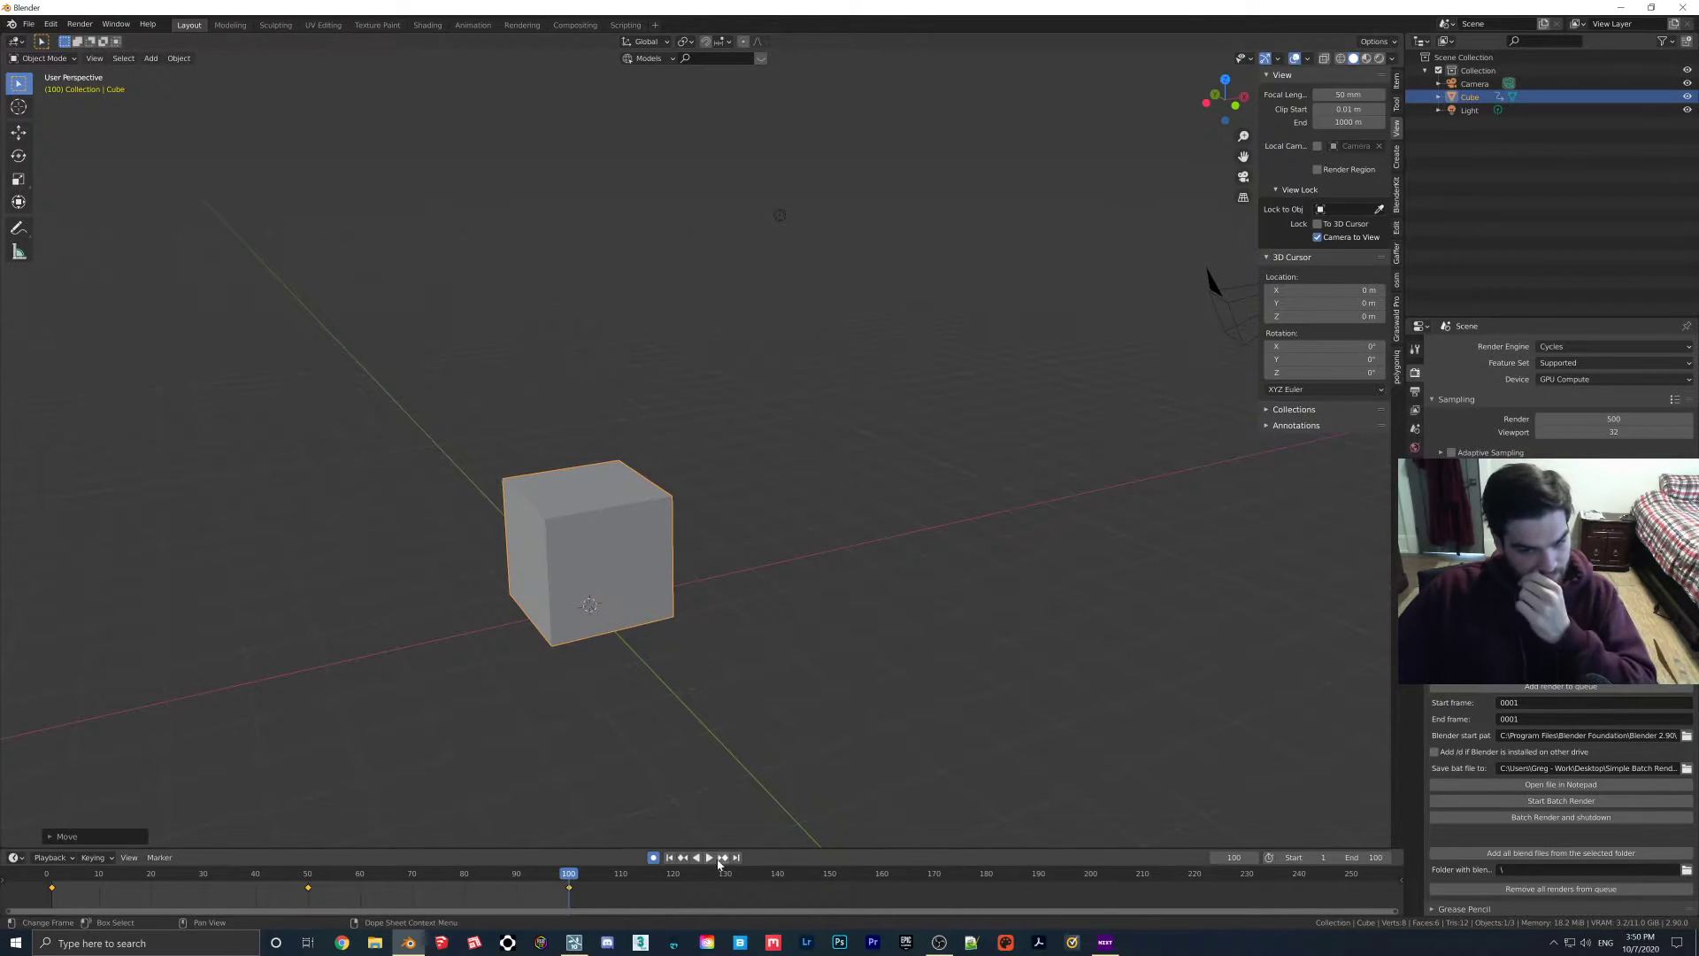
pyautogui.click(708, 857)
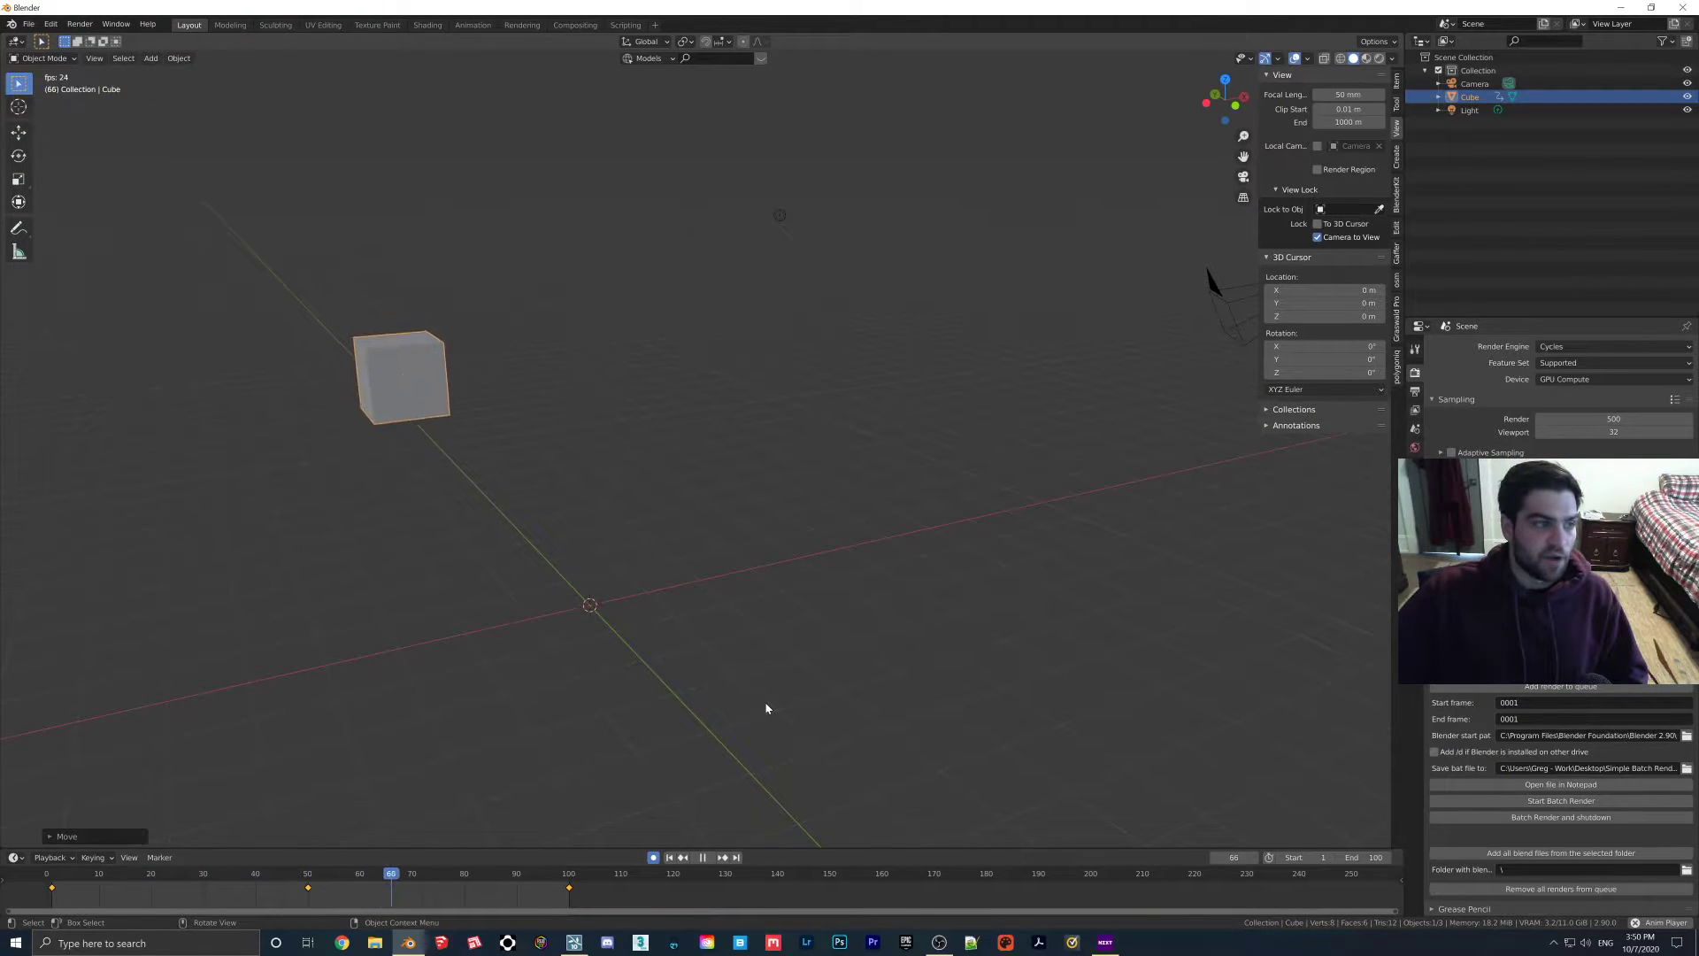
pyautogui.click(71, 896)
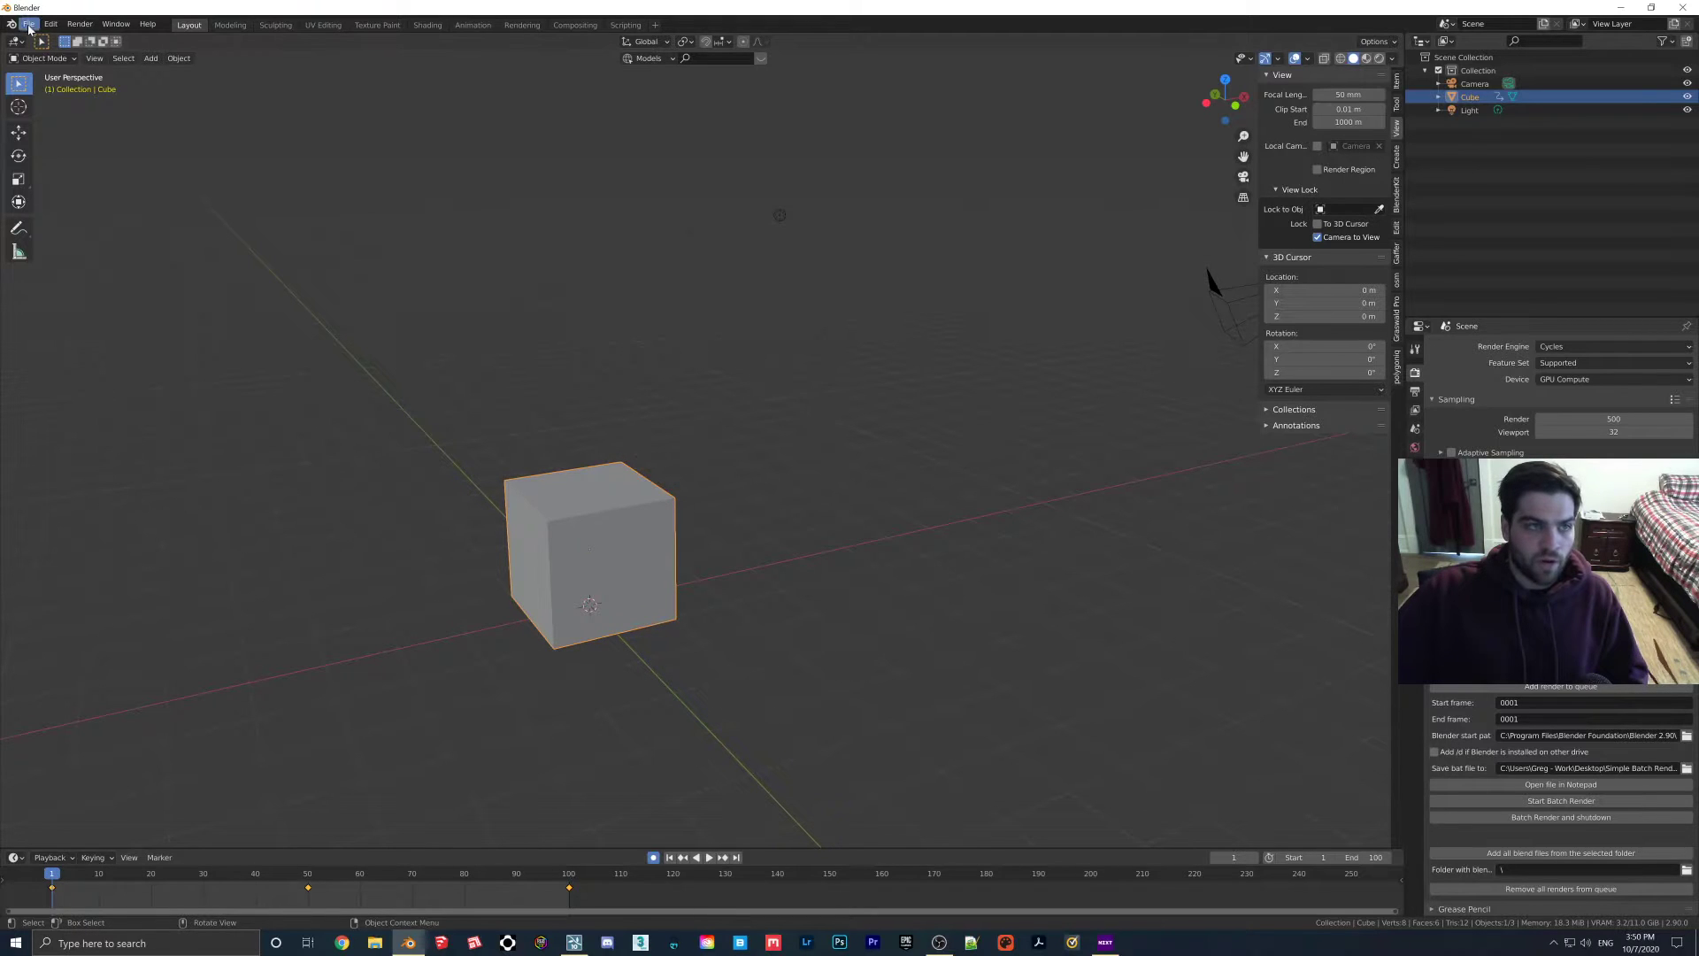
# Export the scene to the Desktop as block move.fbx with Bake Animation on.
pyautogui.click(28, 23)
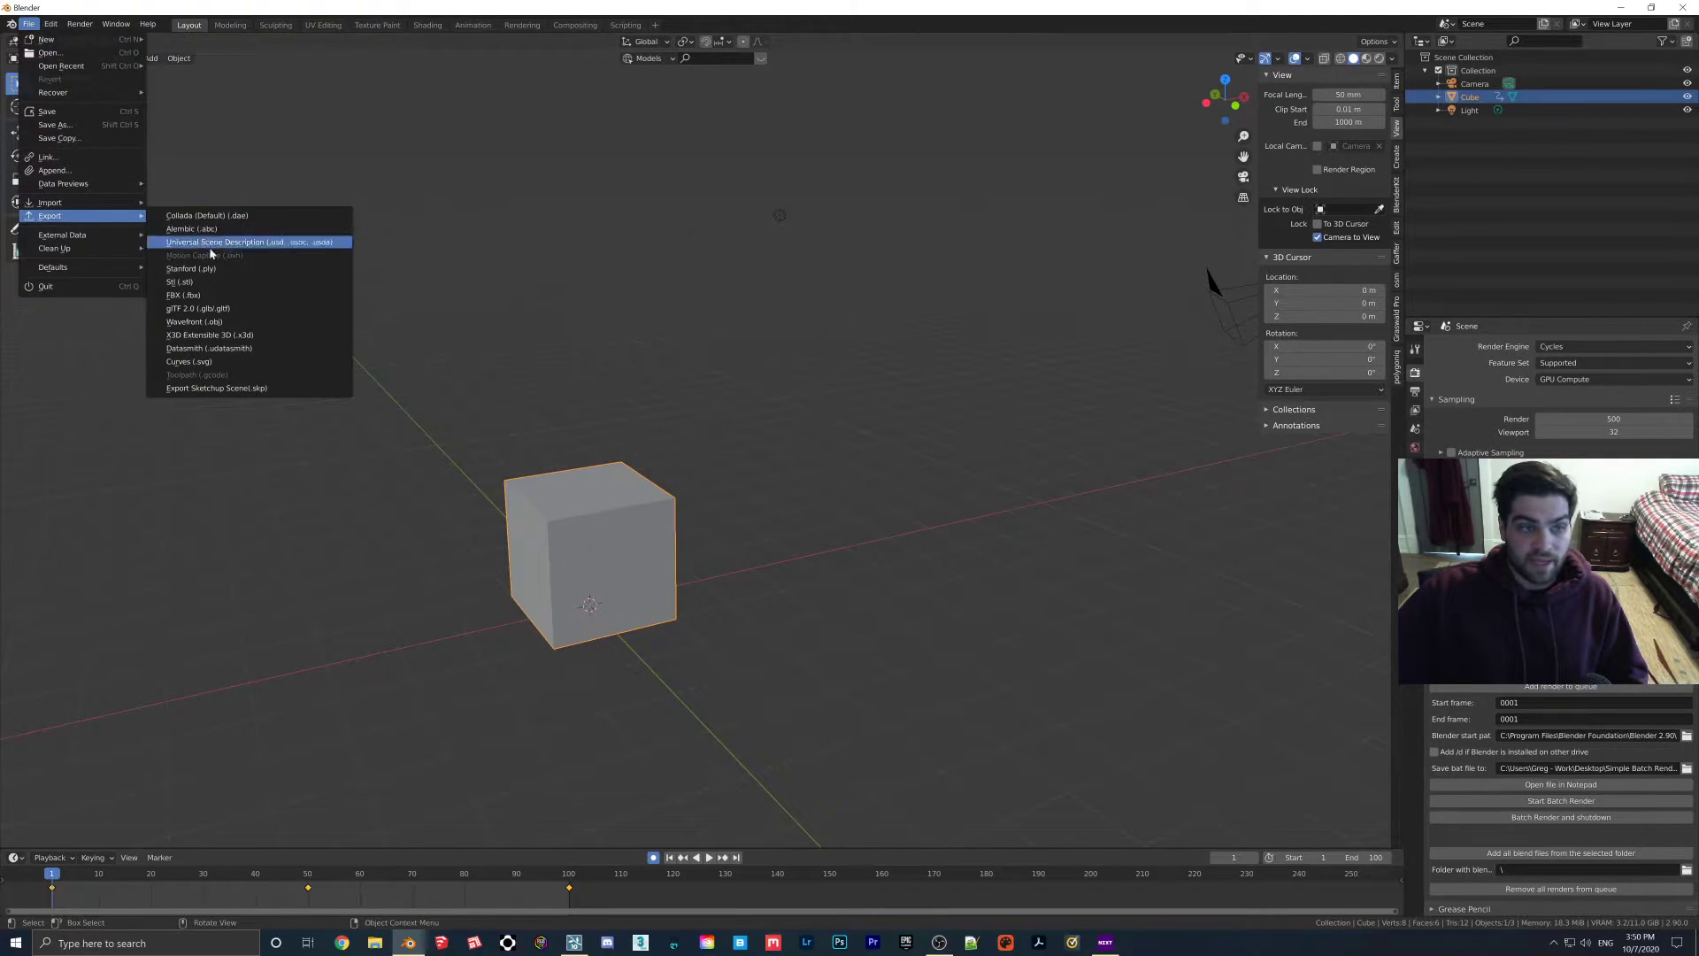
pyautogui.click(181, 293)
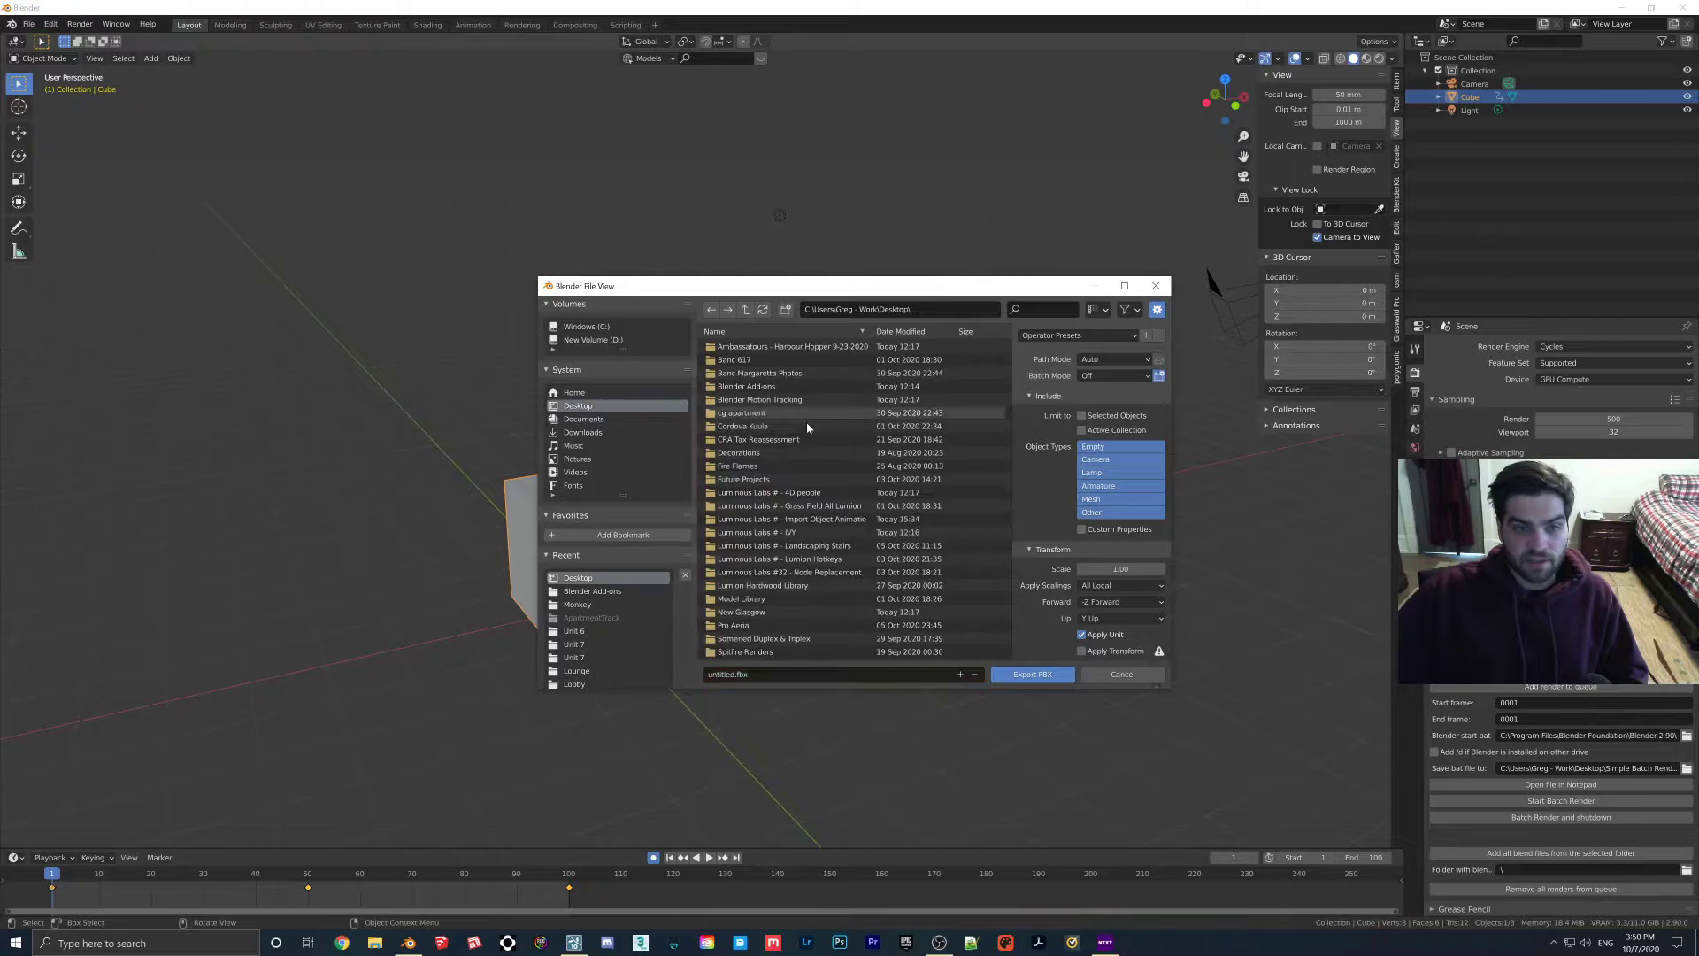
pyautogui.rightClick(807, 424)
pyautogui.write('block mov')
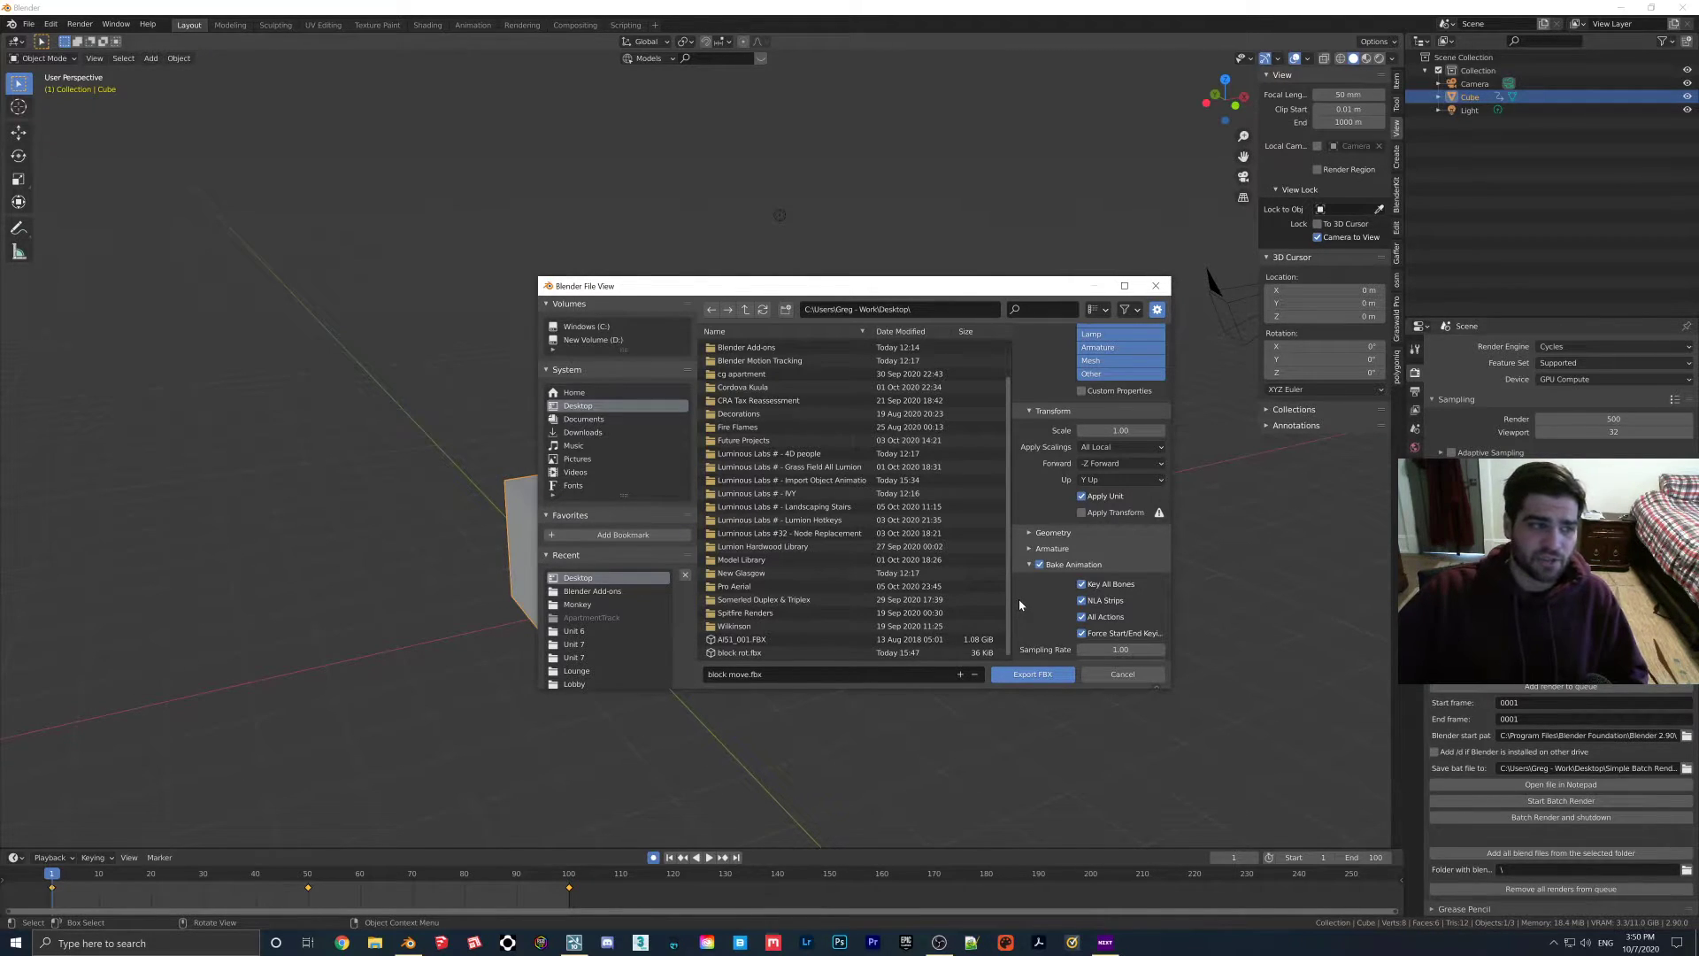
pyautogui.click(1032, 674)
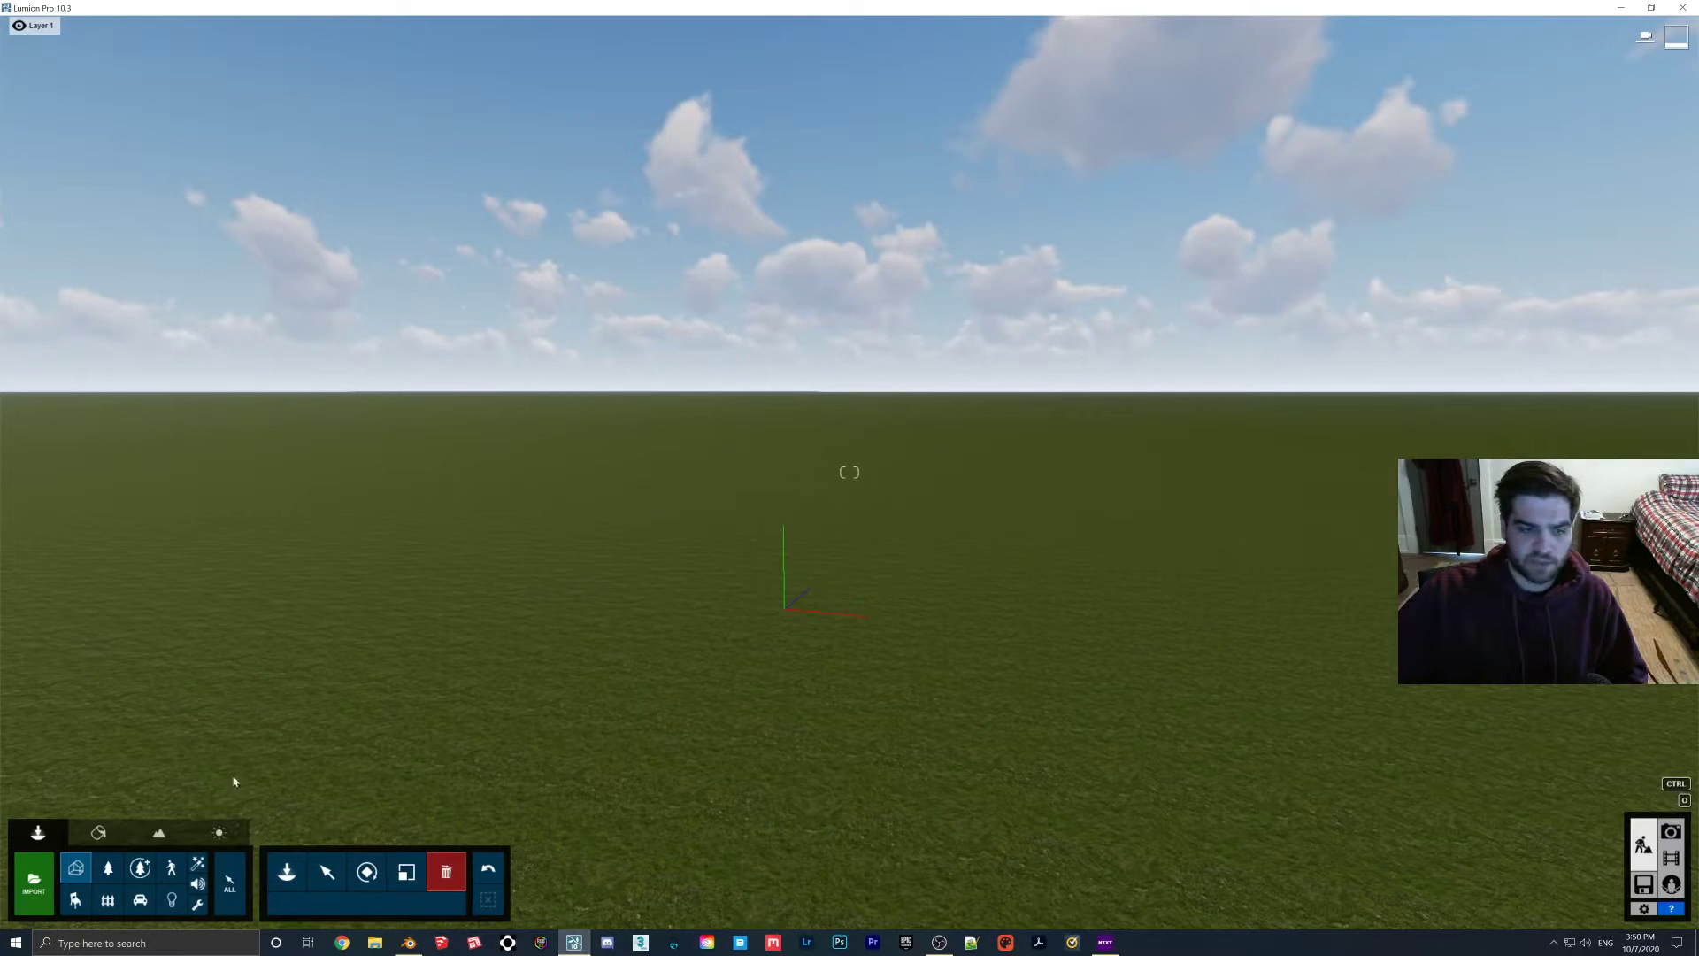
# Import block move.fbx with animations on and place the cube on the grass.
pyautogui.click(34, 878)
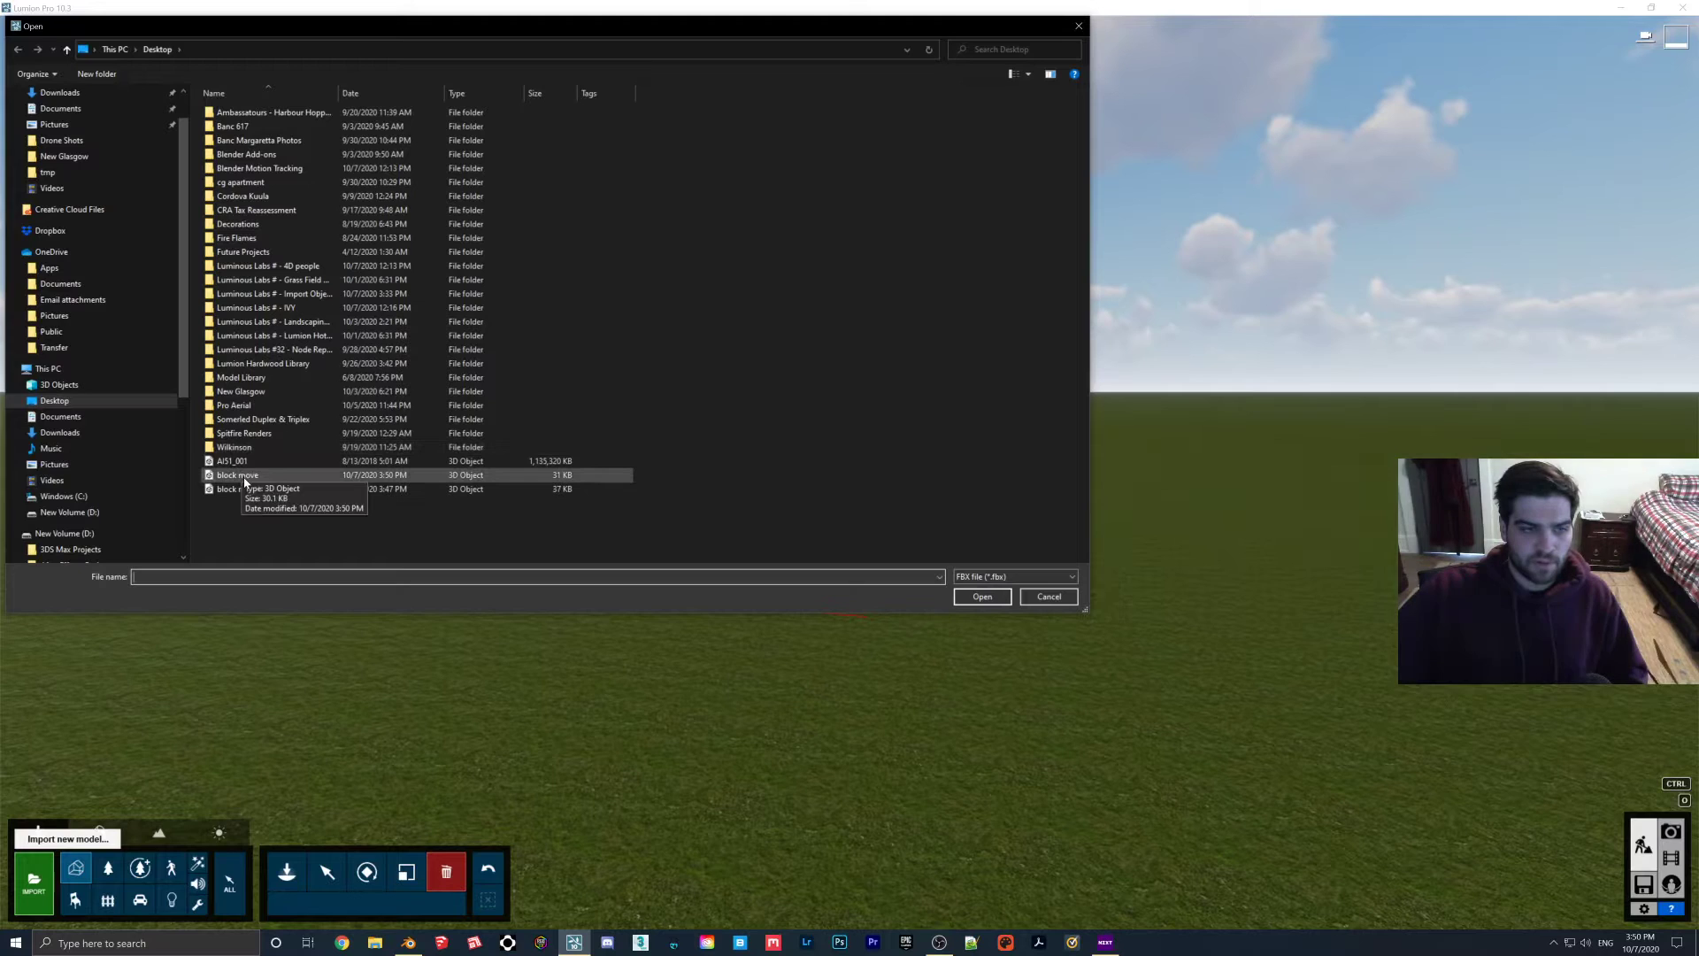
pyautogui.click(982, 597)
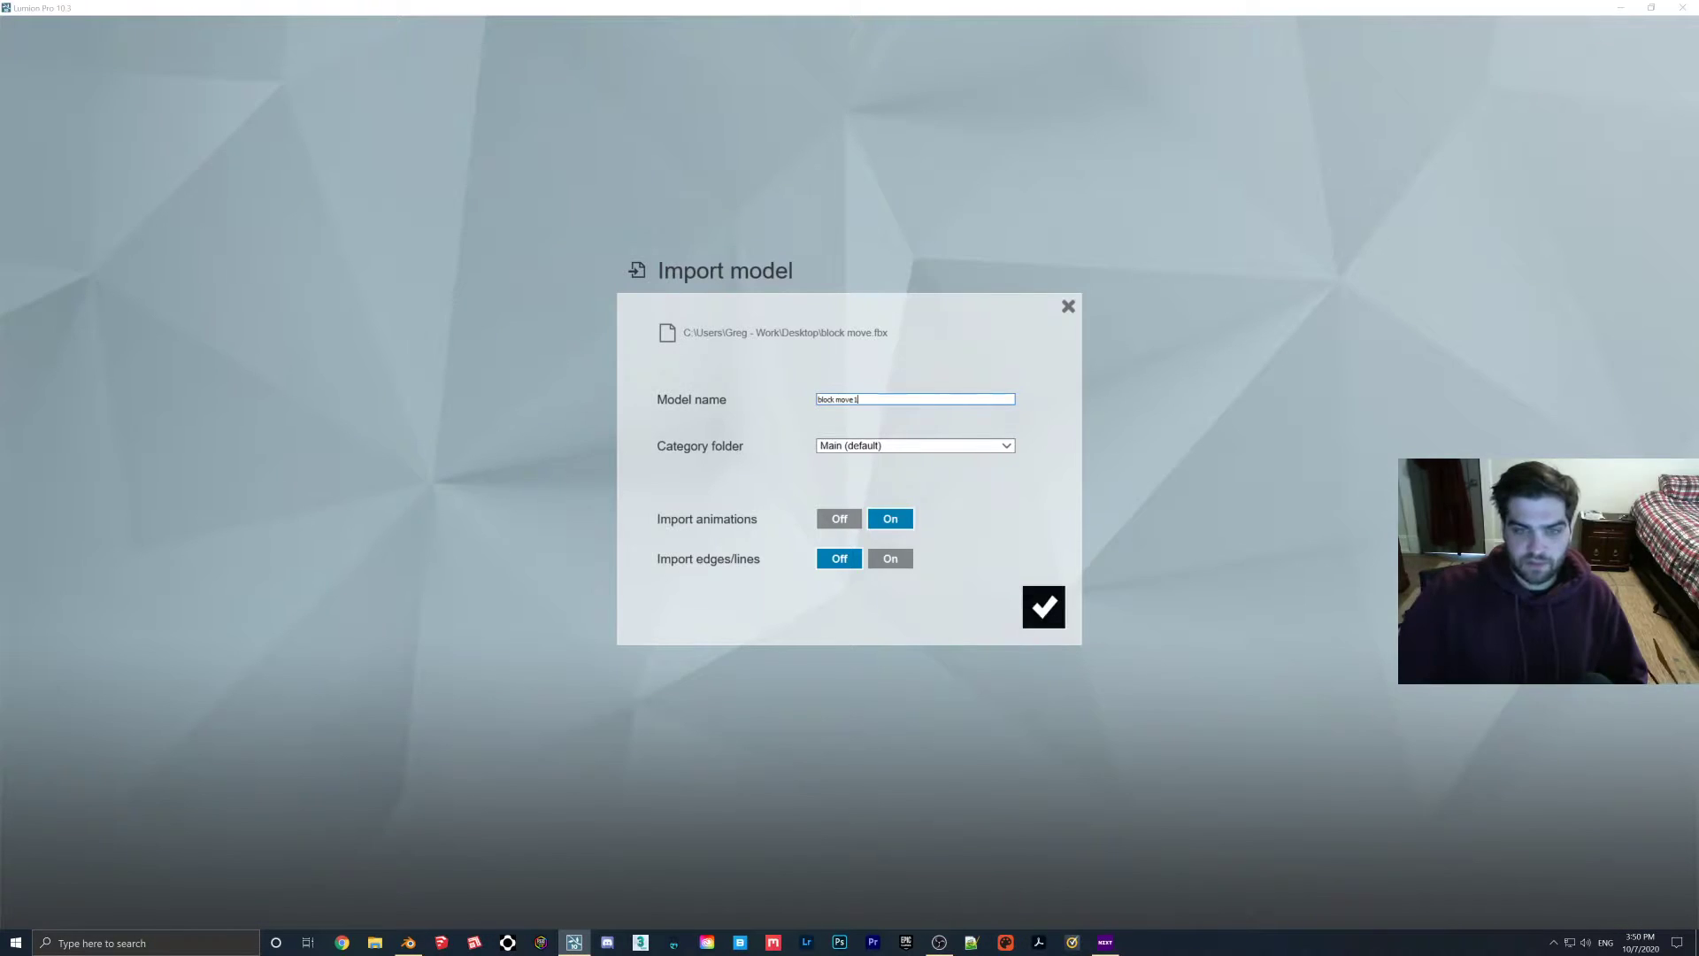
pyautogui.click(1044, 607)
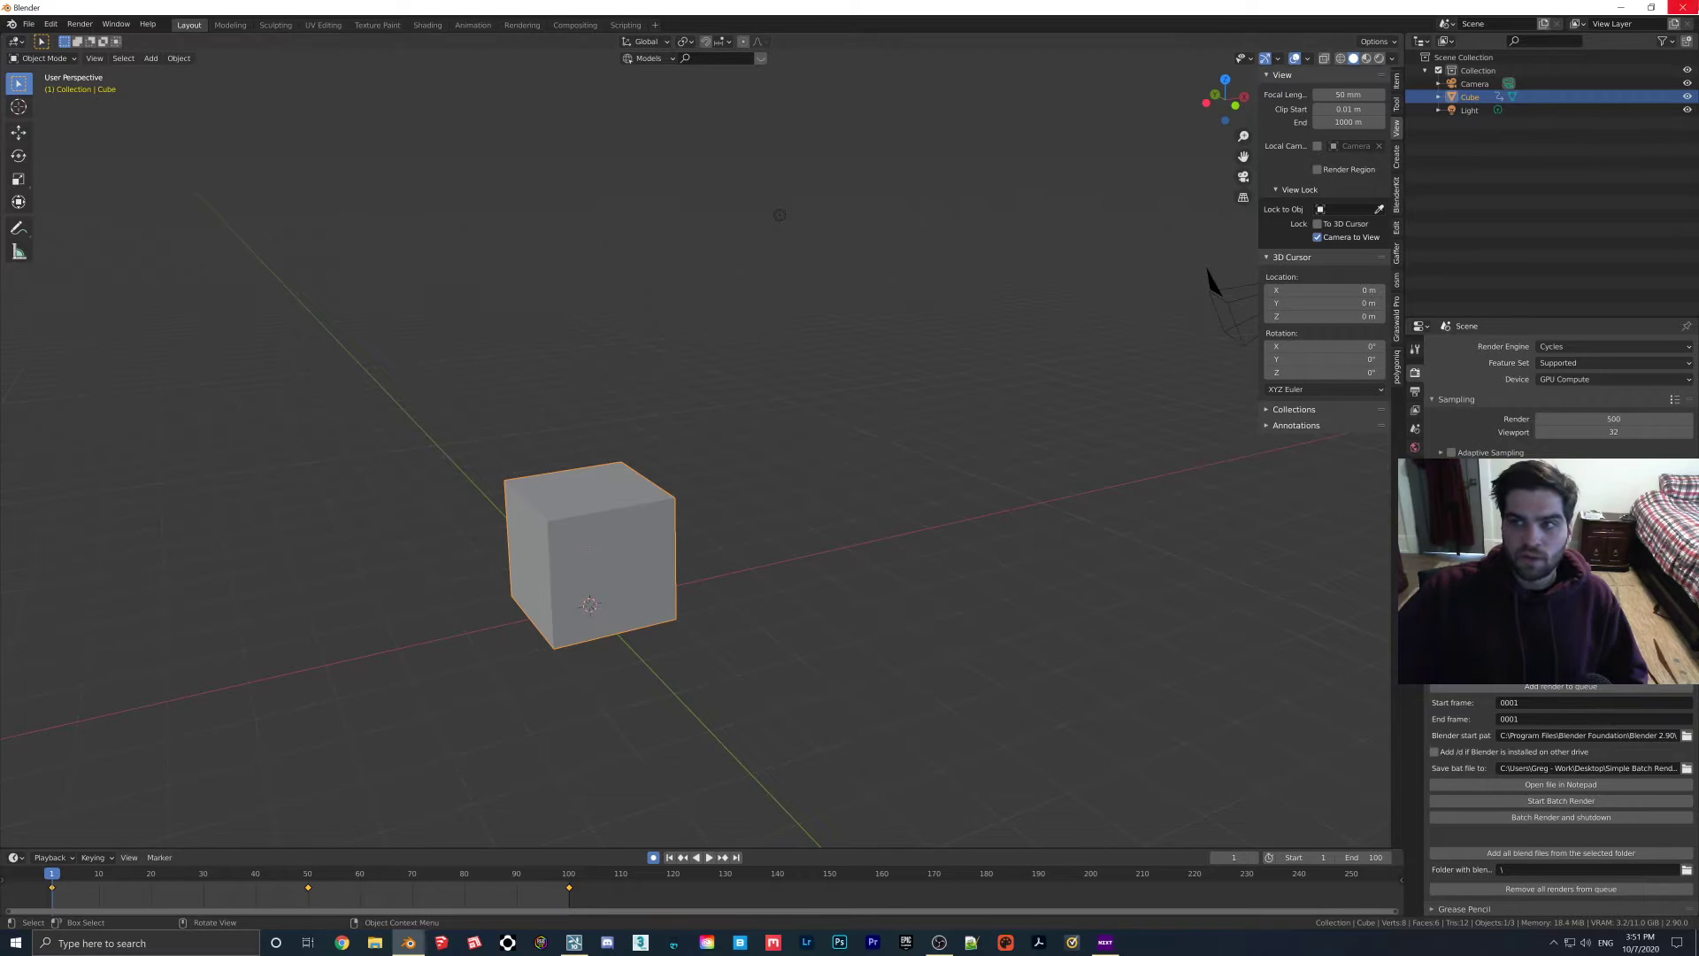
pyautogui.click(412, 941)
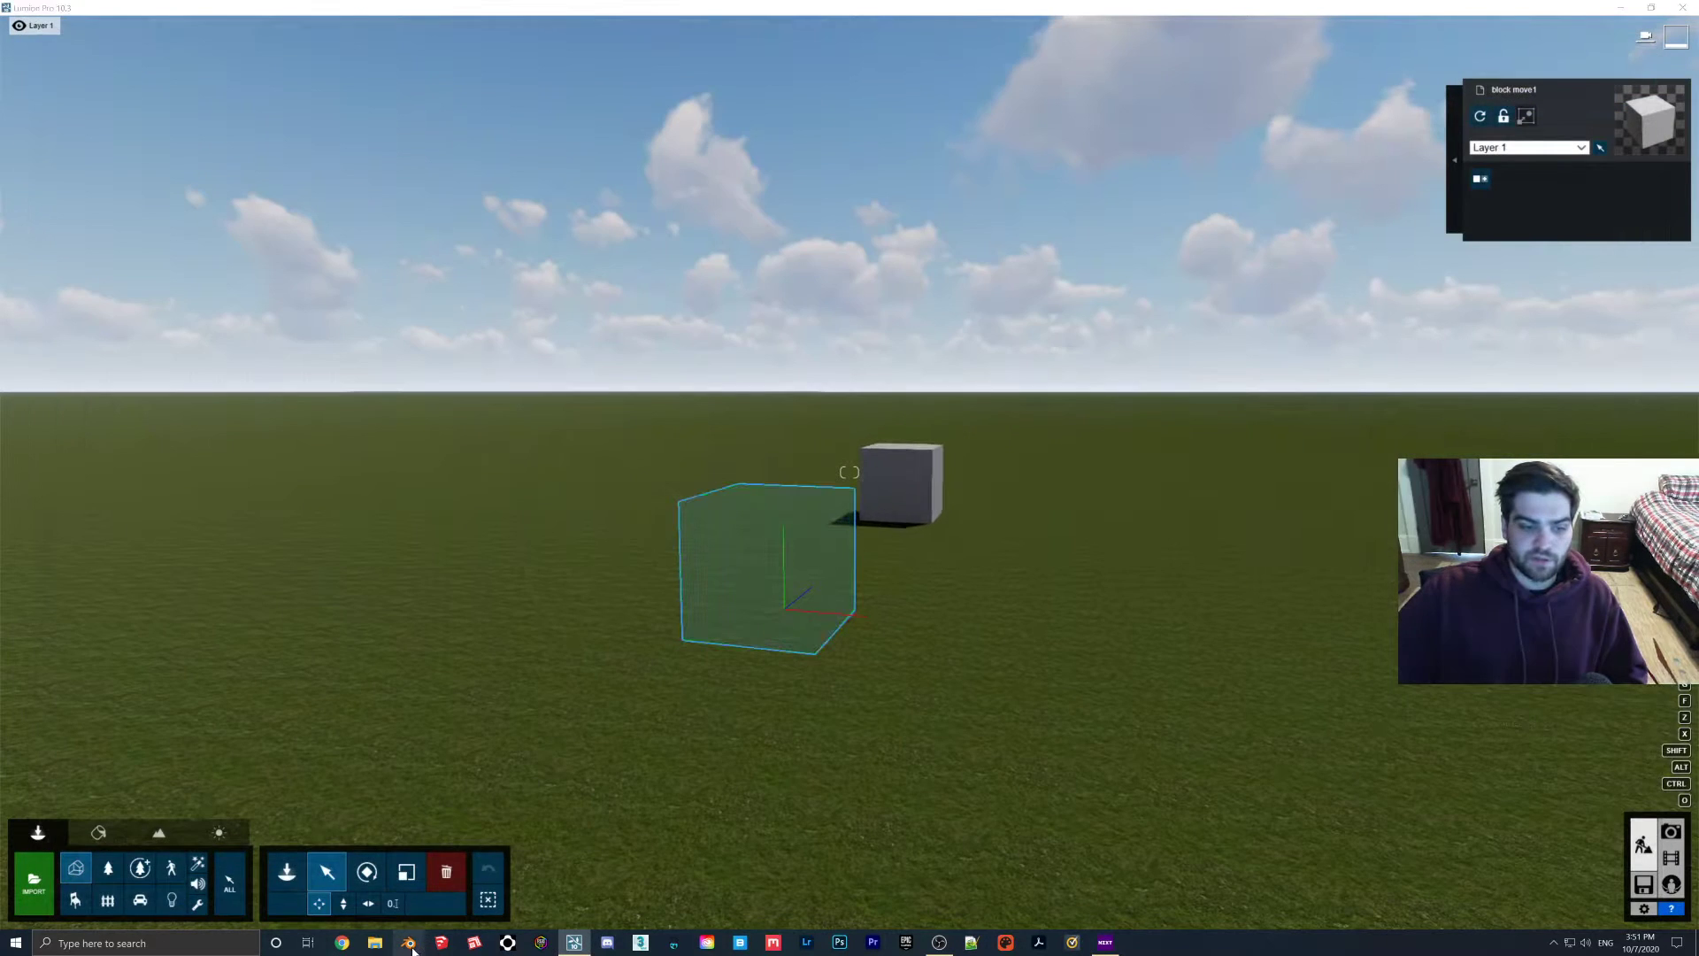
pyautogui.click(409, 941)
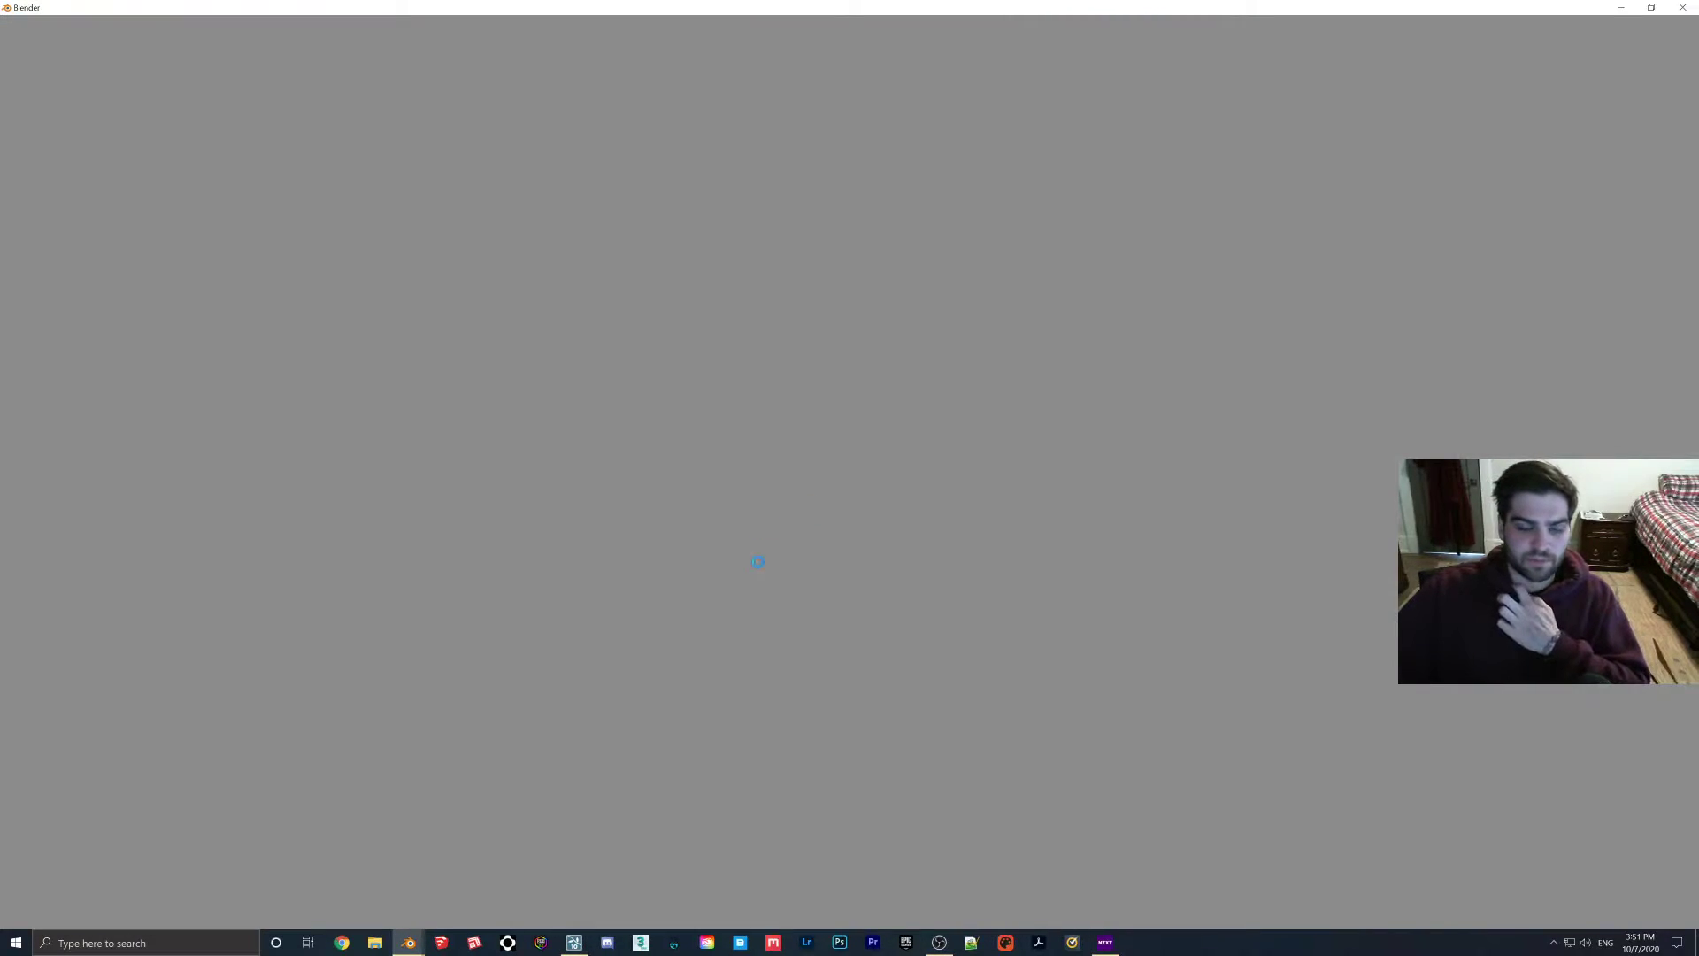
# Start a new General scene and begin rotating the default cube.
pyautogui.click(408, 941)
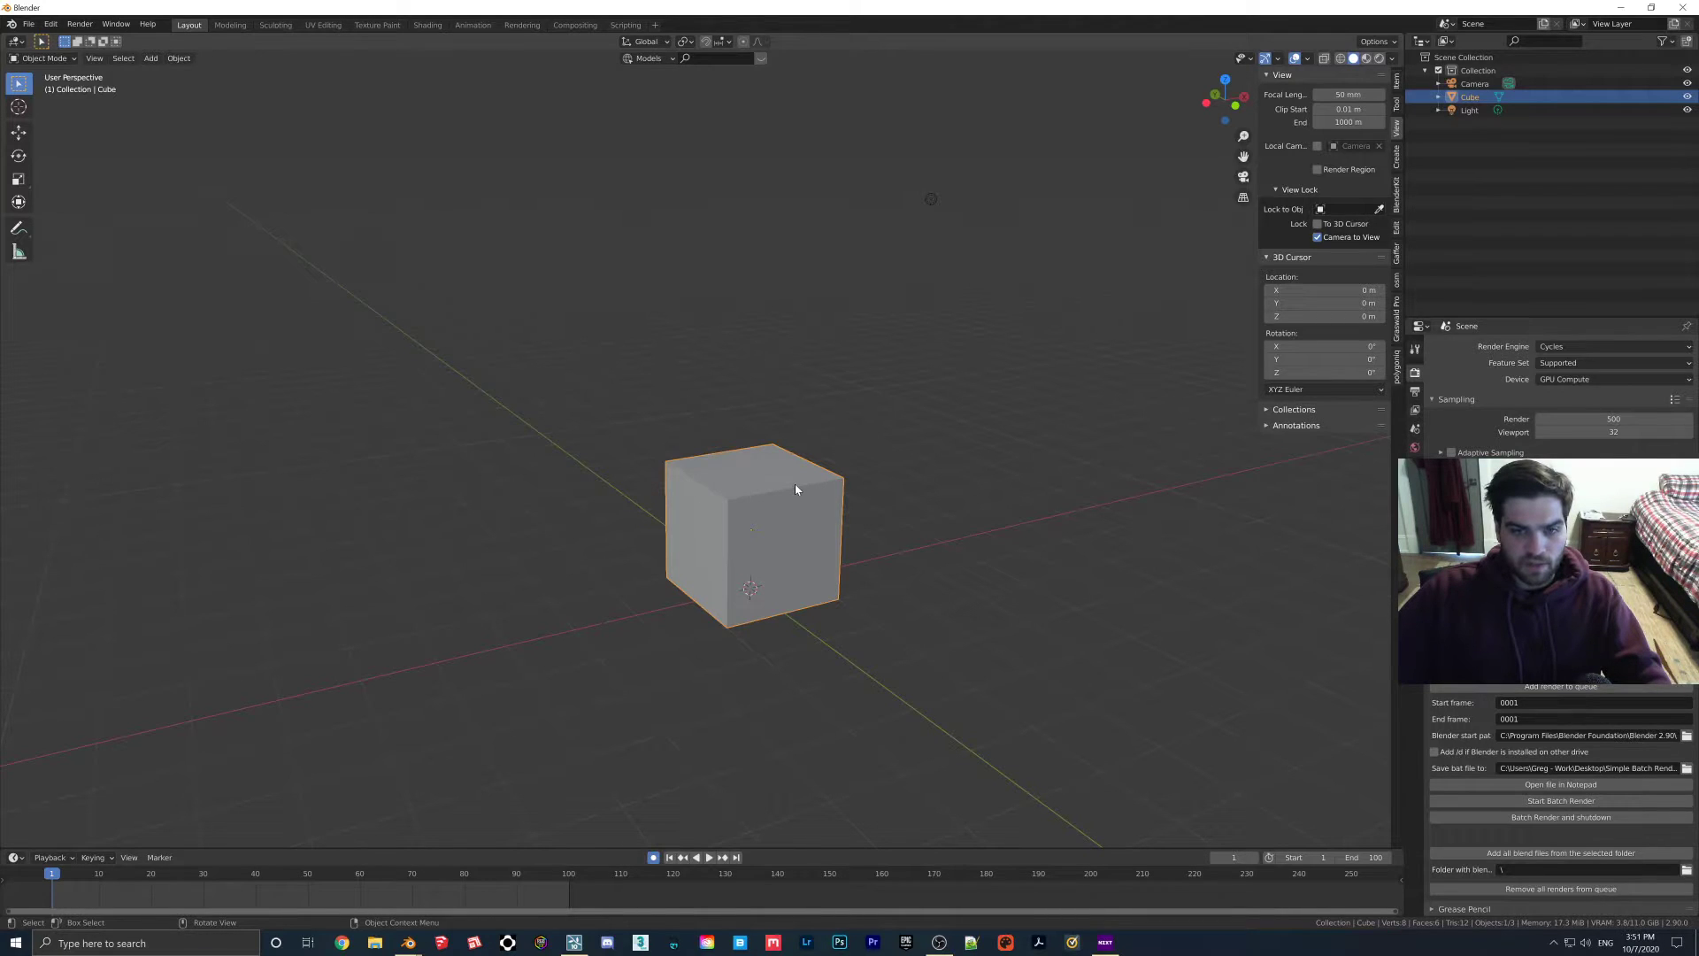
pyautogui.press('r')
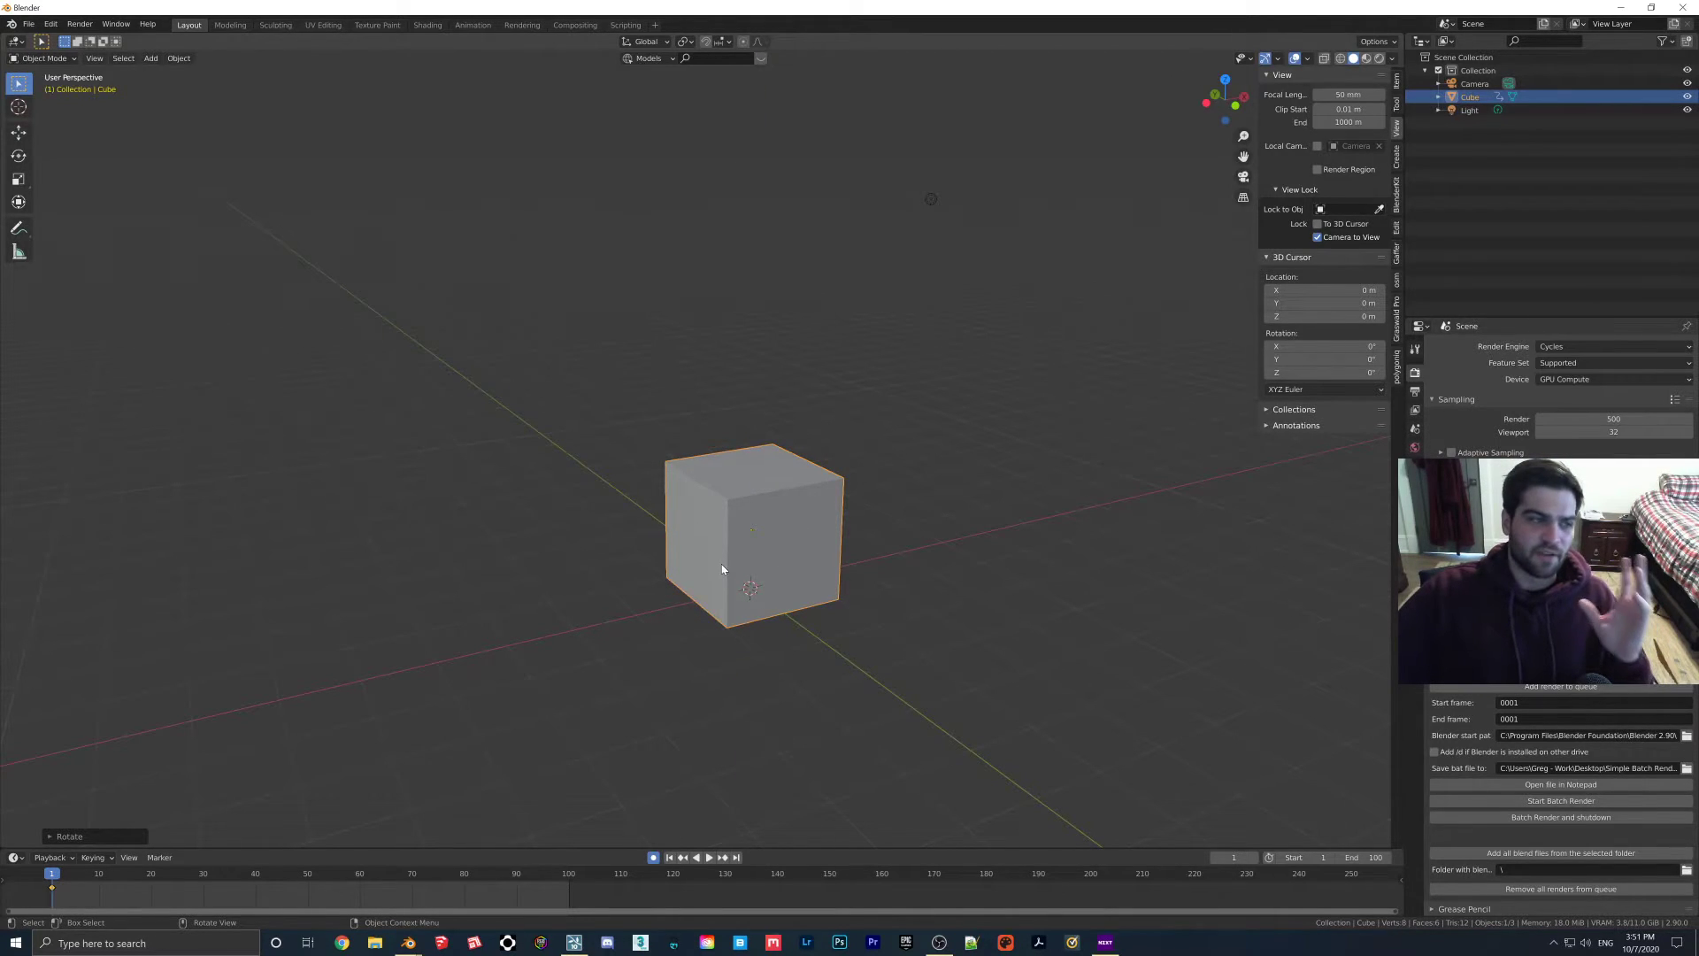
pyautogui.moveTo(776, 555)
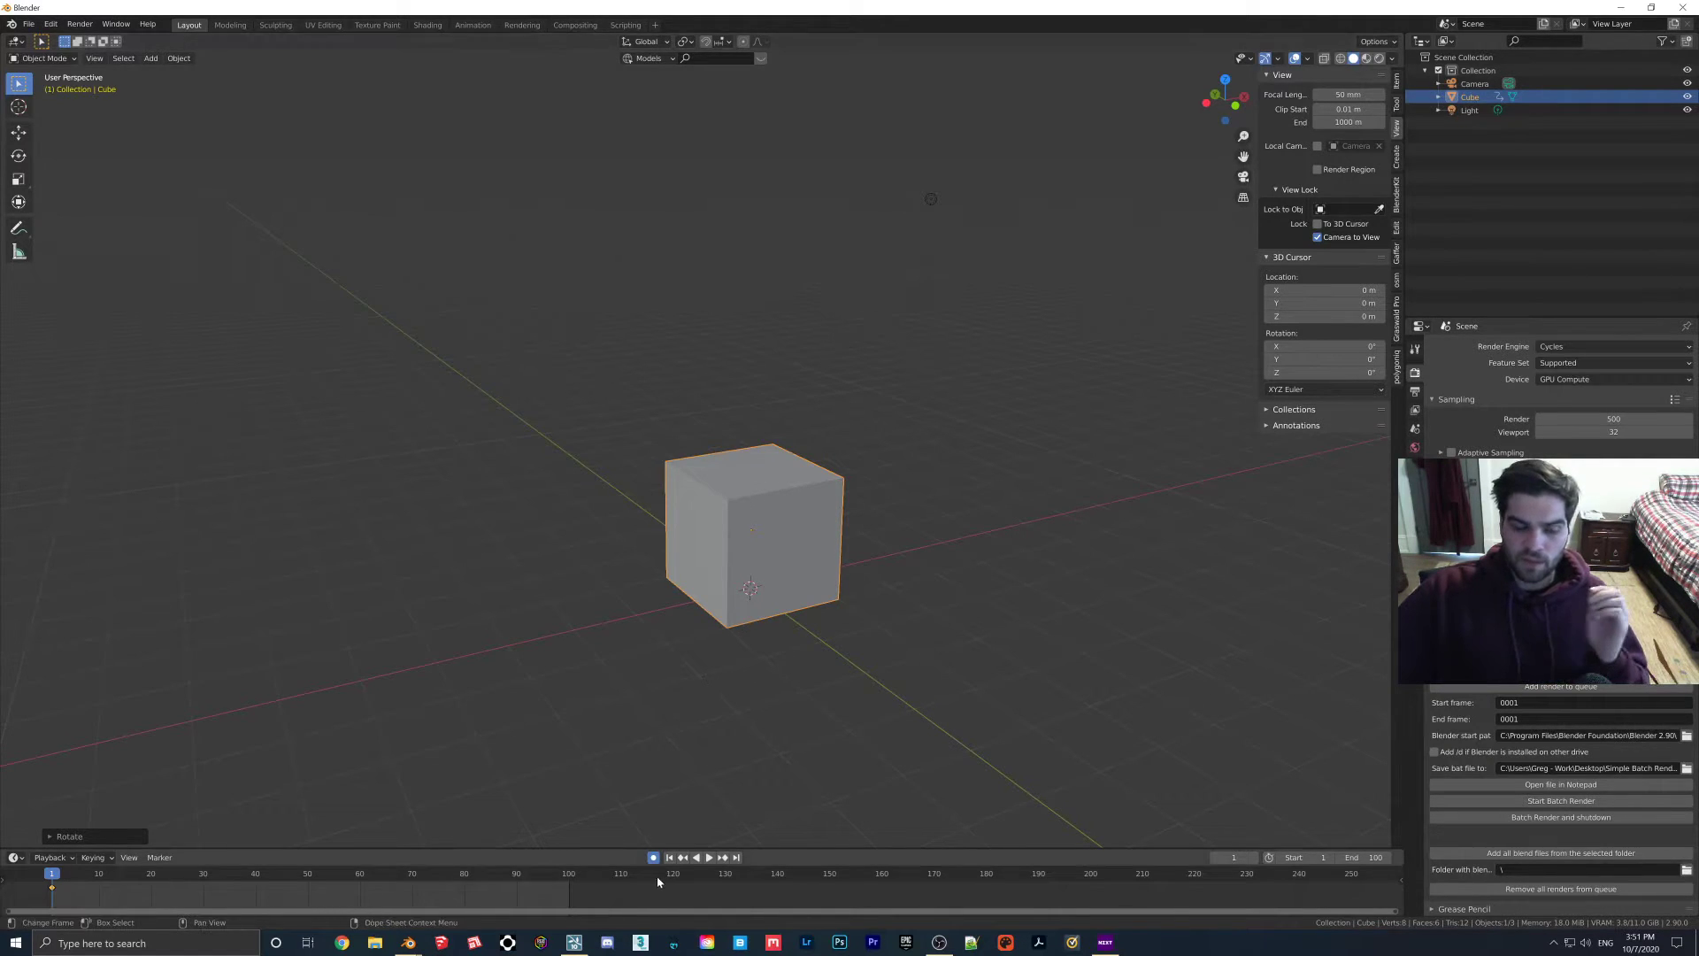
pyautogui.moveTo(655, 856)
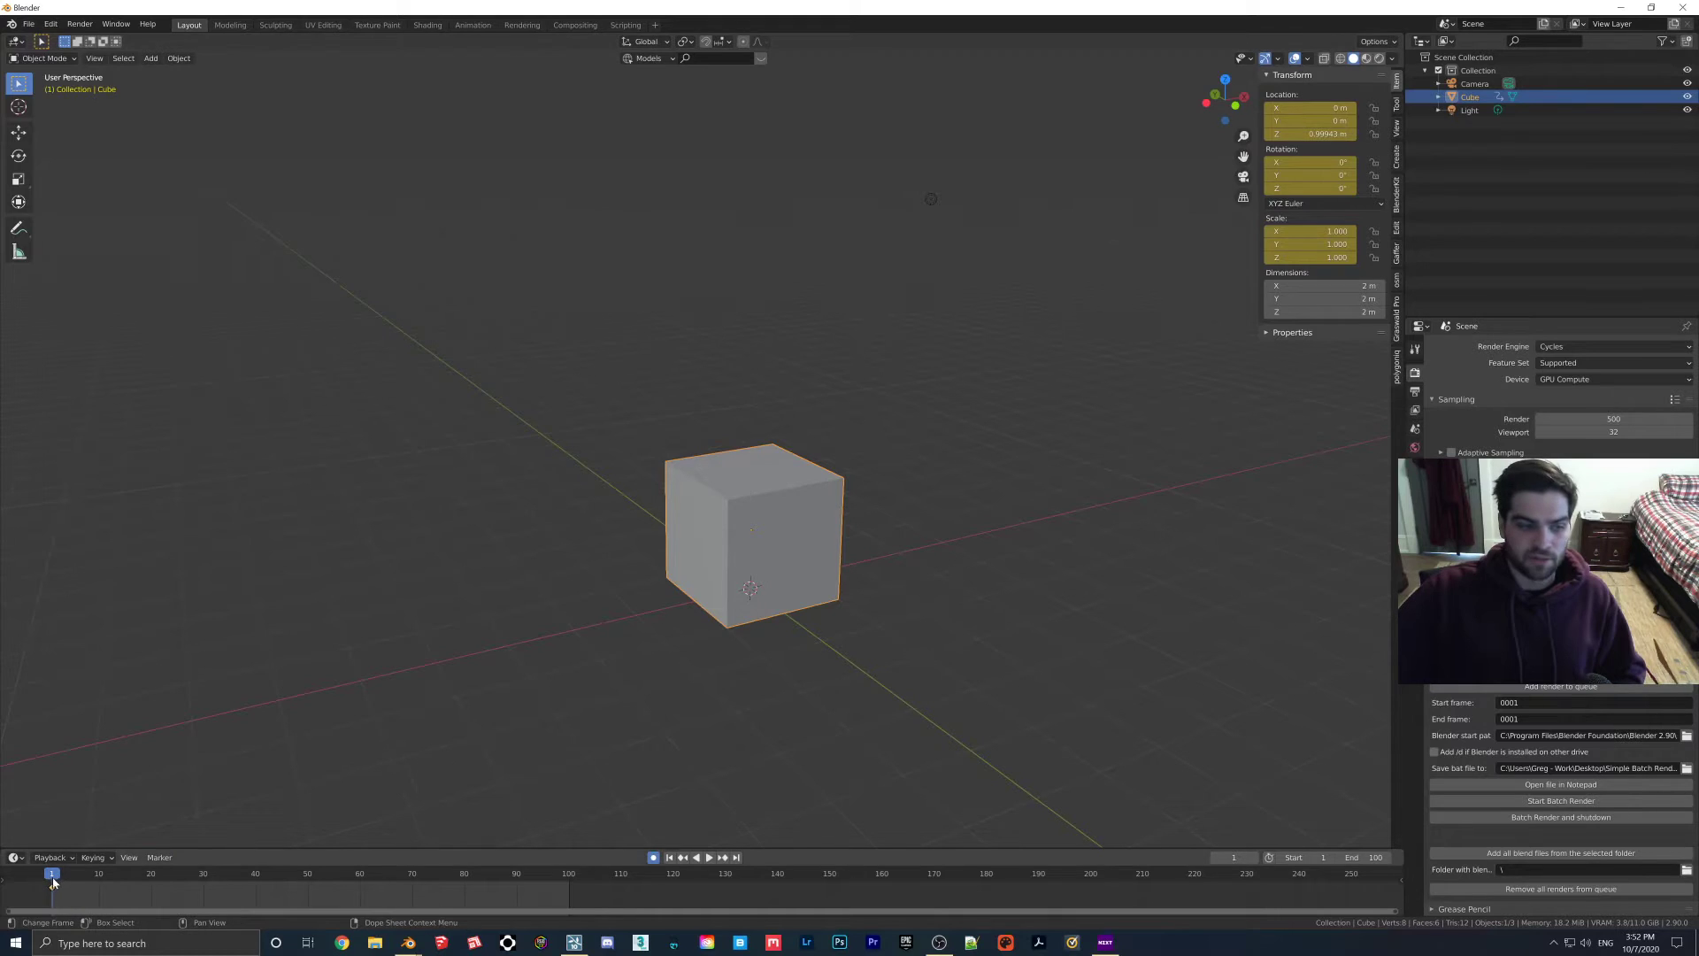
# Key the cube's rotation at frames 50 and 100, then play the rotation back.
pyautogui.click(308, 872)
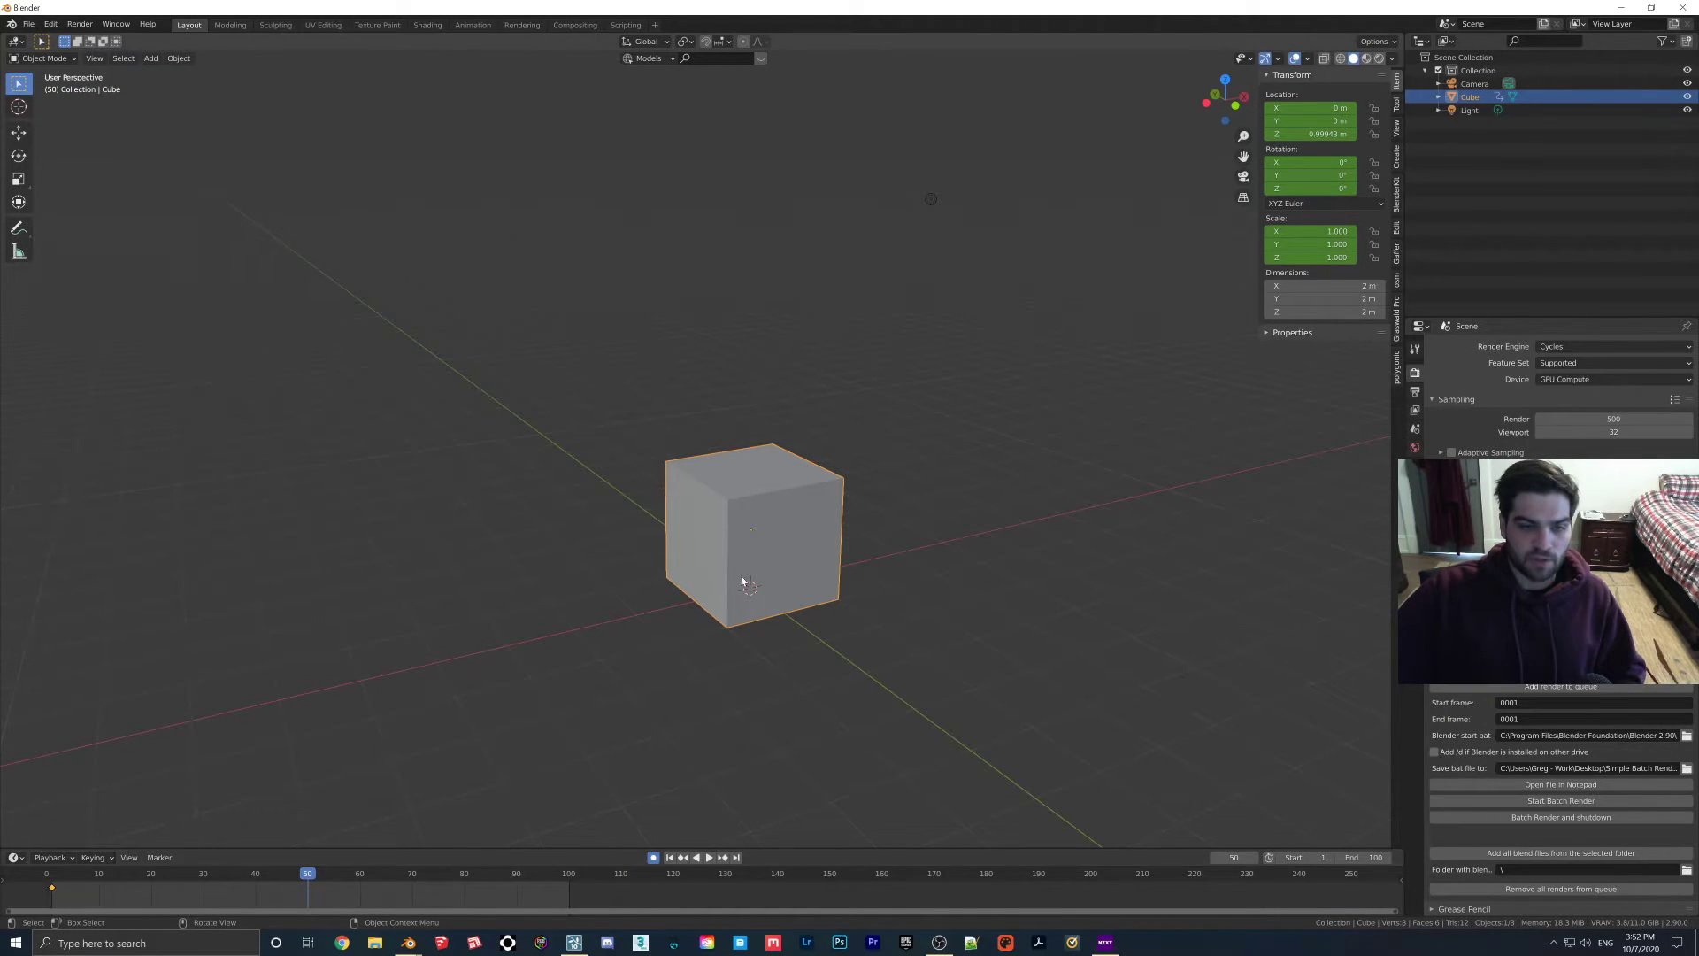
pyautogui.press('g')
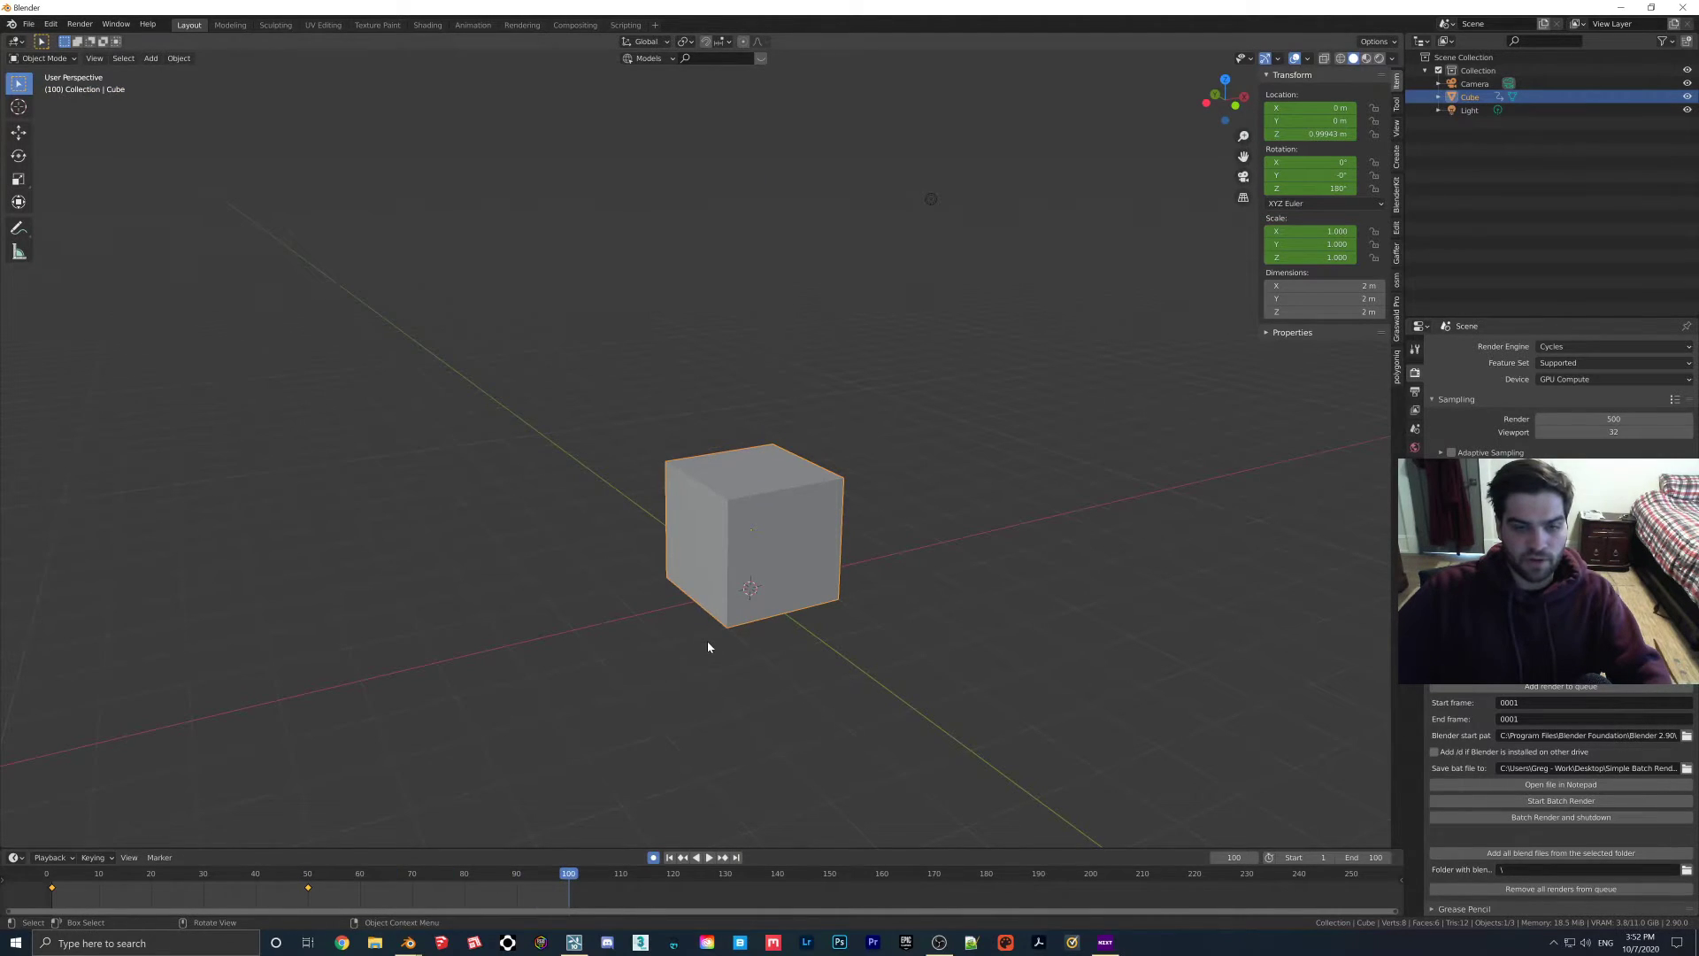
pyautogui.press('r')
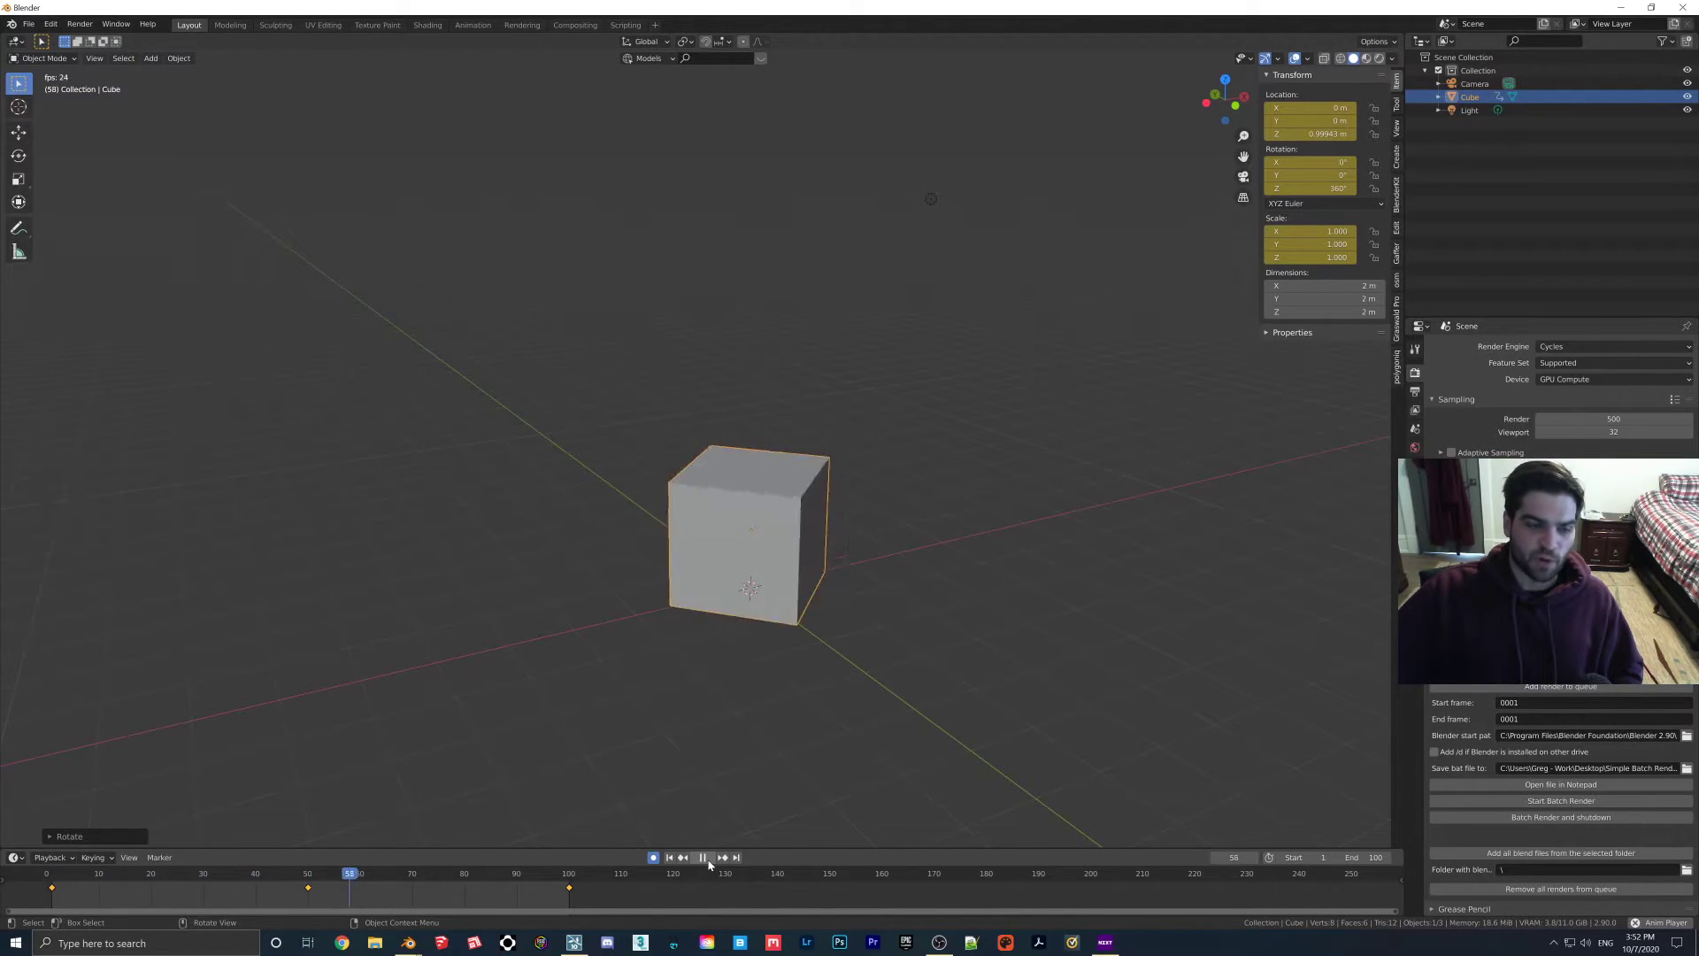
pyautogui.click(552, 874)
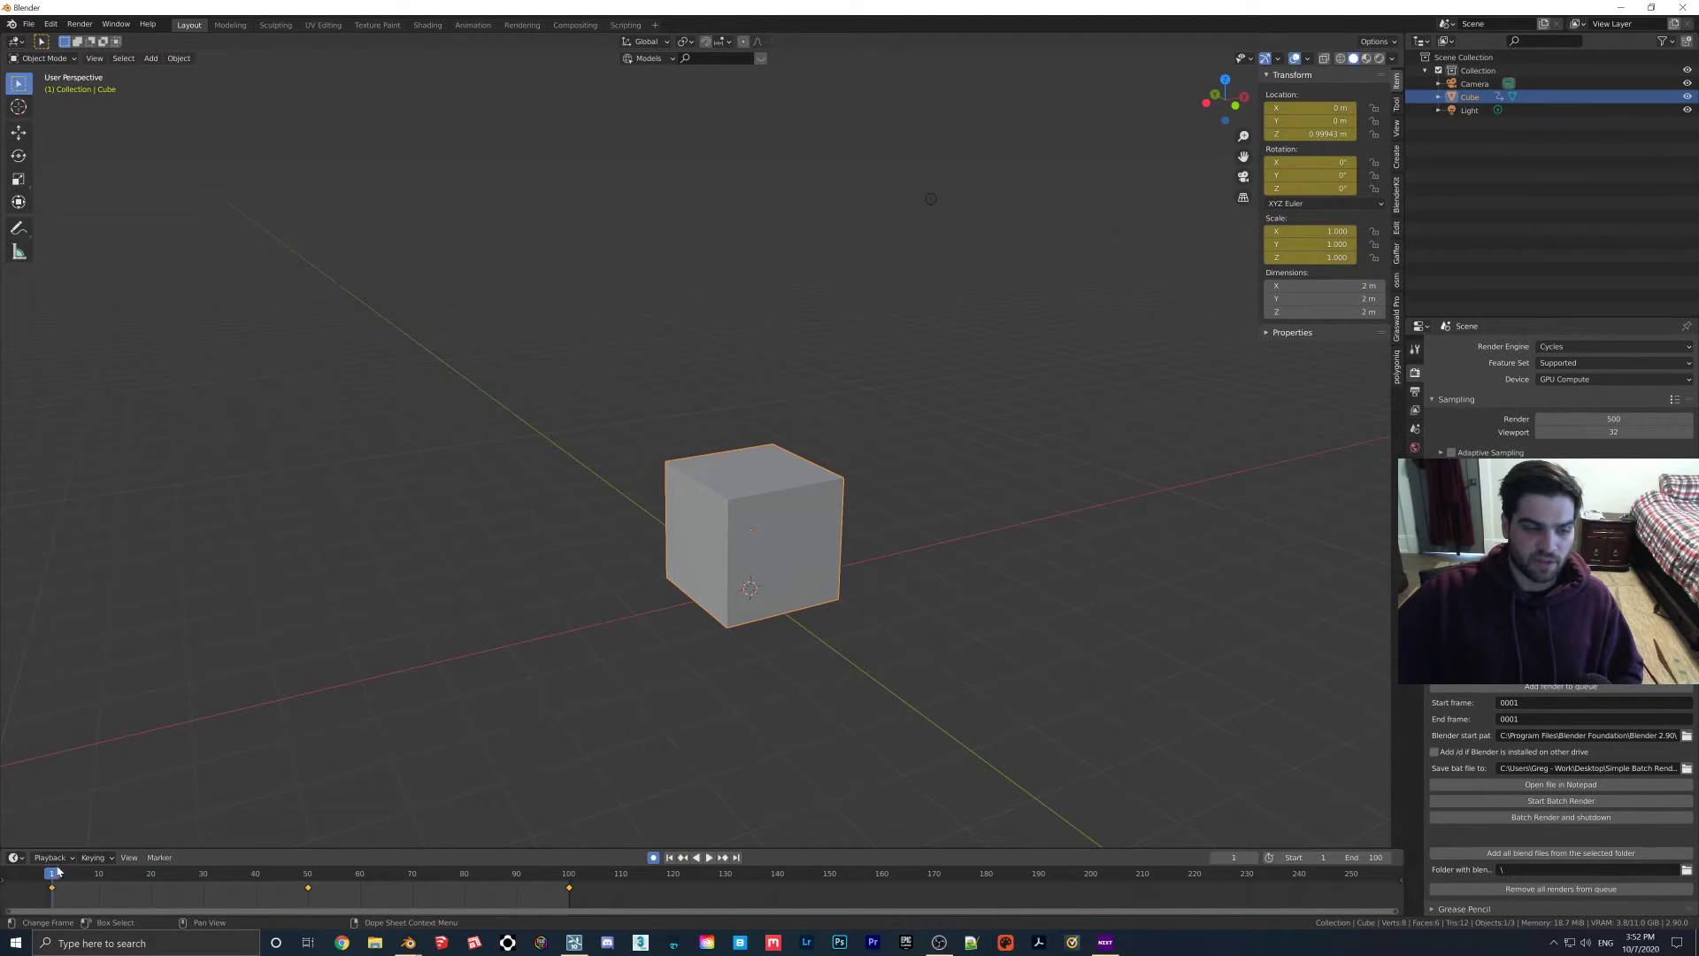
pyautogui.click(28, 23)
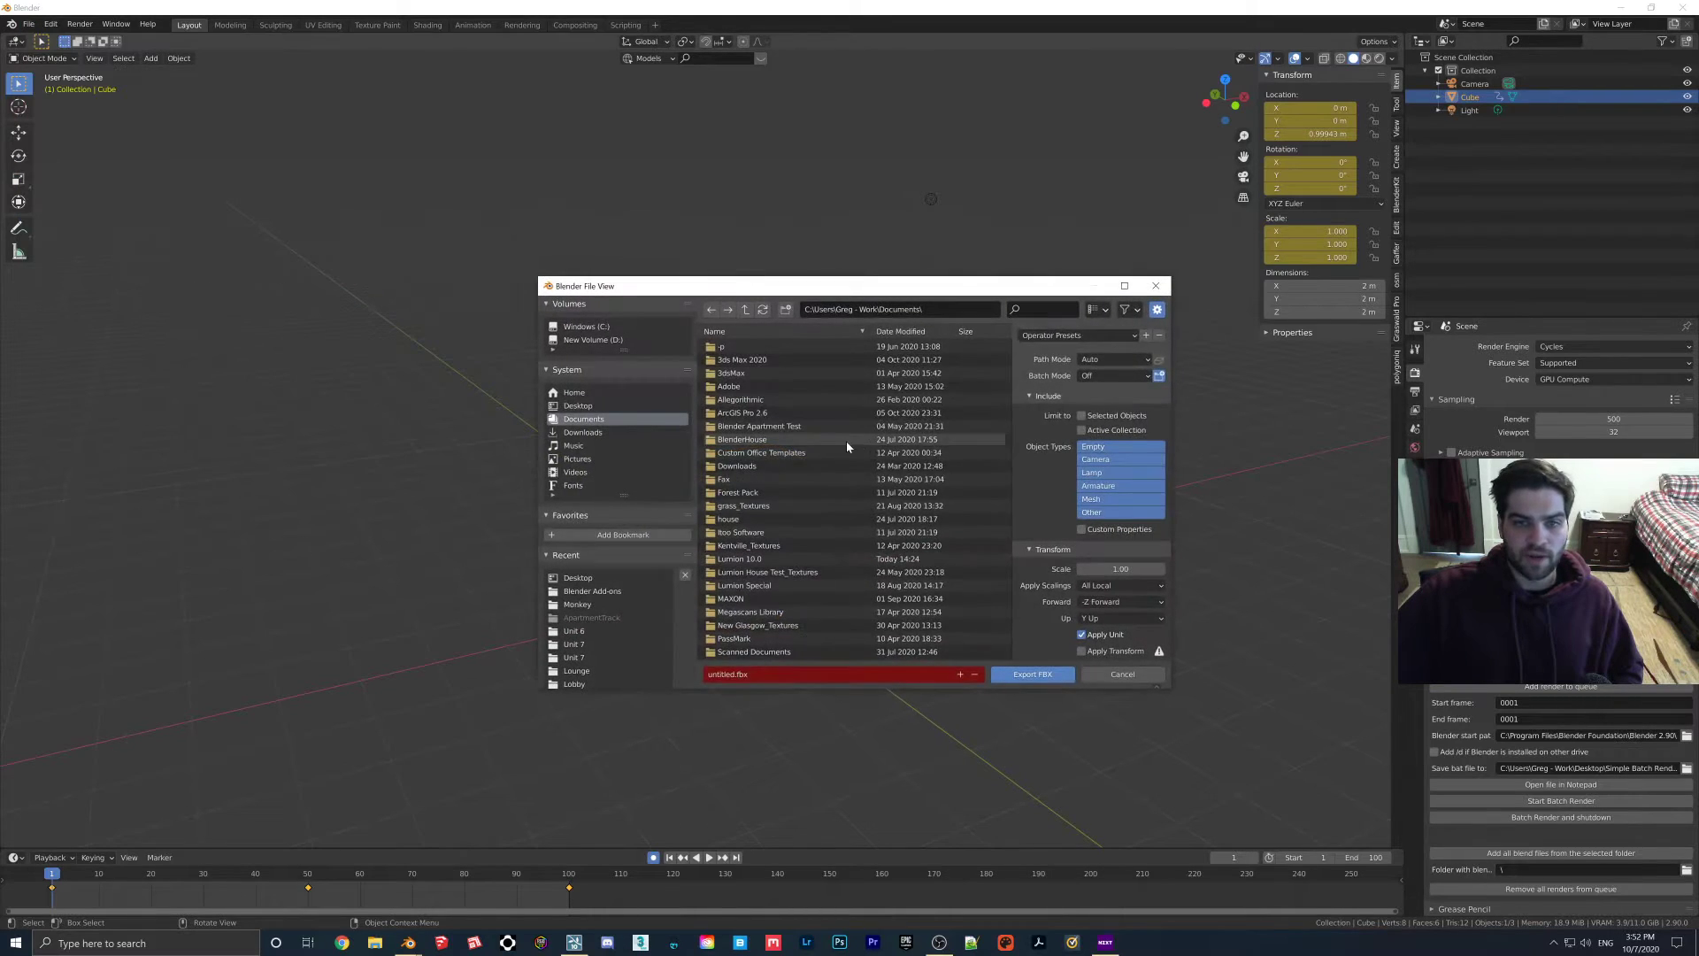
# Choose the Desktop folder as the destination for the rotating cube's FBX export.
pyautogui.scroll(-3)
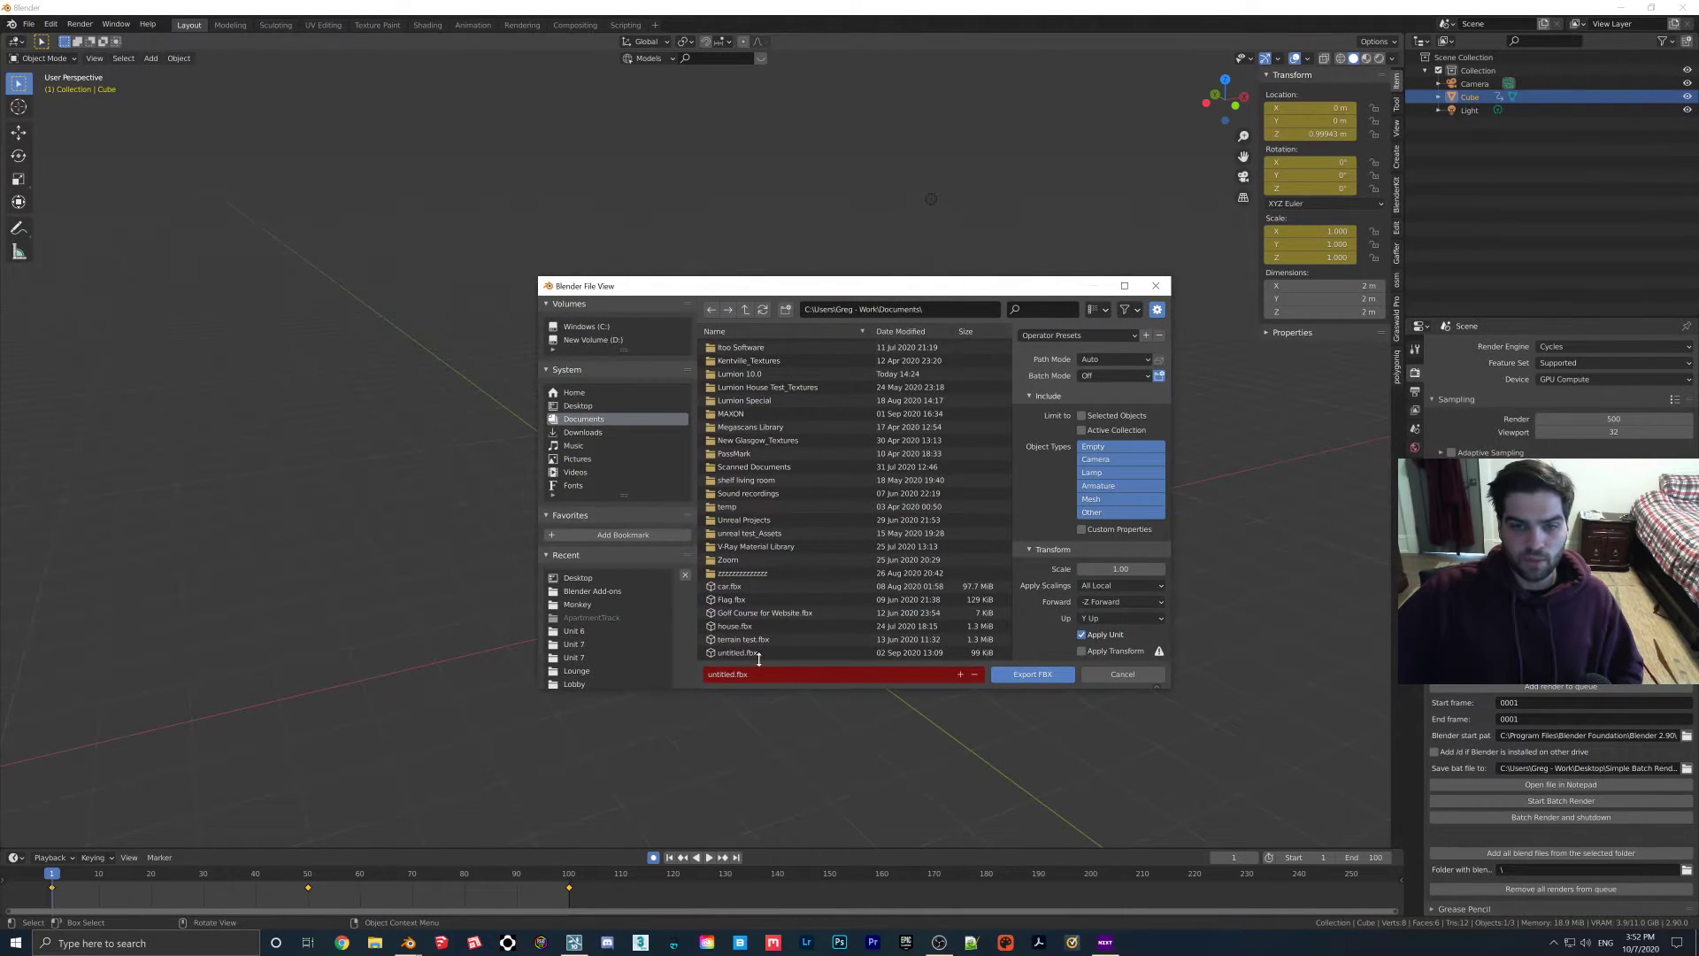
pyautogui.click(575, 405)
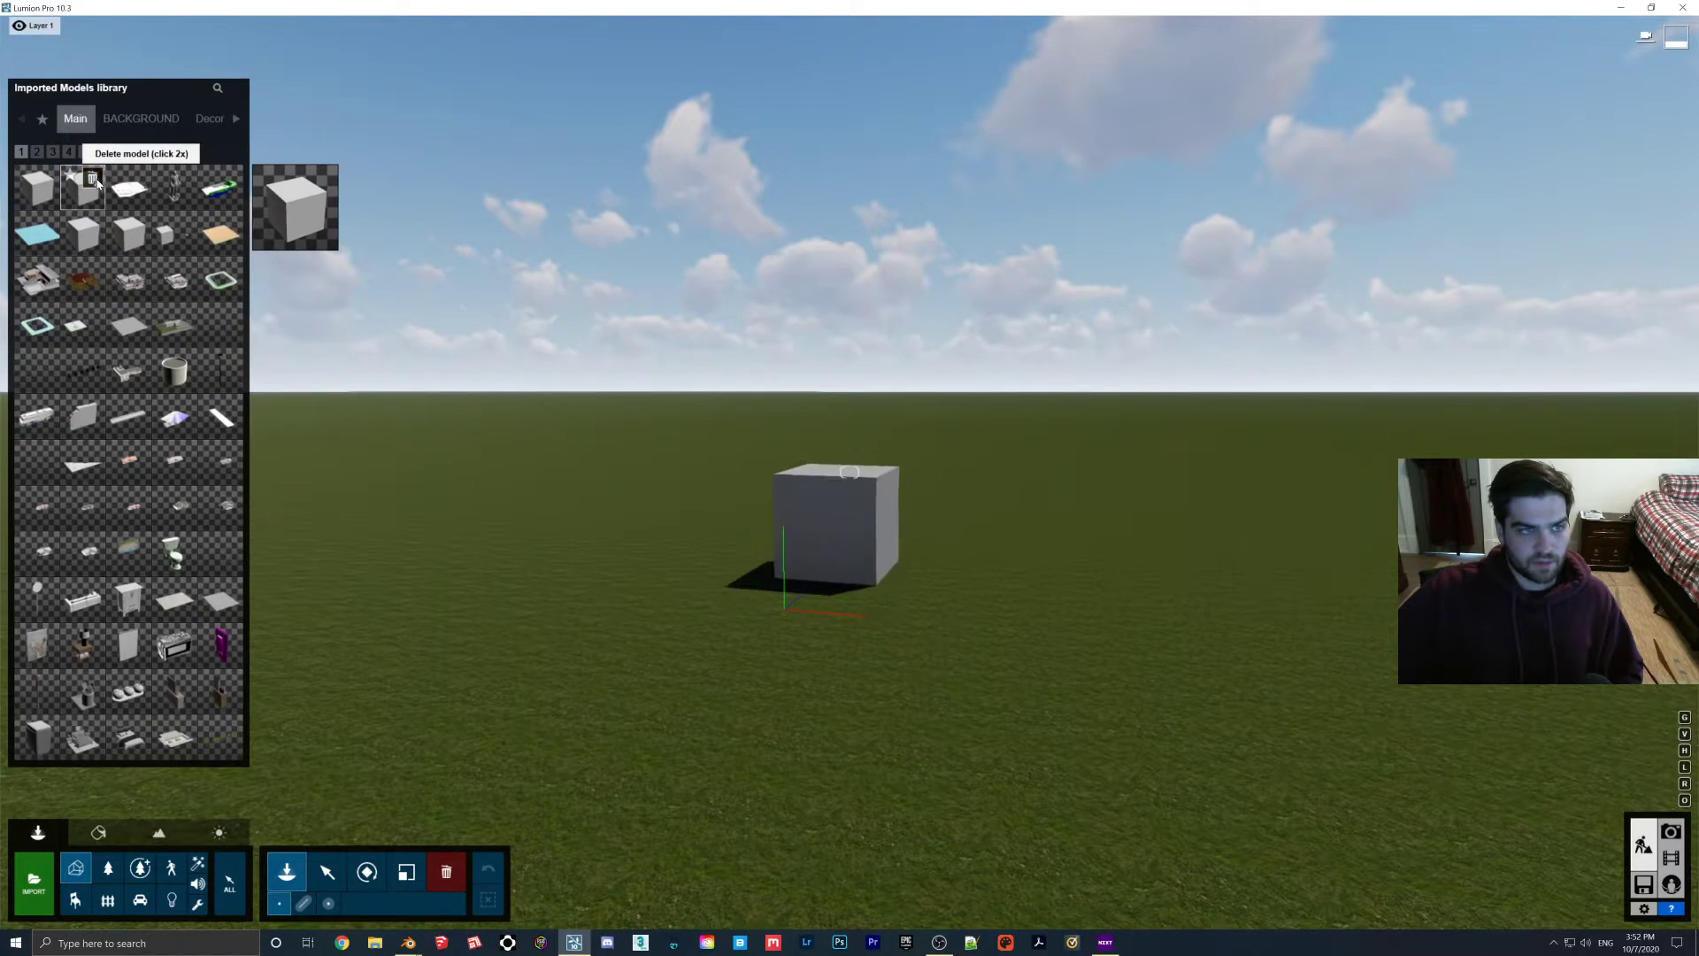
# Import block rot.fbx into Lumion with Import animations on.
pyautogui.click(33, 885)
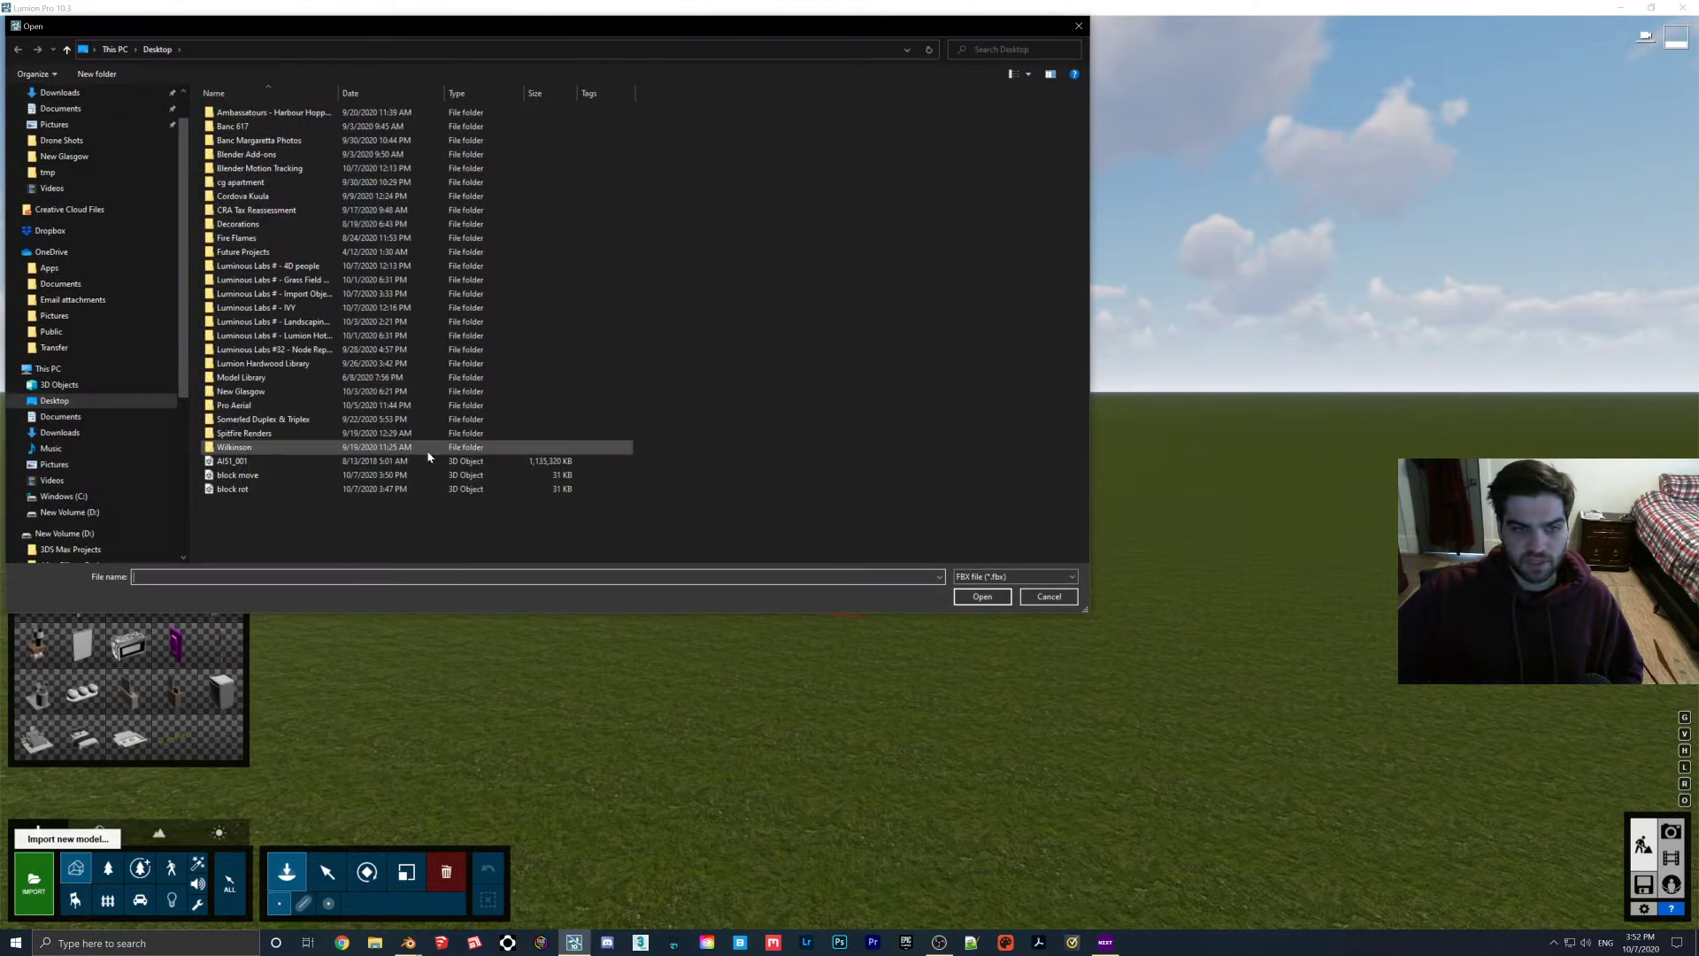
pyautogui.doubleClick(233, 488)
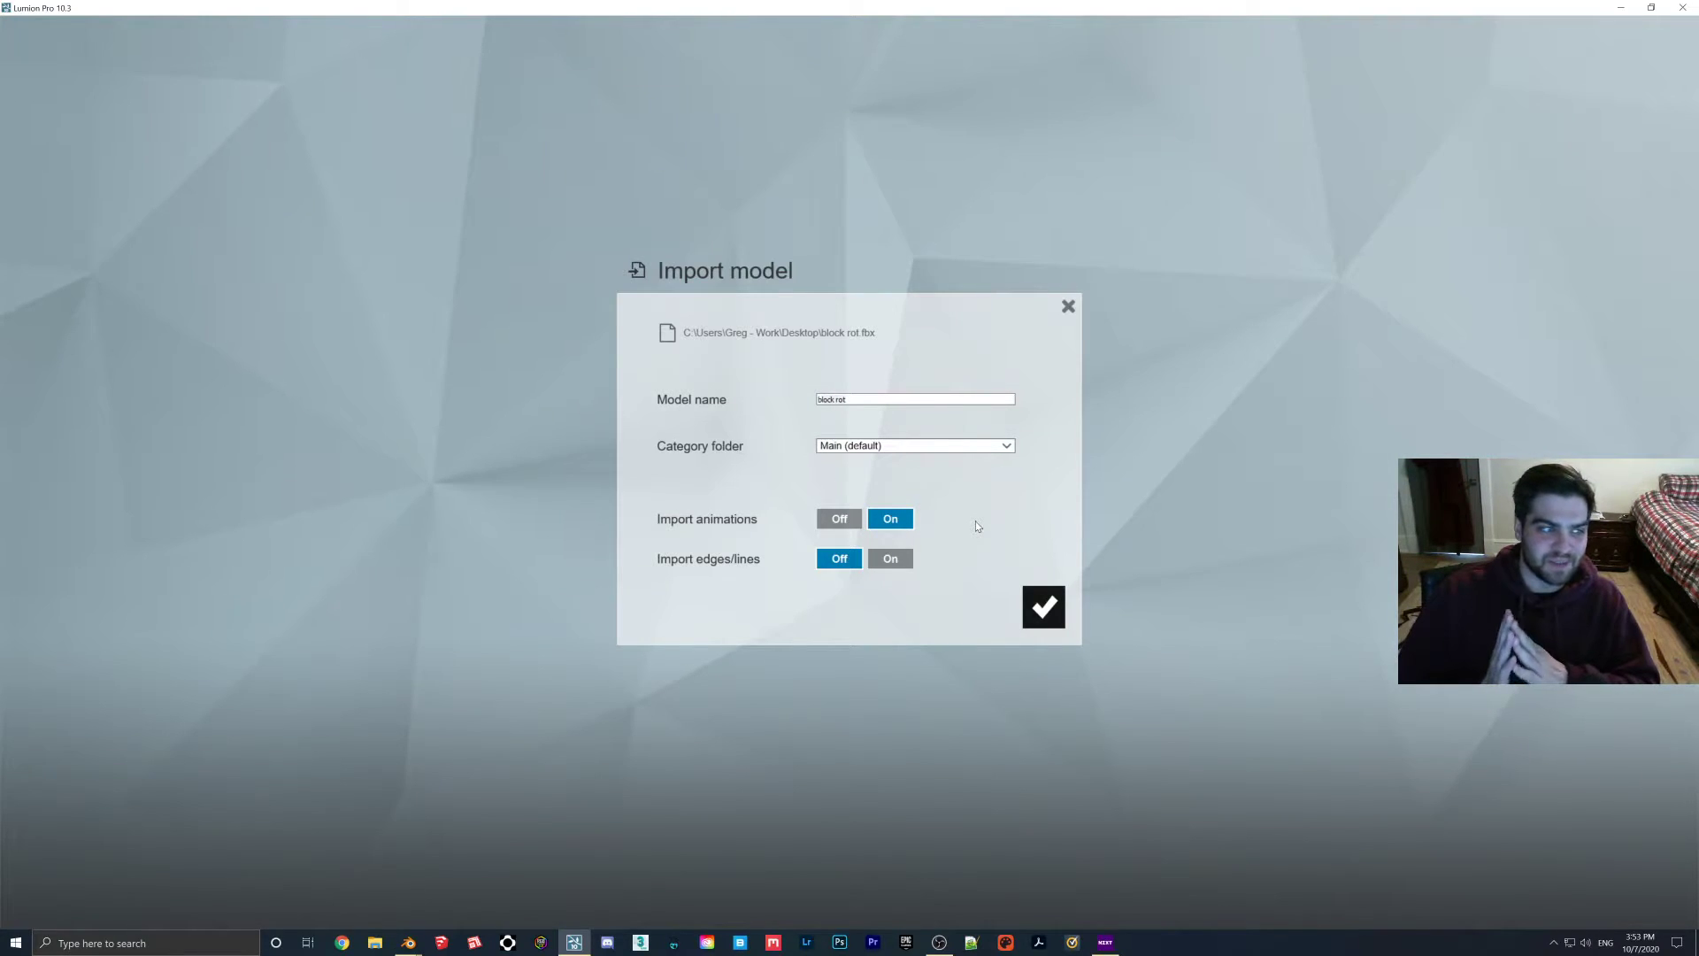
pyautogui.moveTo(967, 521)
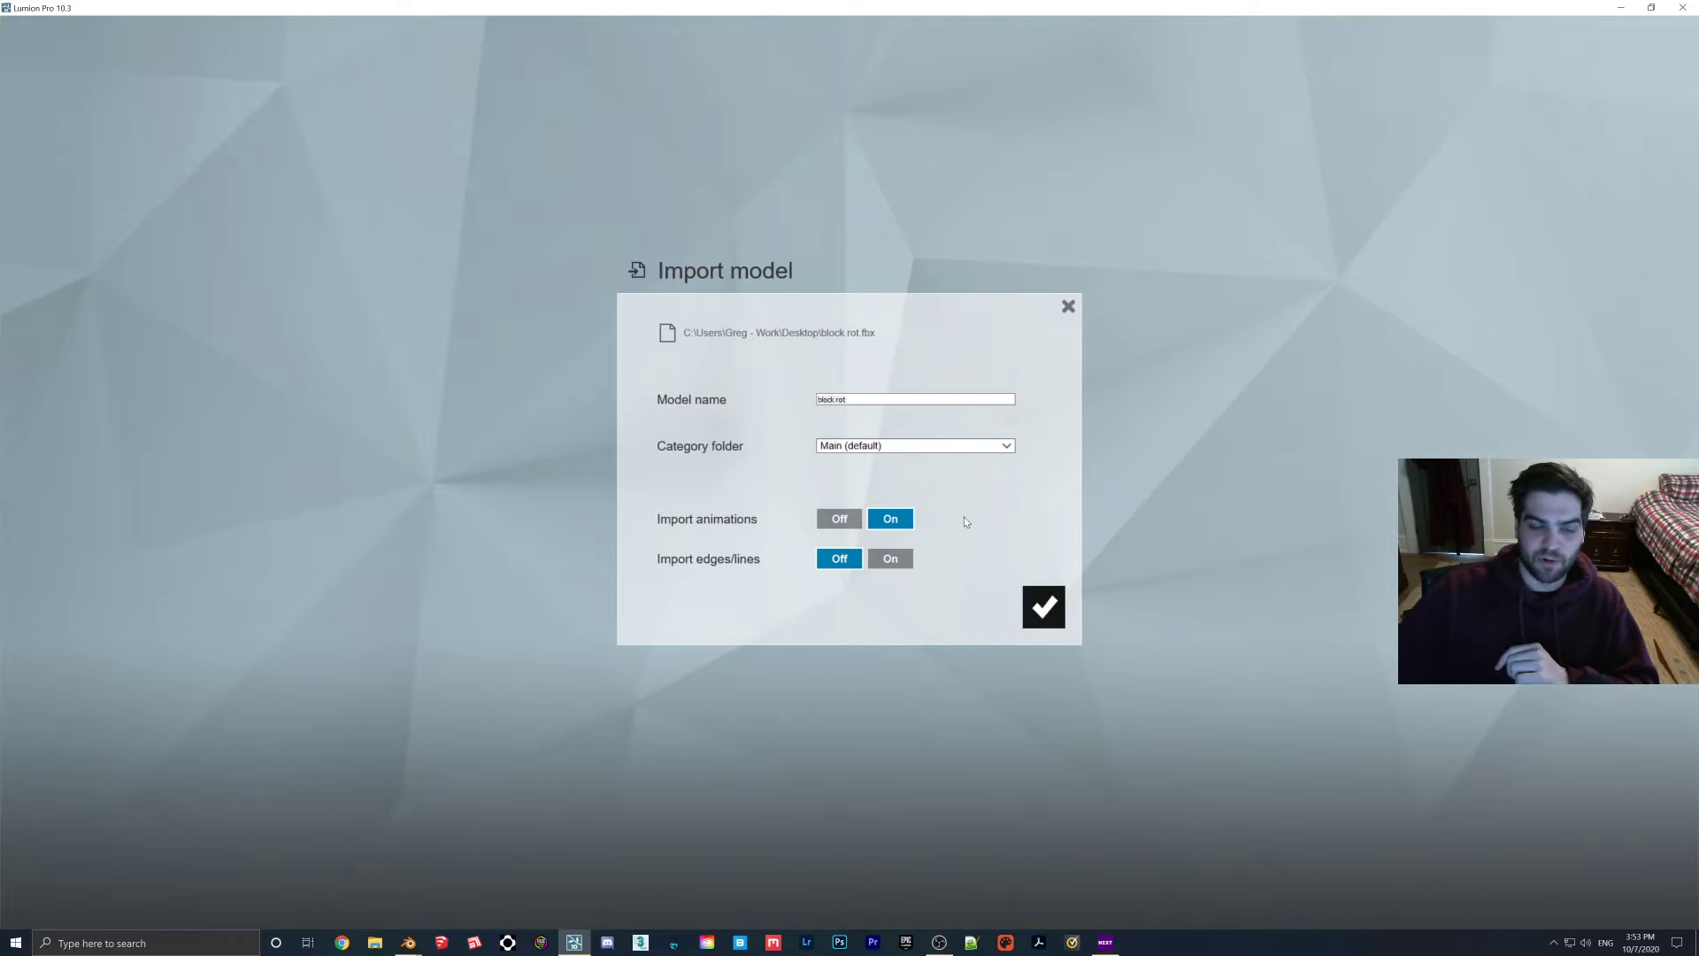
pyautogui.moveTo(904, 524)
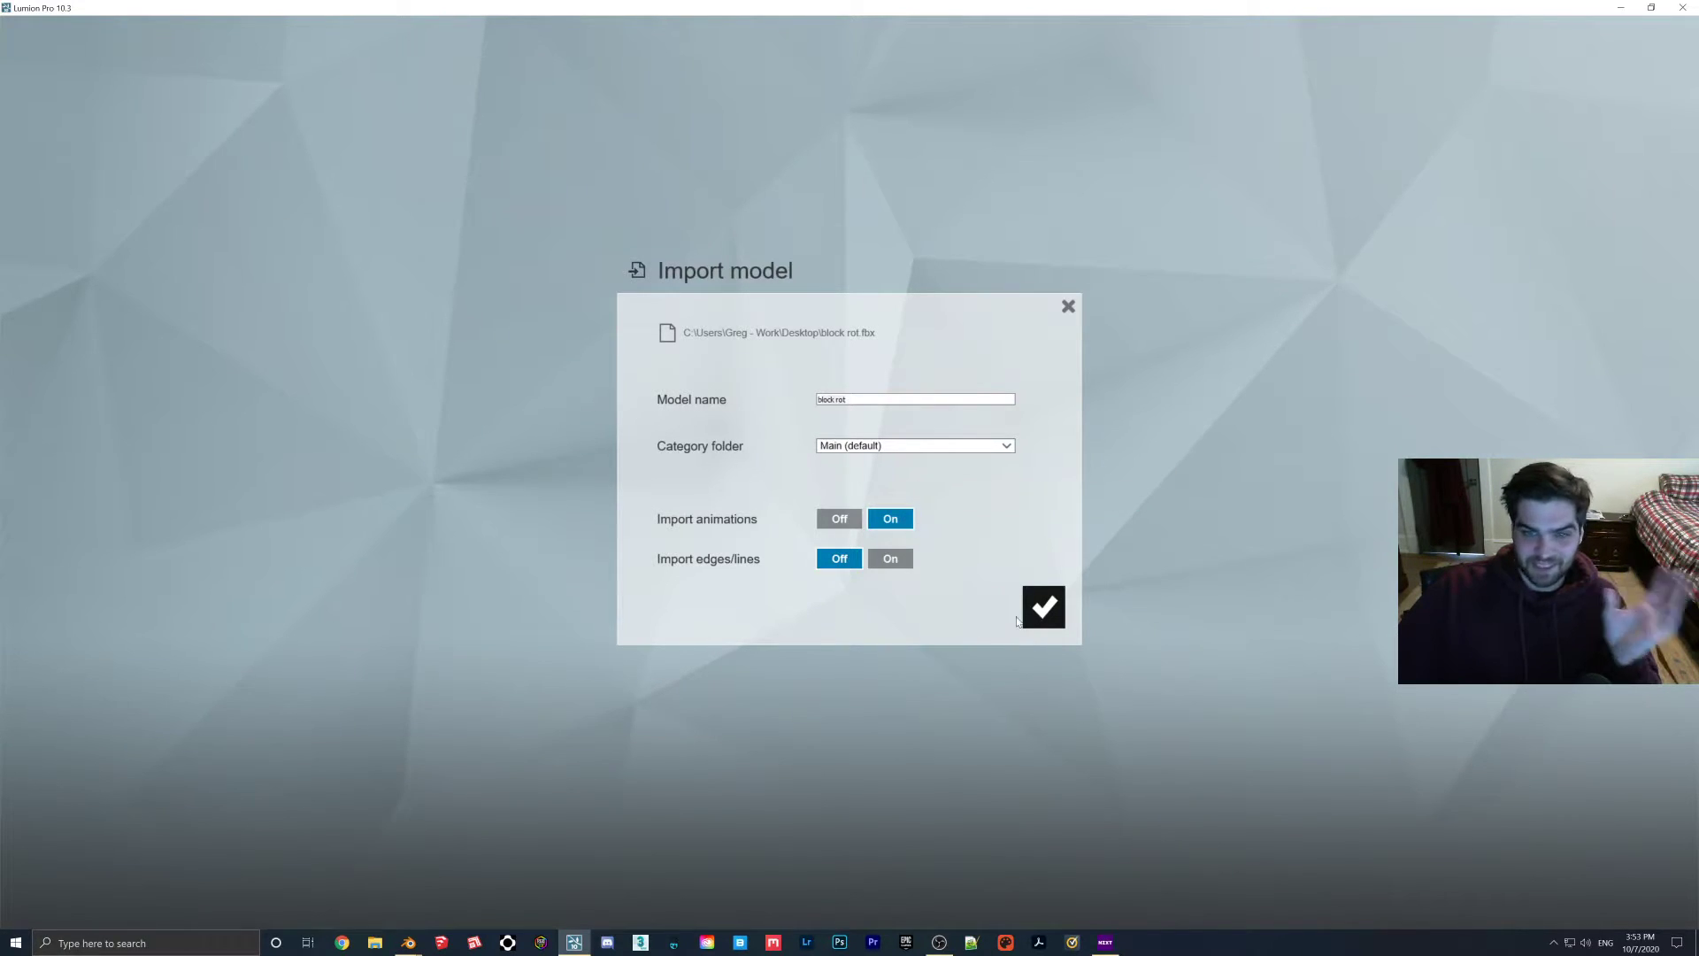
pyautogui.moveTo(1041, 609)
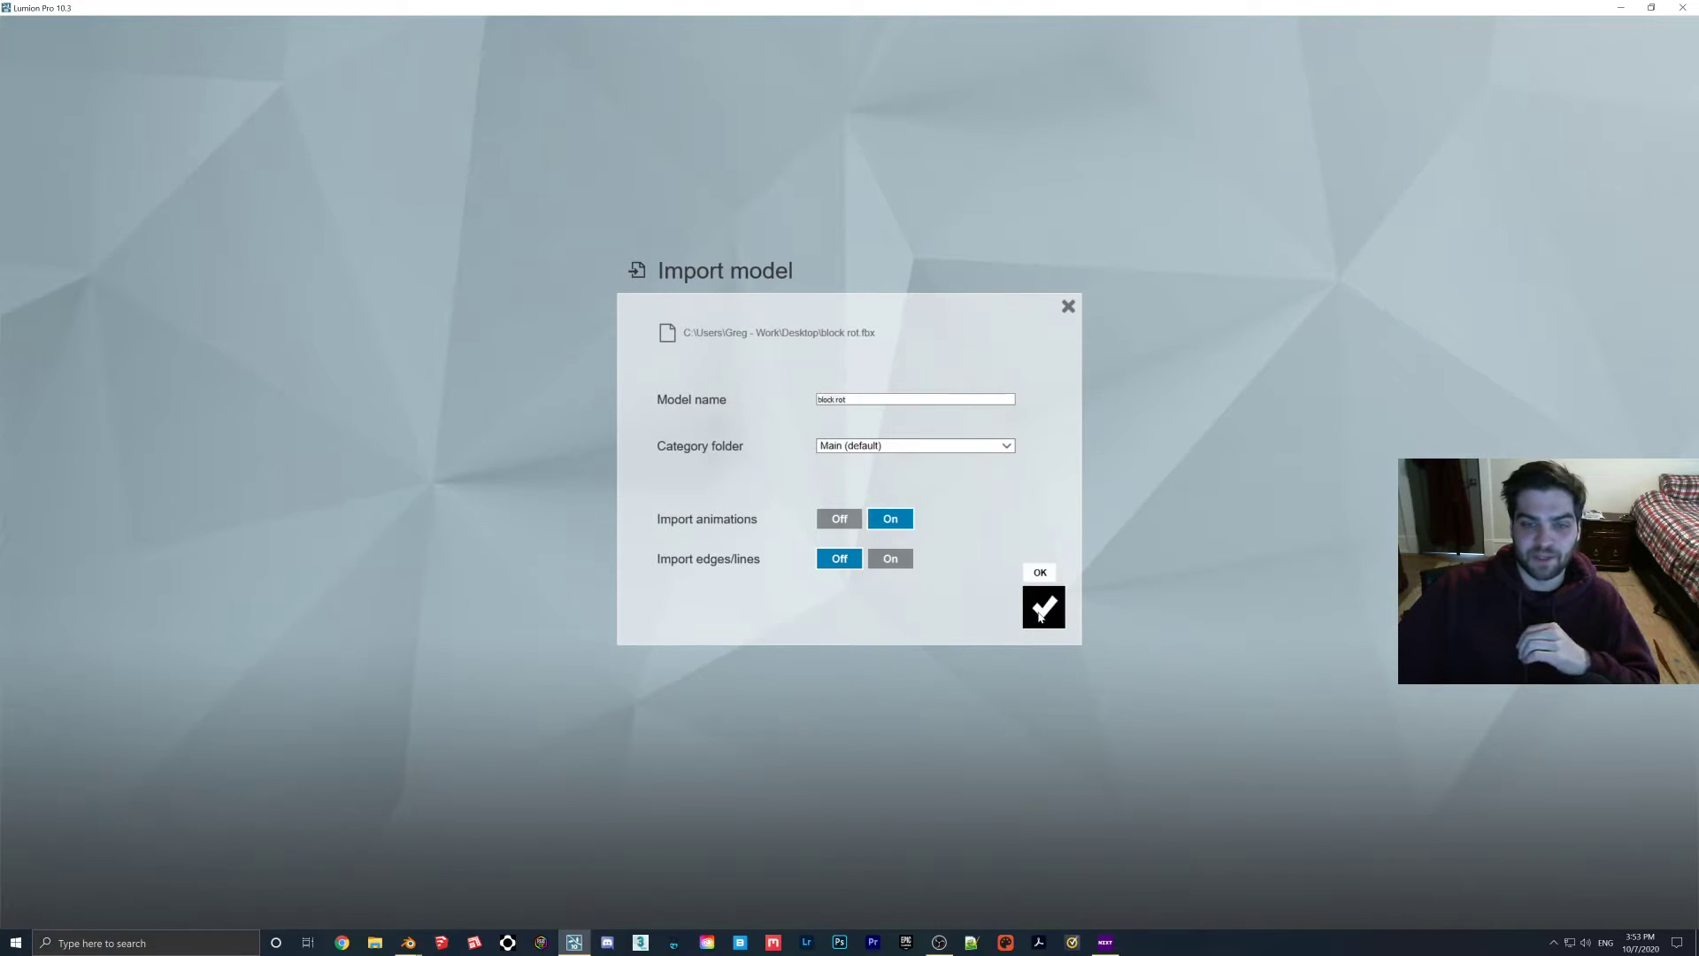
pyautogui.click(1043, 605)
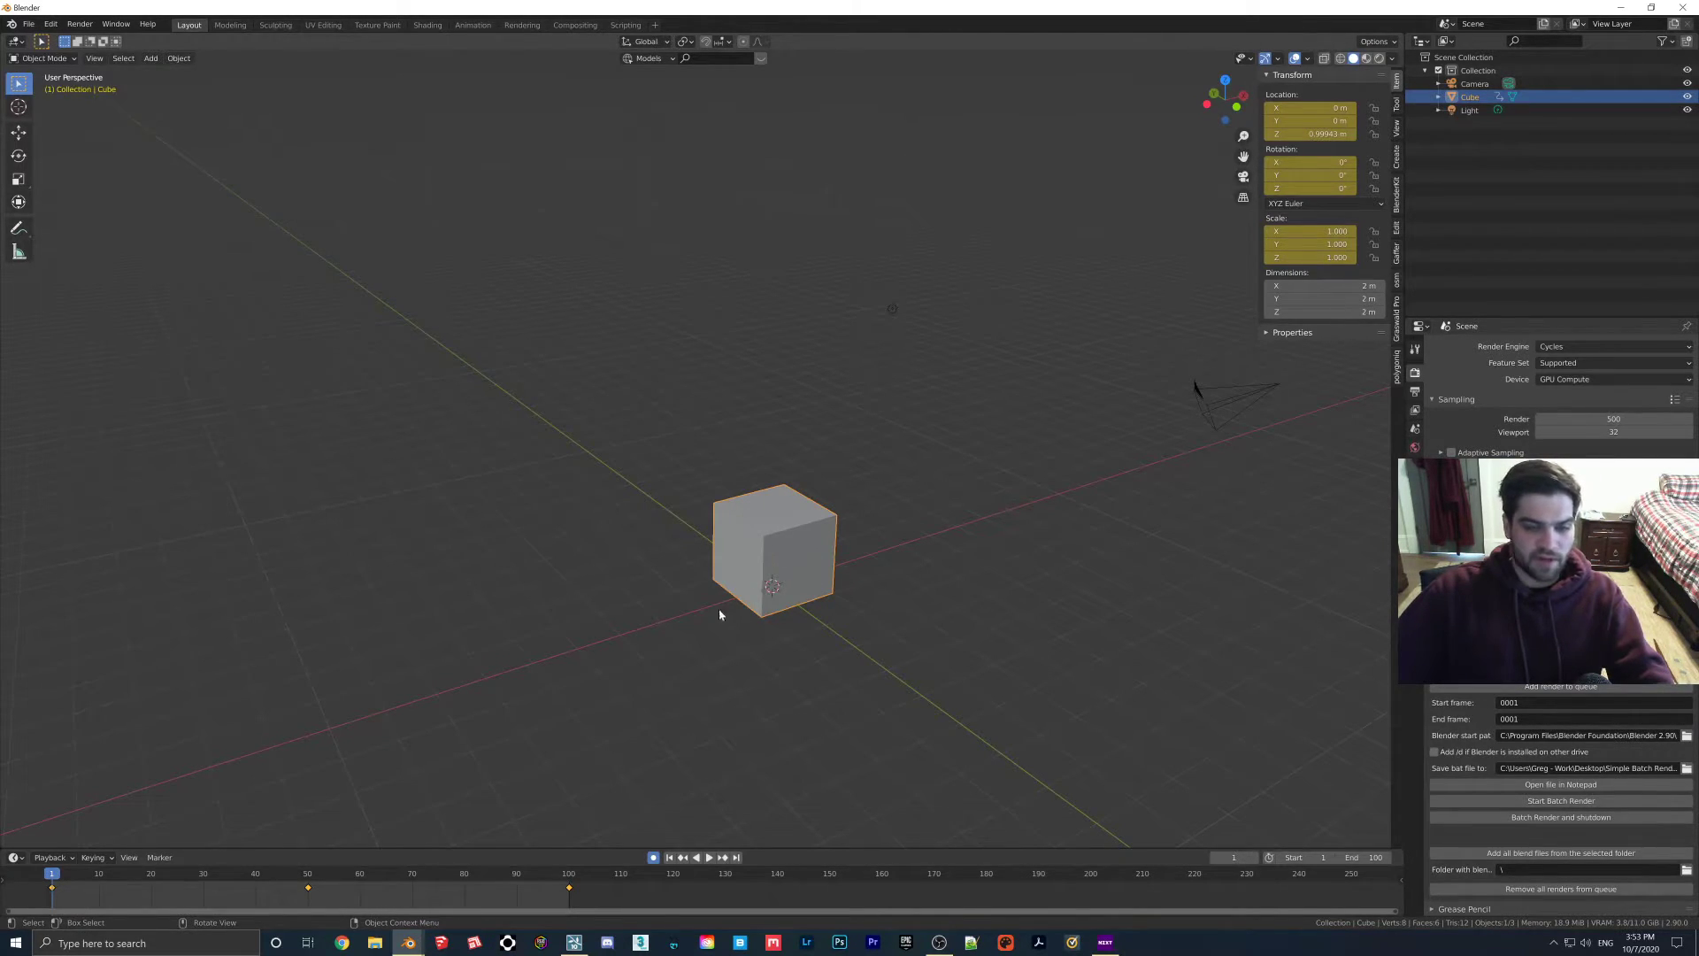
pyautogui.click(307, 889)
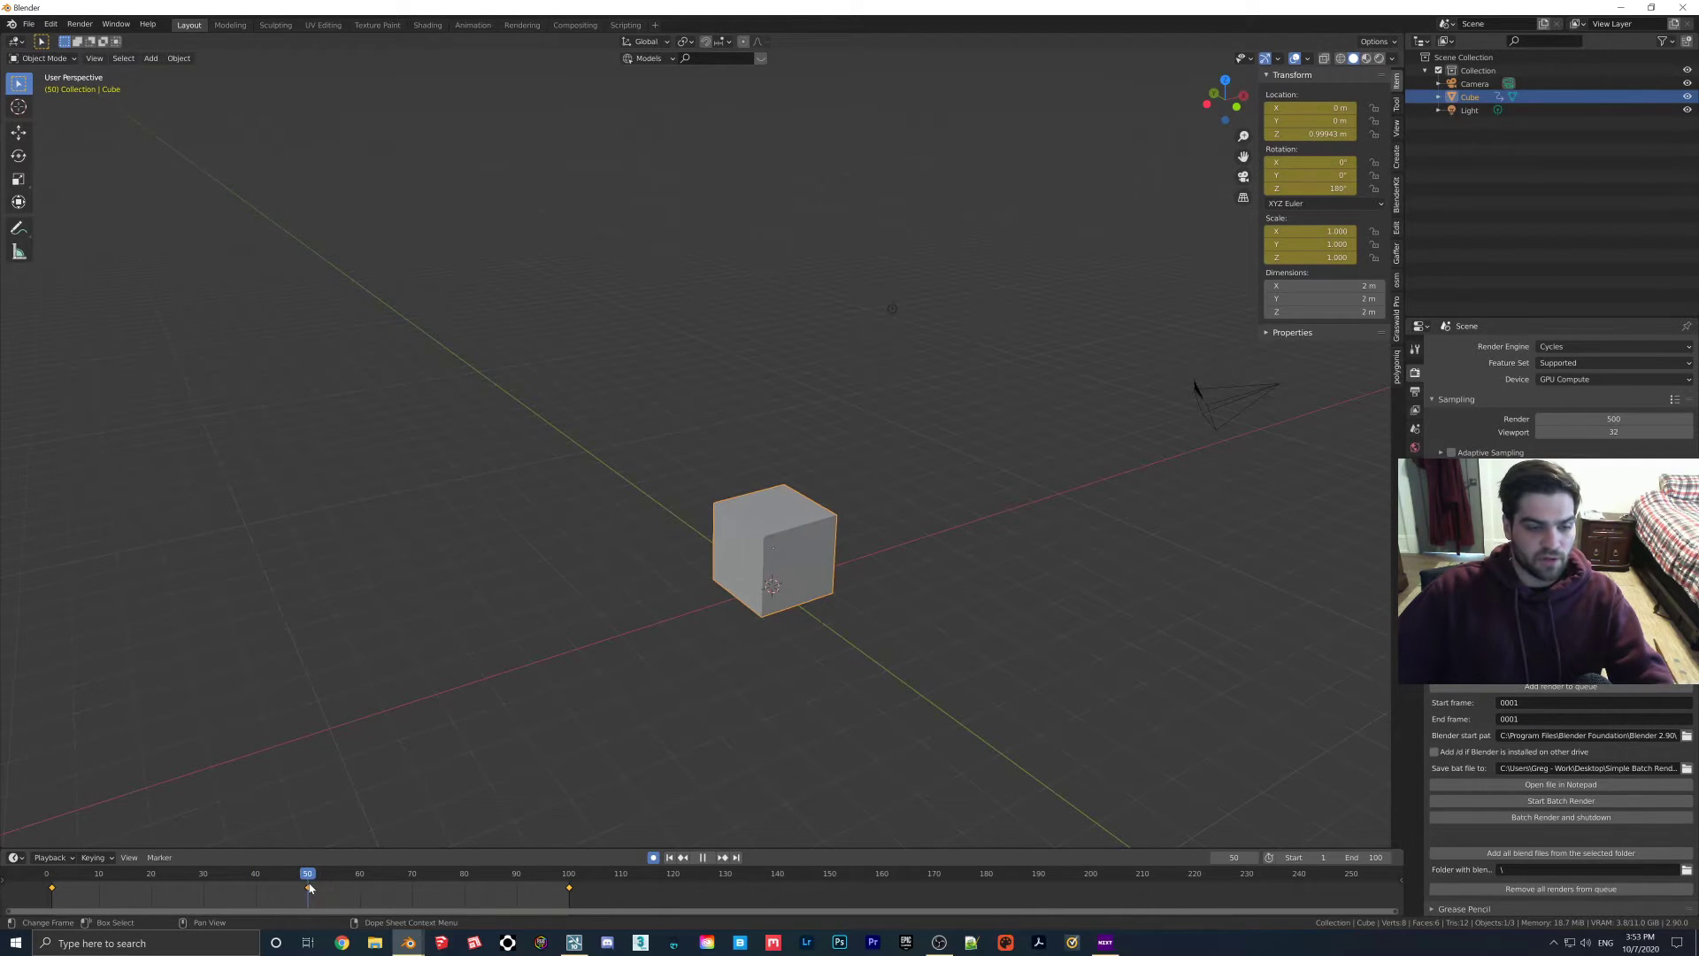
pyautogui.moveTo(773, 549); pyautogui.dragTo(524, 378)
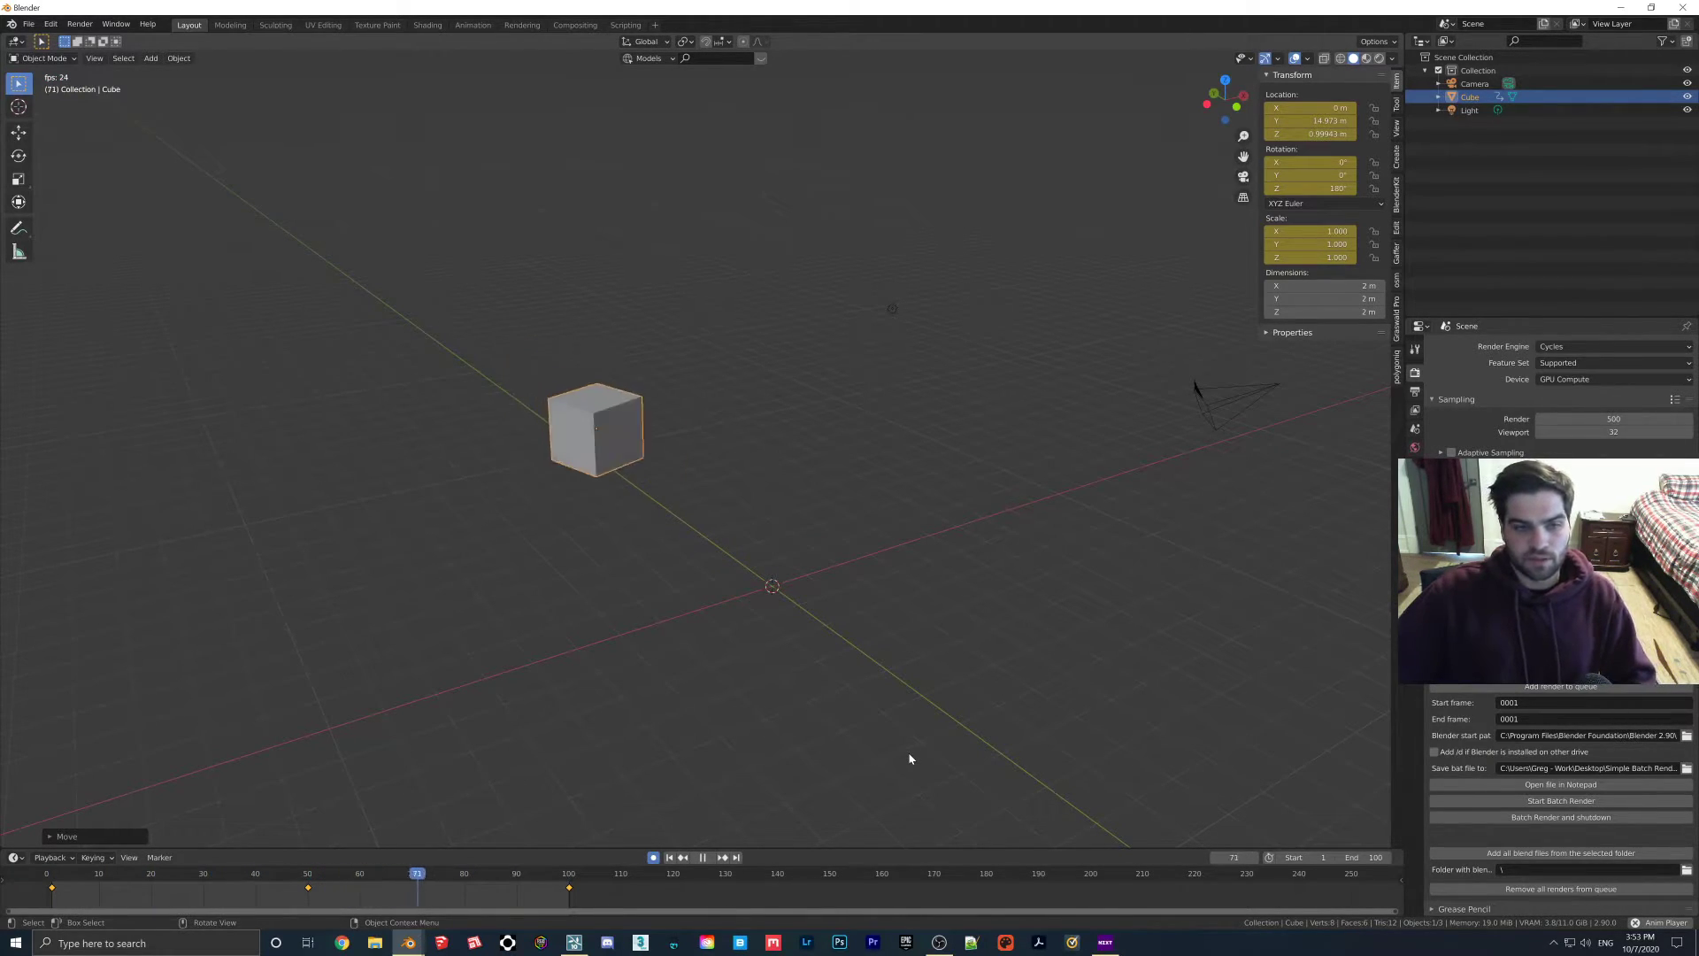
pyautogui.click(145, 872)
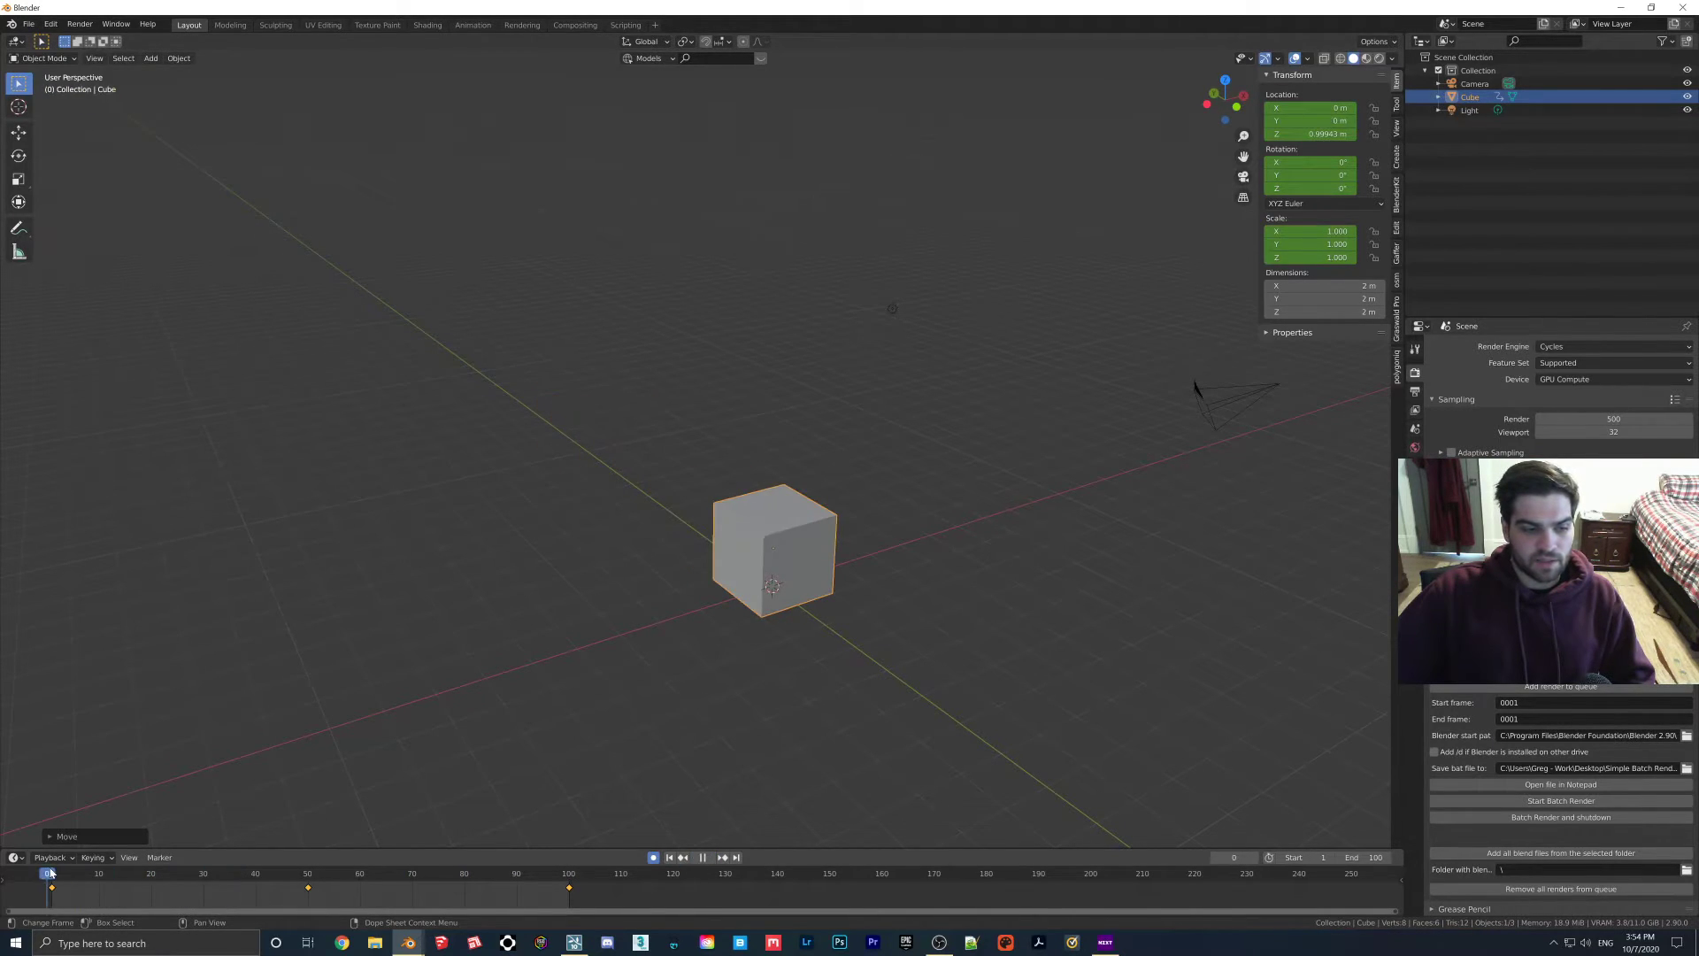
# Re-export the cube's animation as FBX, overwriting block rot.fbx on the Desktop.
pyautogui.click(32, 23)
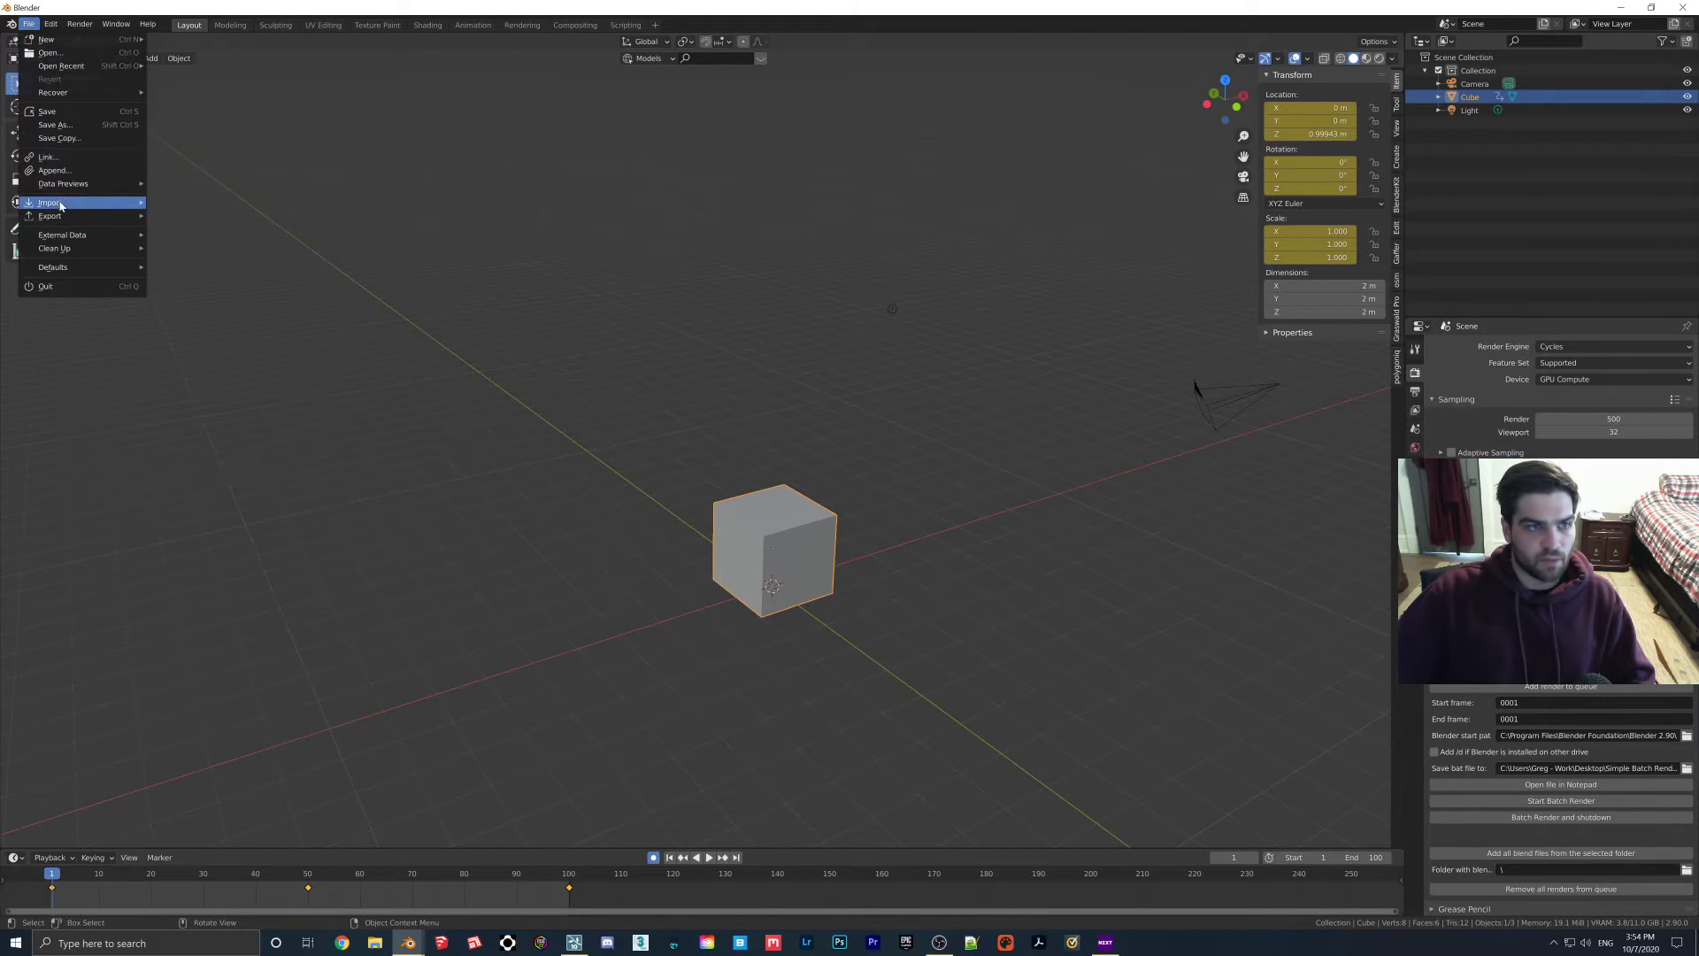
pyautogui.click(49, 214)
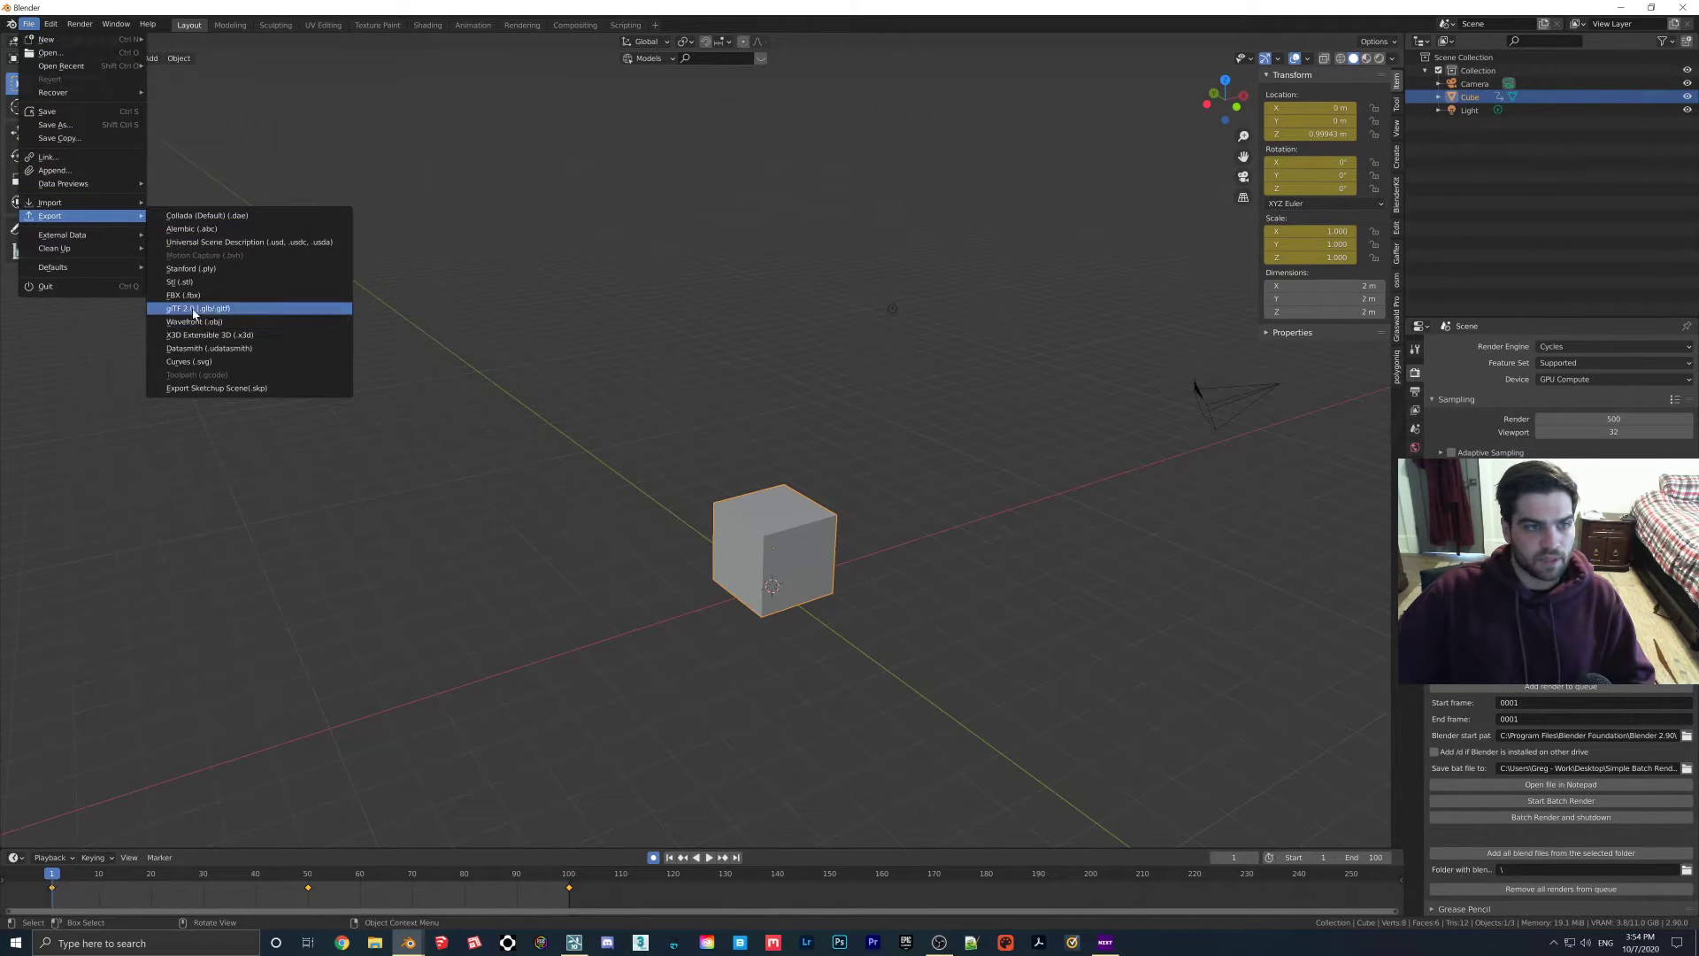
pyautogui.click(180, 294)
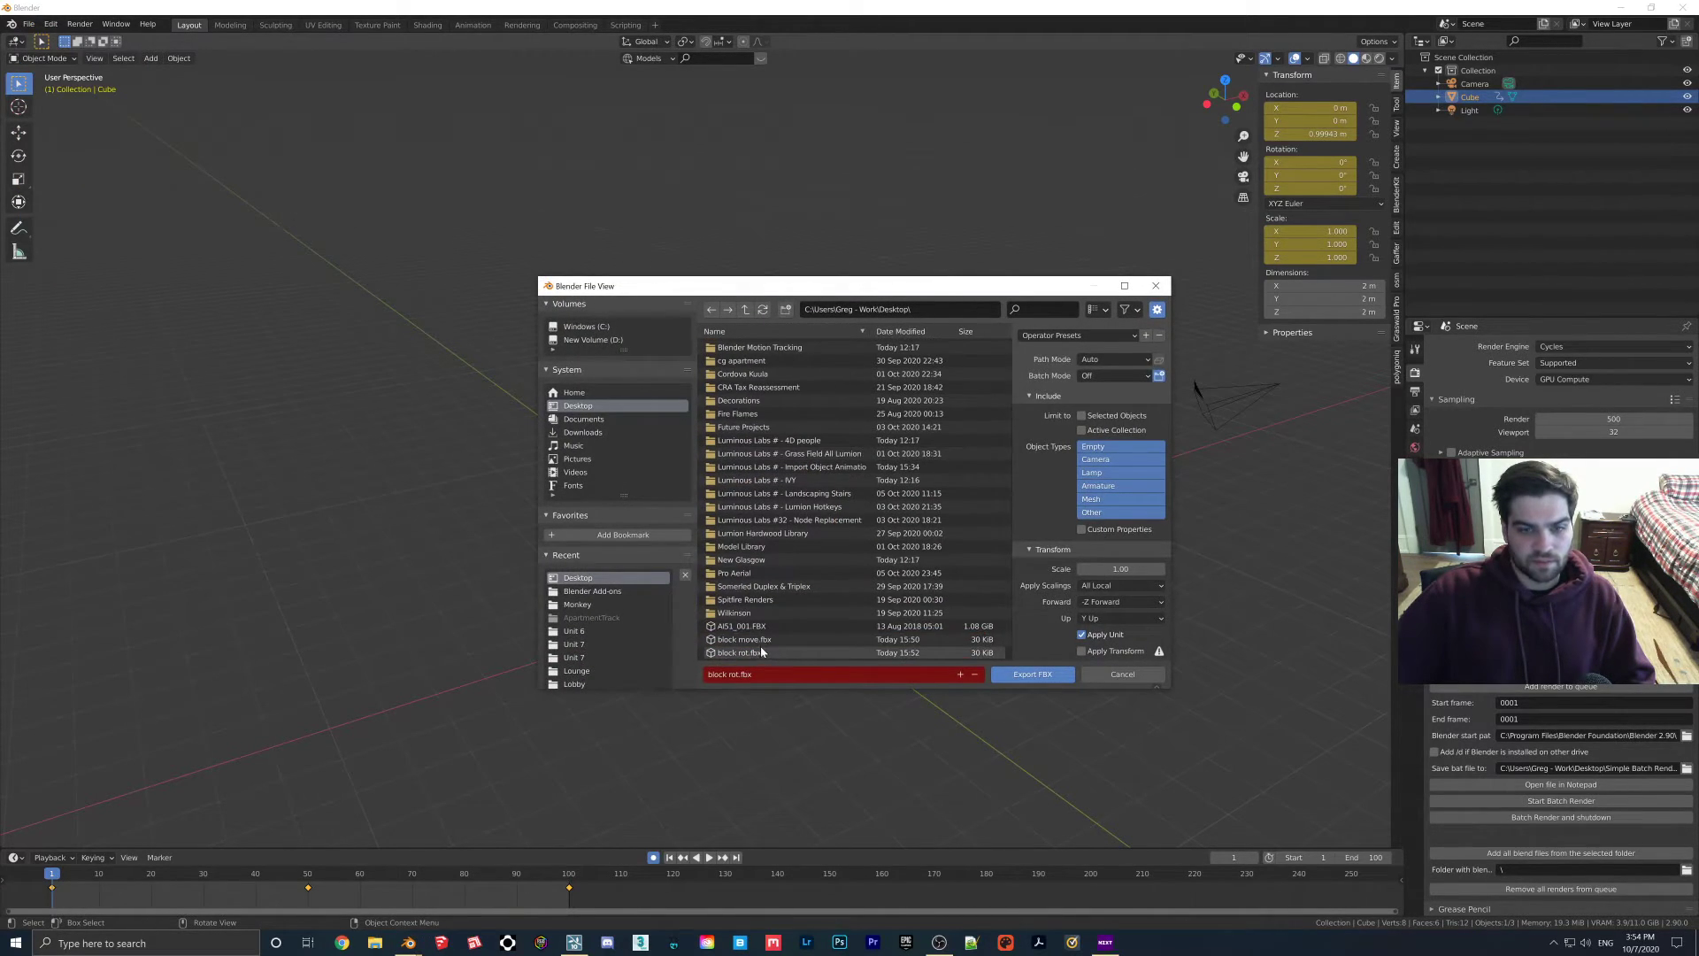
pyautogui.rightClick(761, 651)
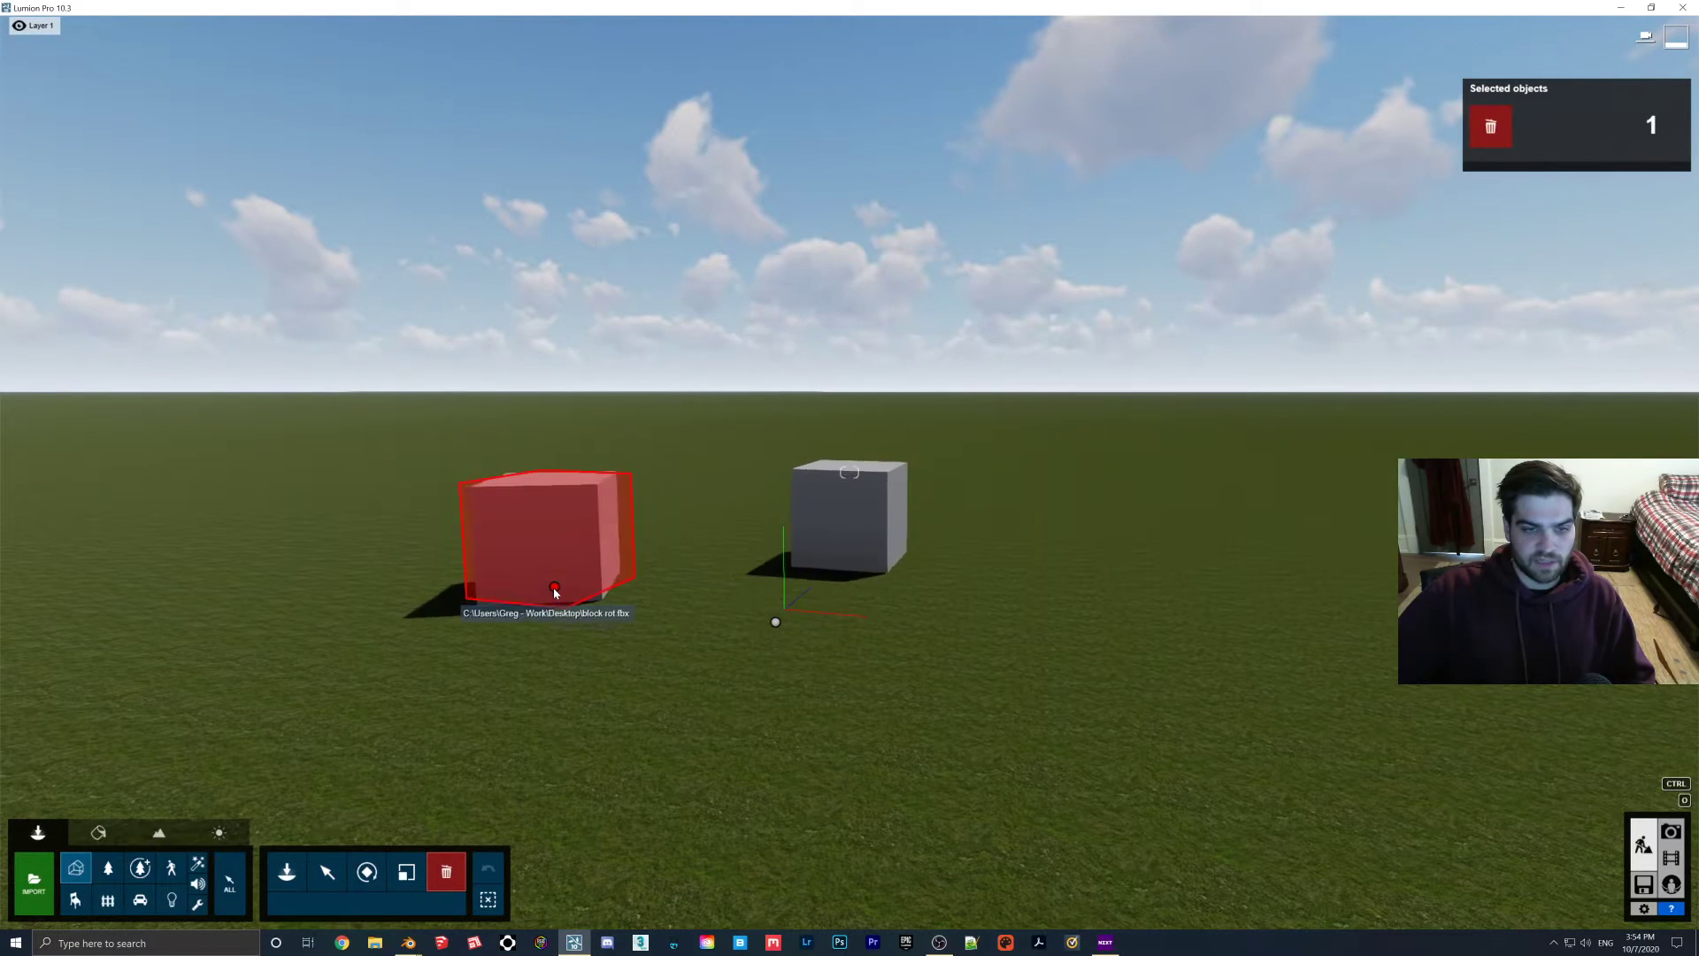
# Remove the old block rot cube and re-import the updated model with animations on.
pyautogui.click(34, 882)
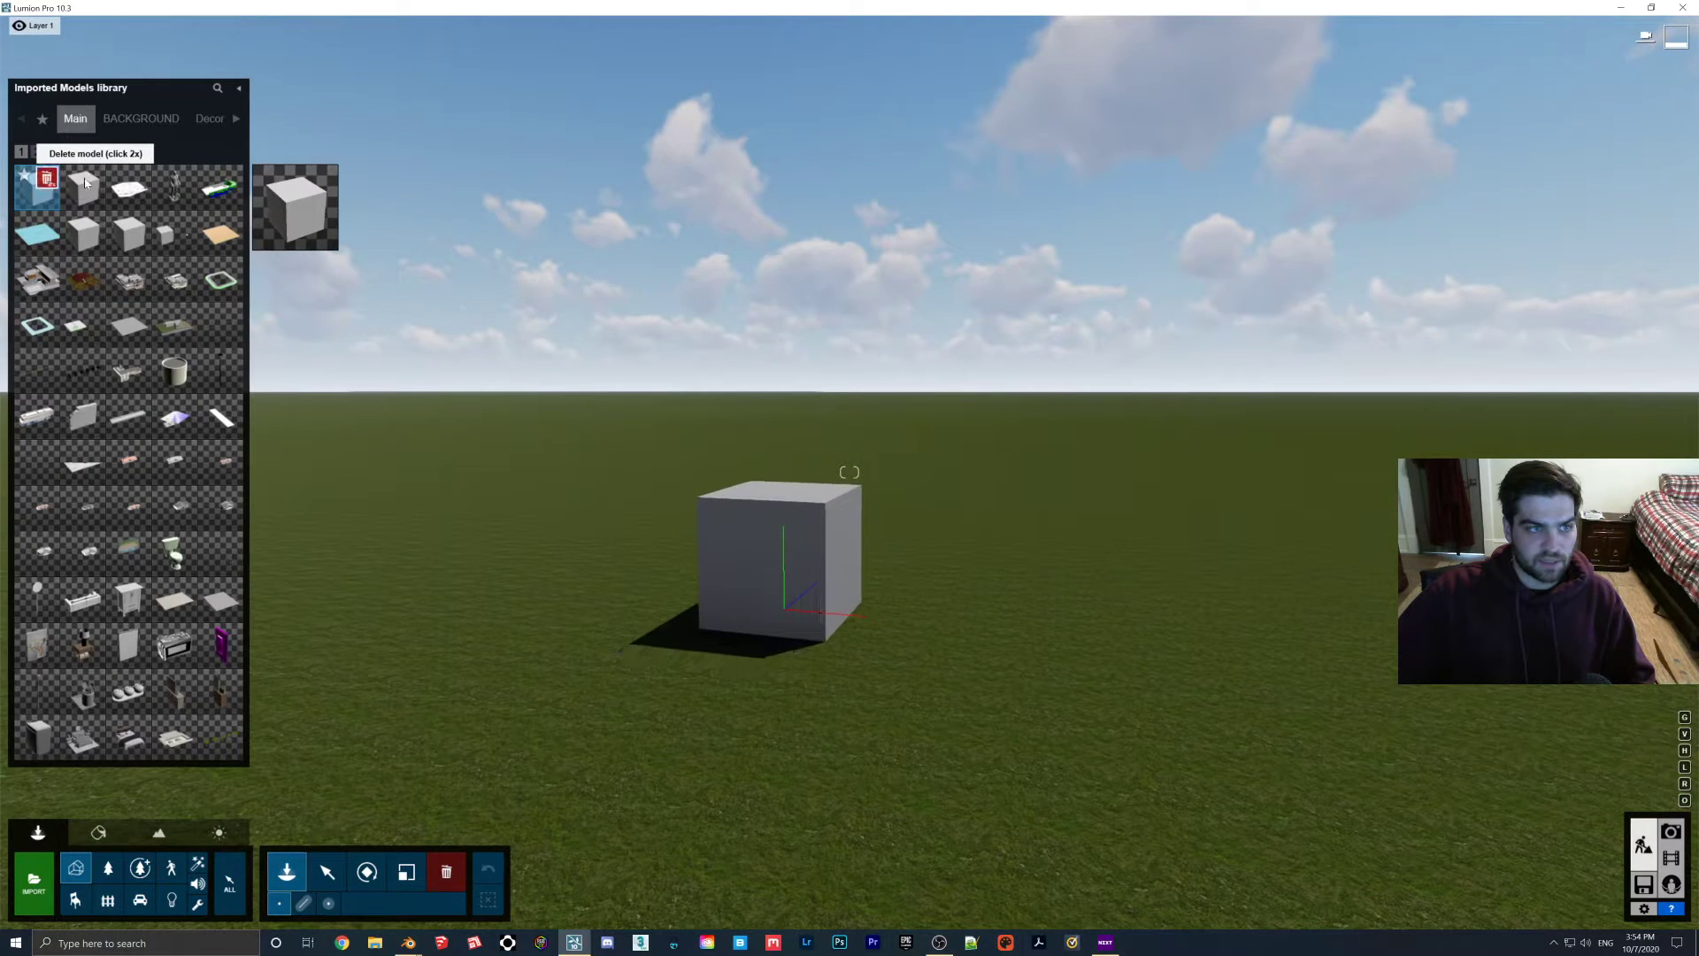
pyautogui.click(33, 881)
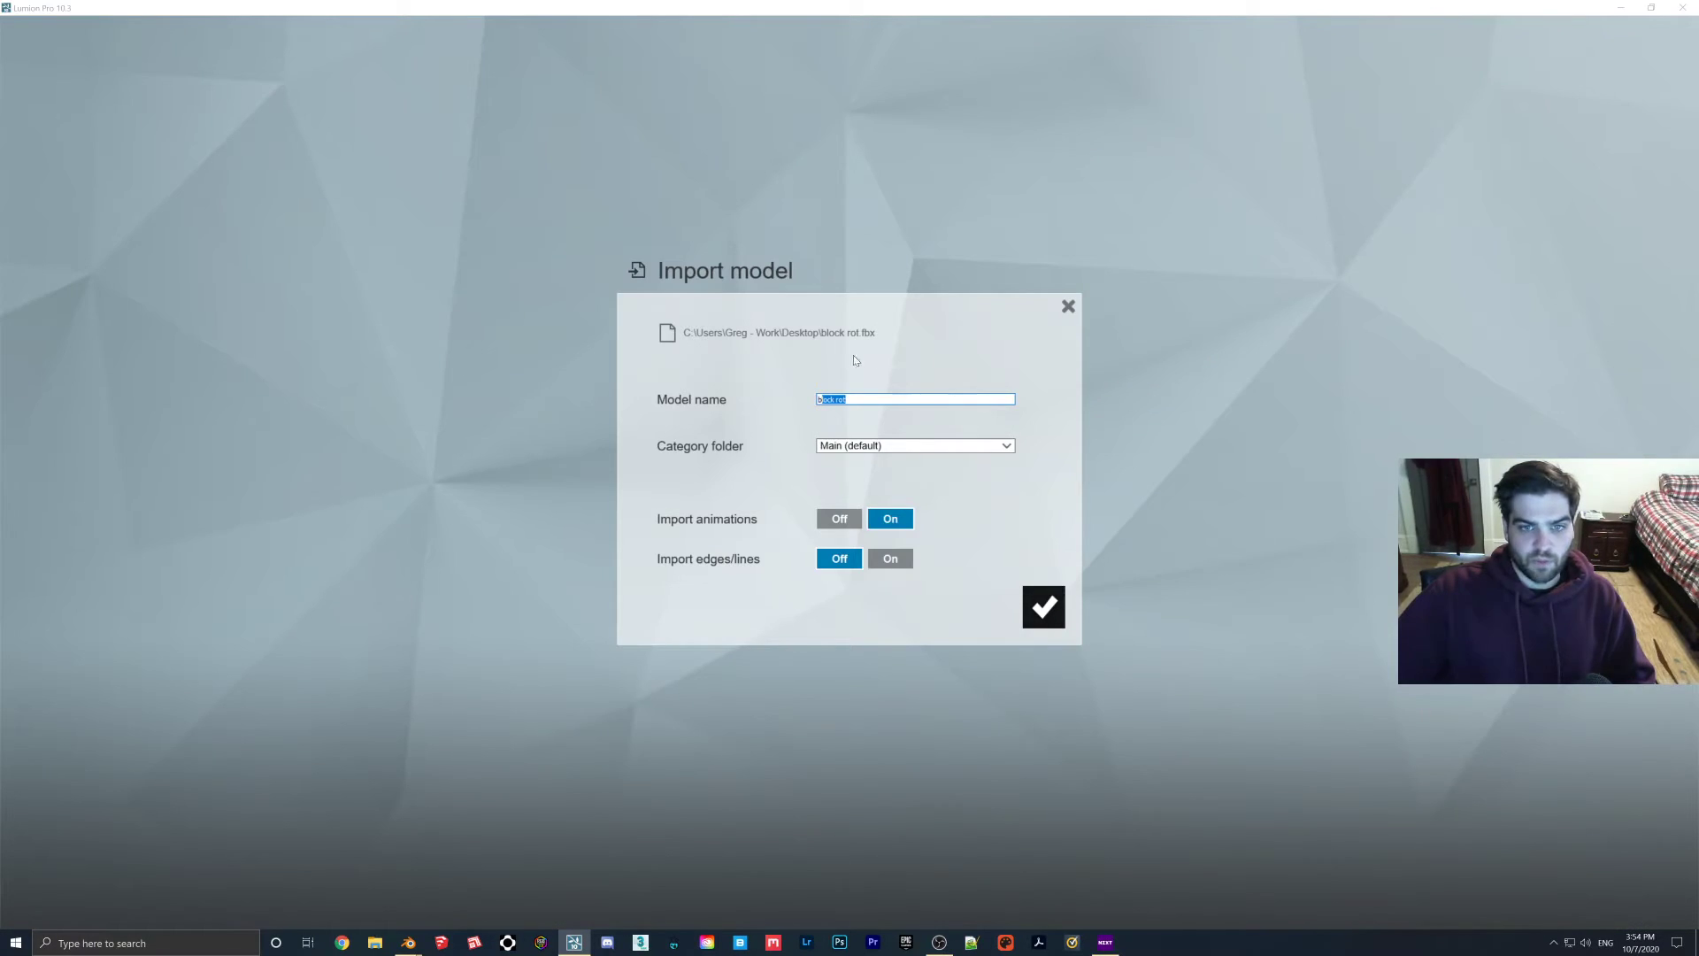
pyautogui.moveTo(1026, 611)
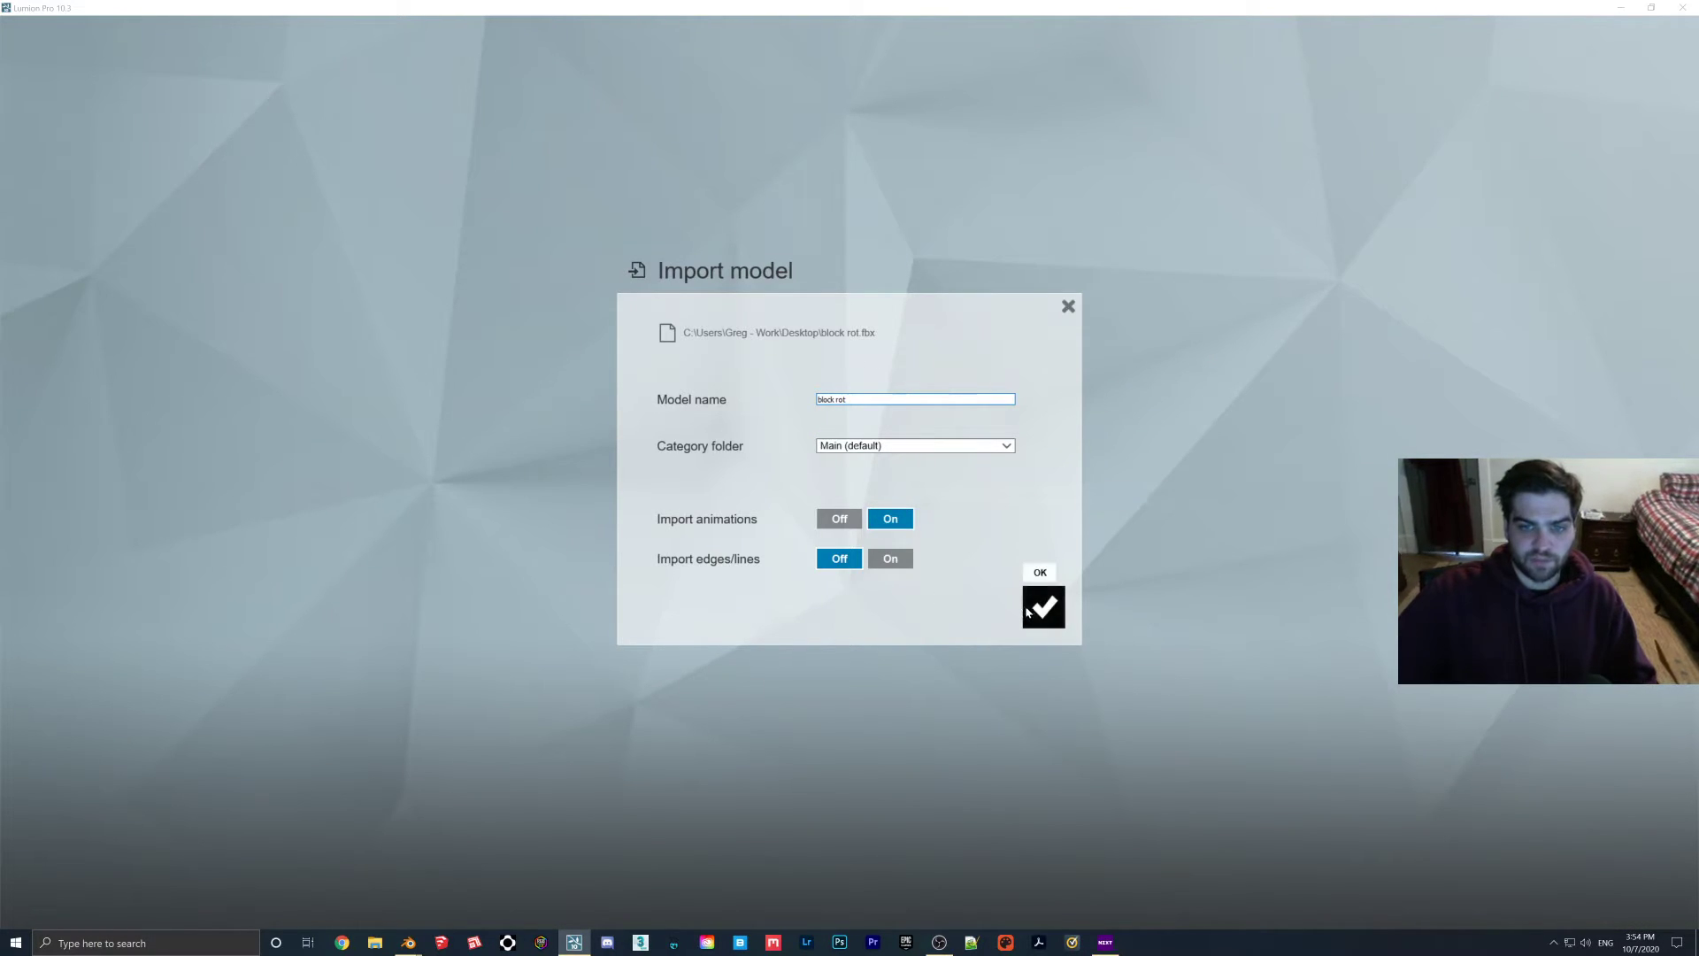
pyautogui.click(1043, 607)
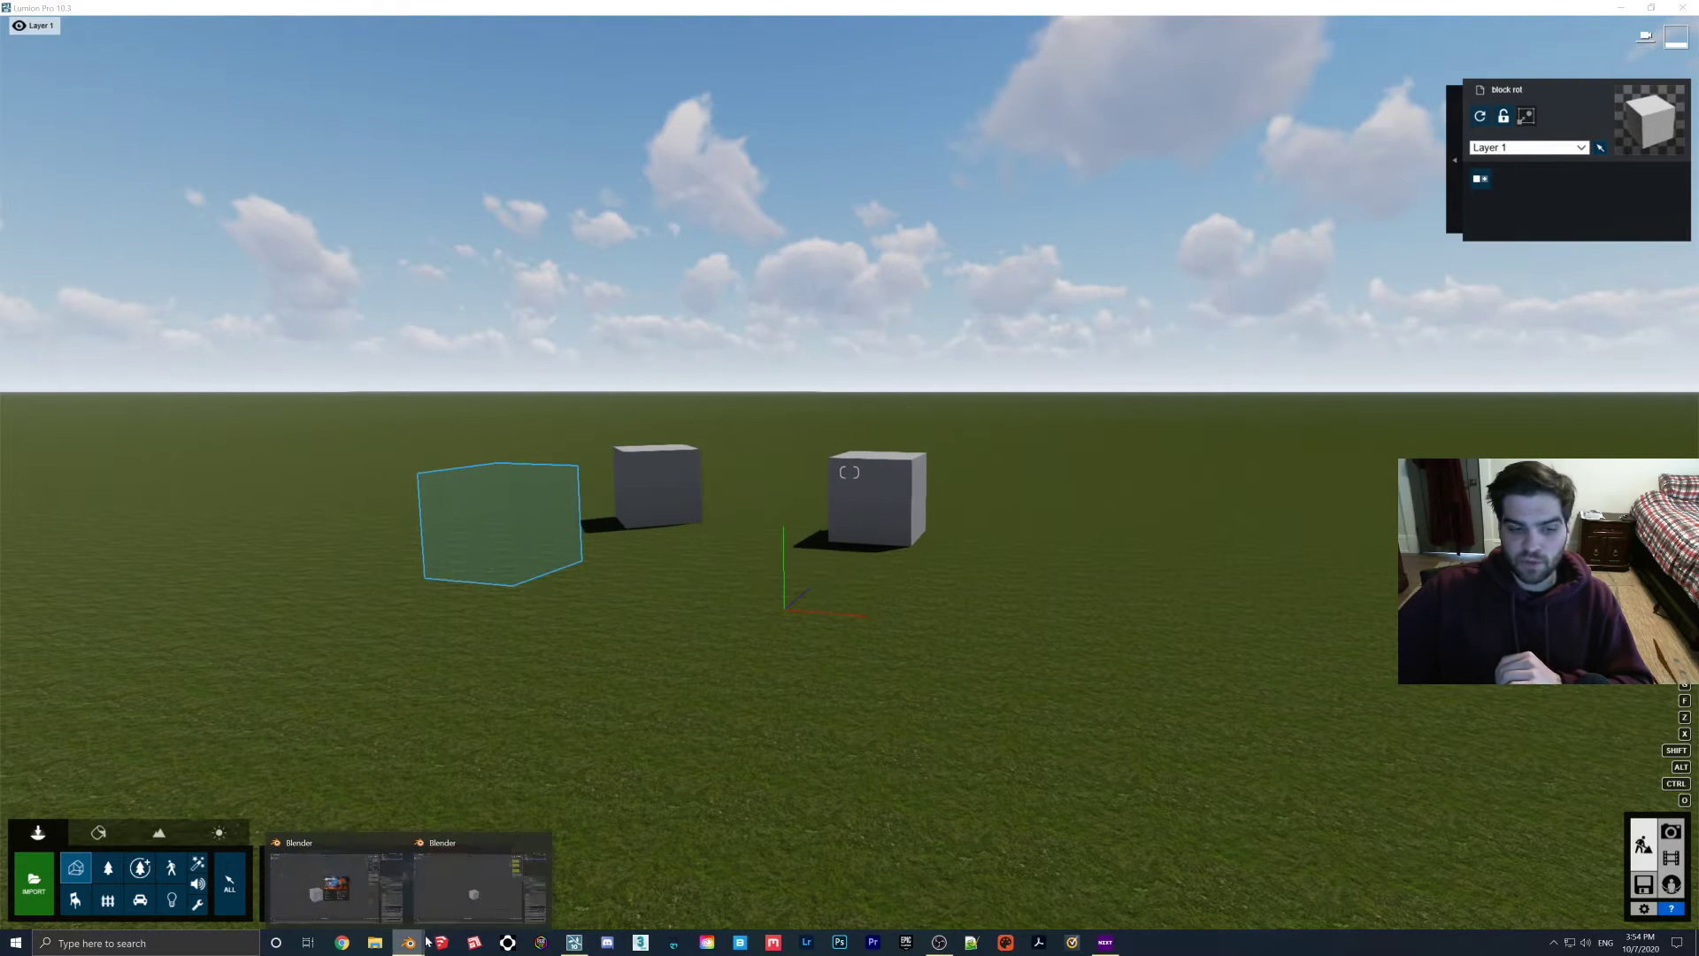
# Switch to Blender, select the cube and scale it with S at frame 1.
pyautogui.click(407, 941)
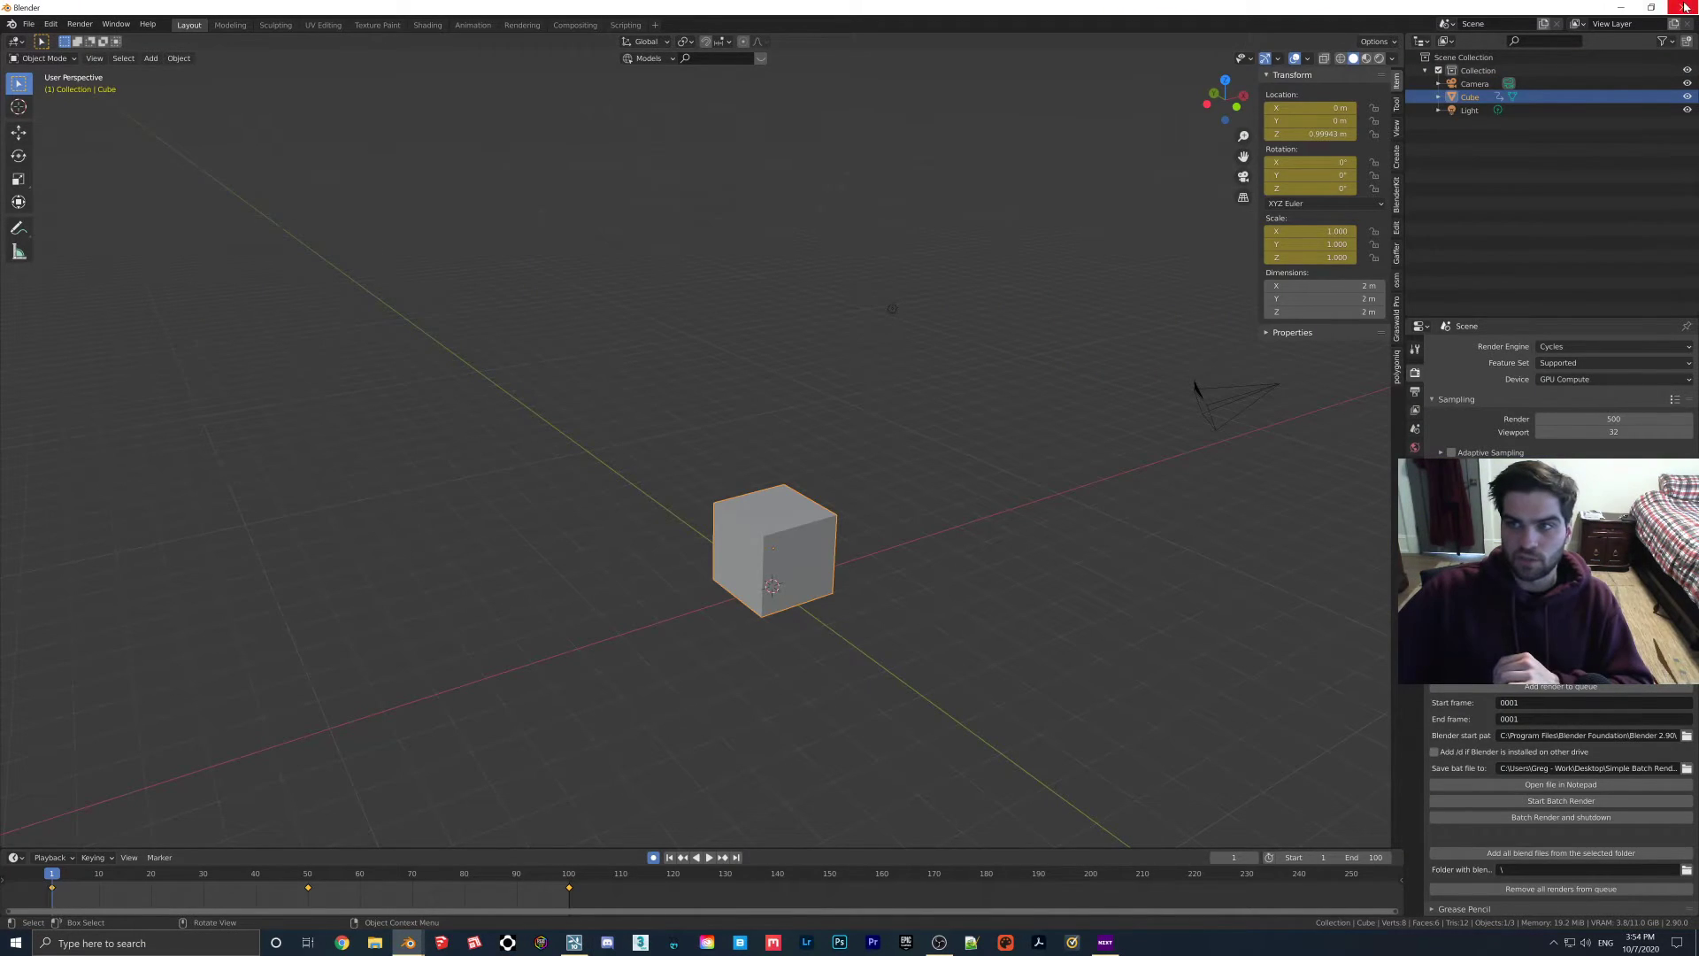
pyautogui.click(403, 944)
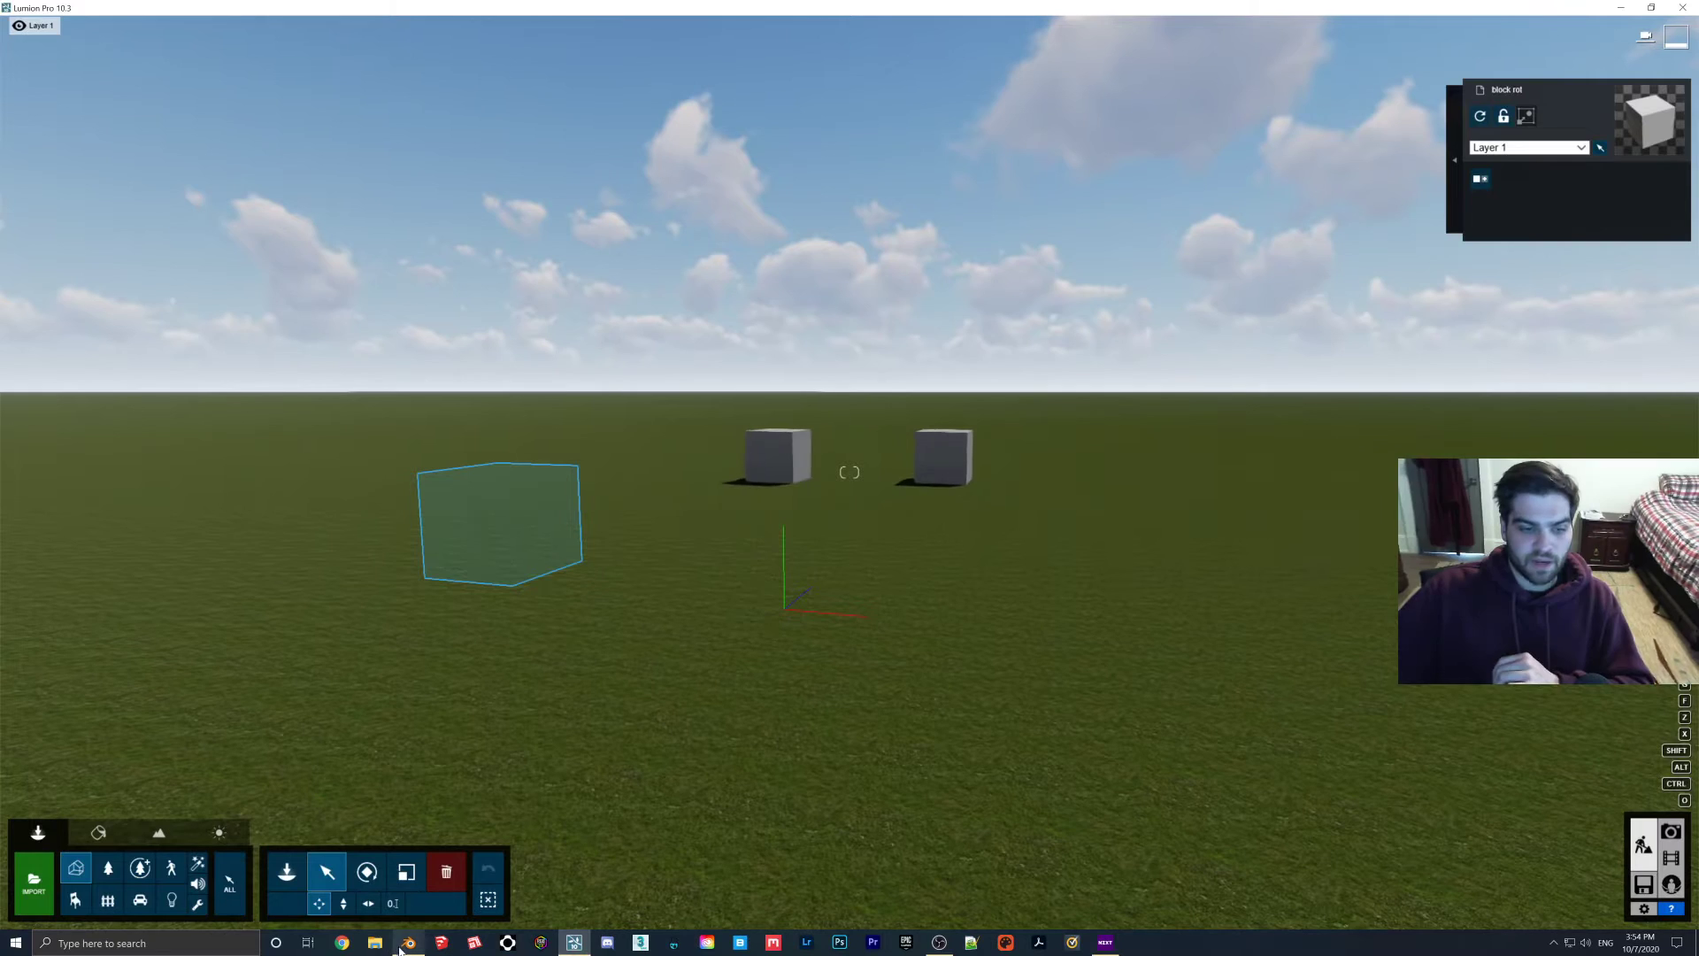
pyautogui.click(421, 941)
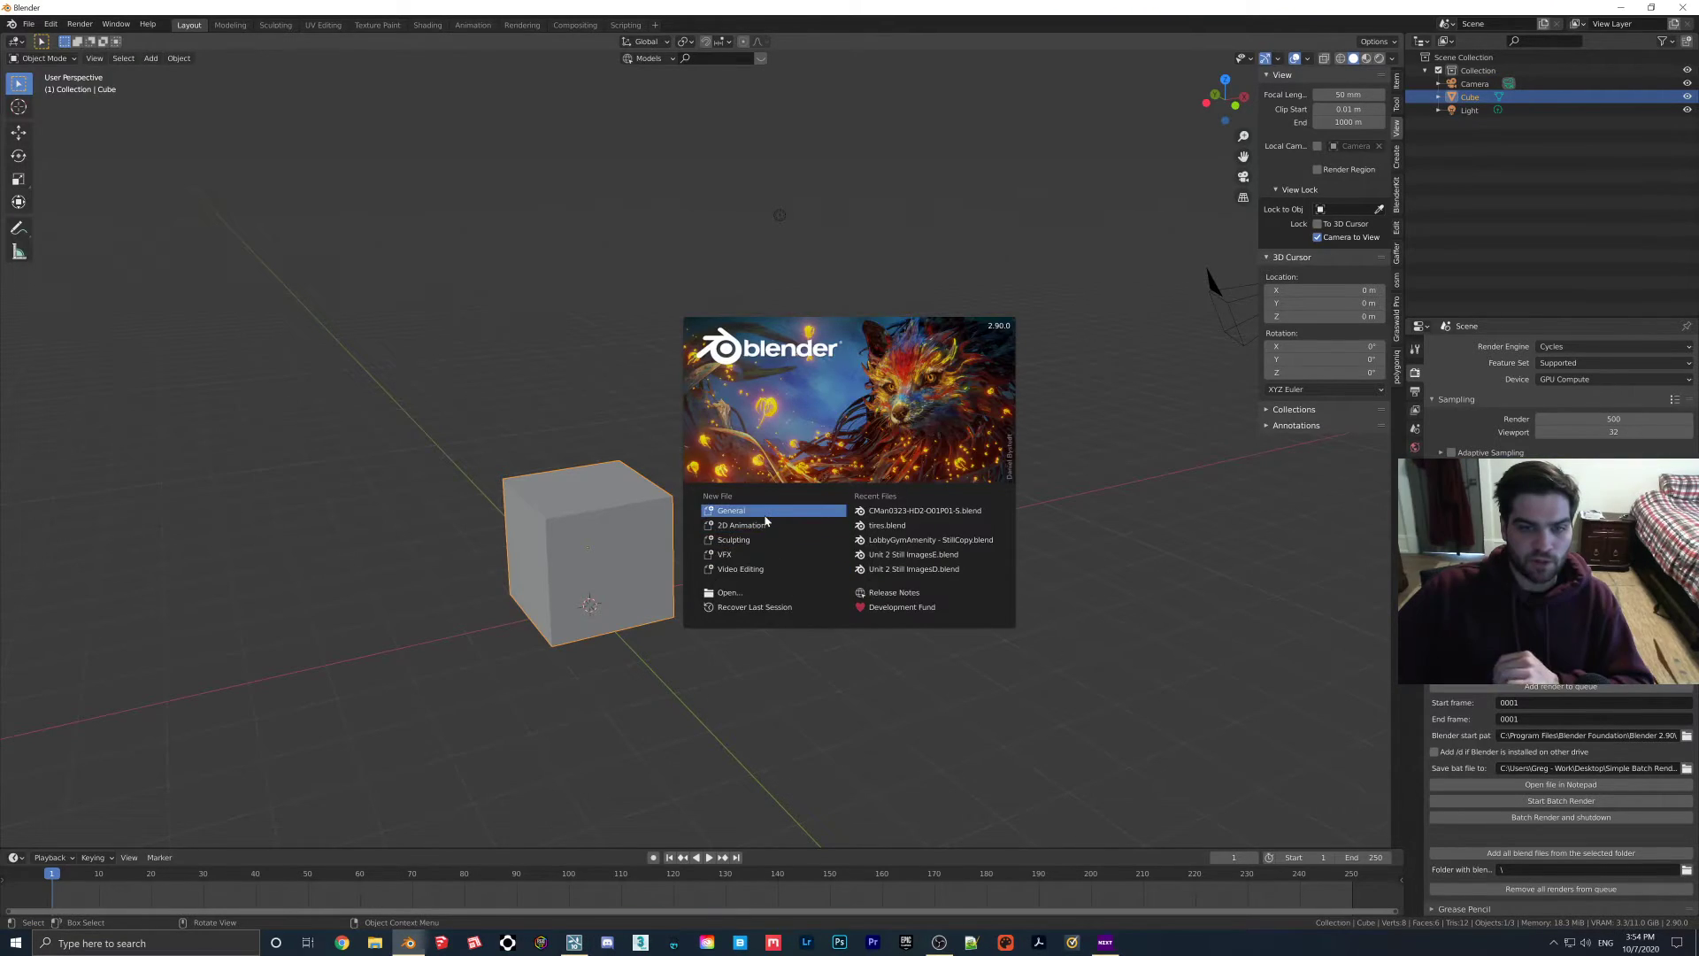
pyautogui.click(722, 534)
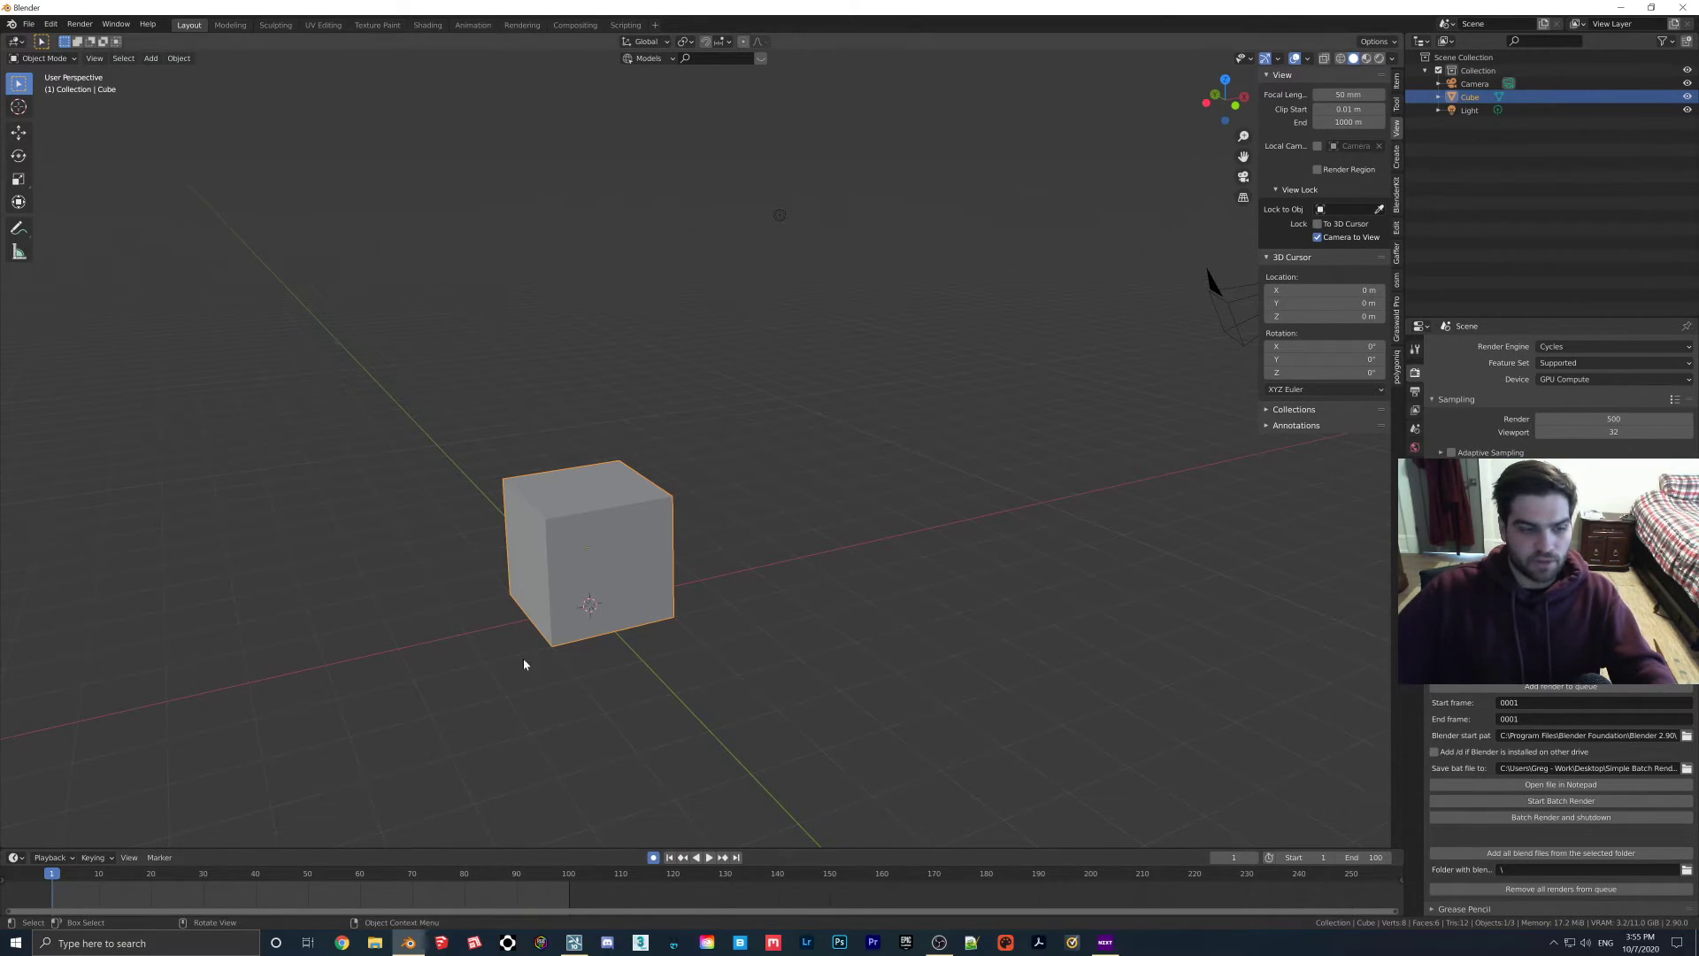
pyautogui.press('s')
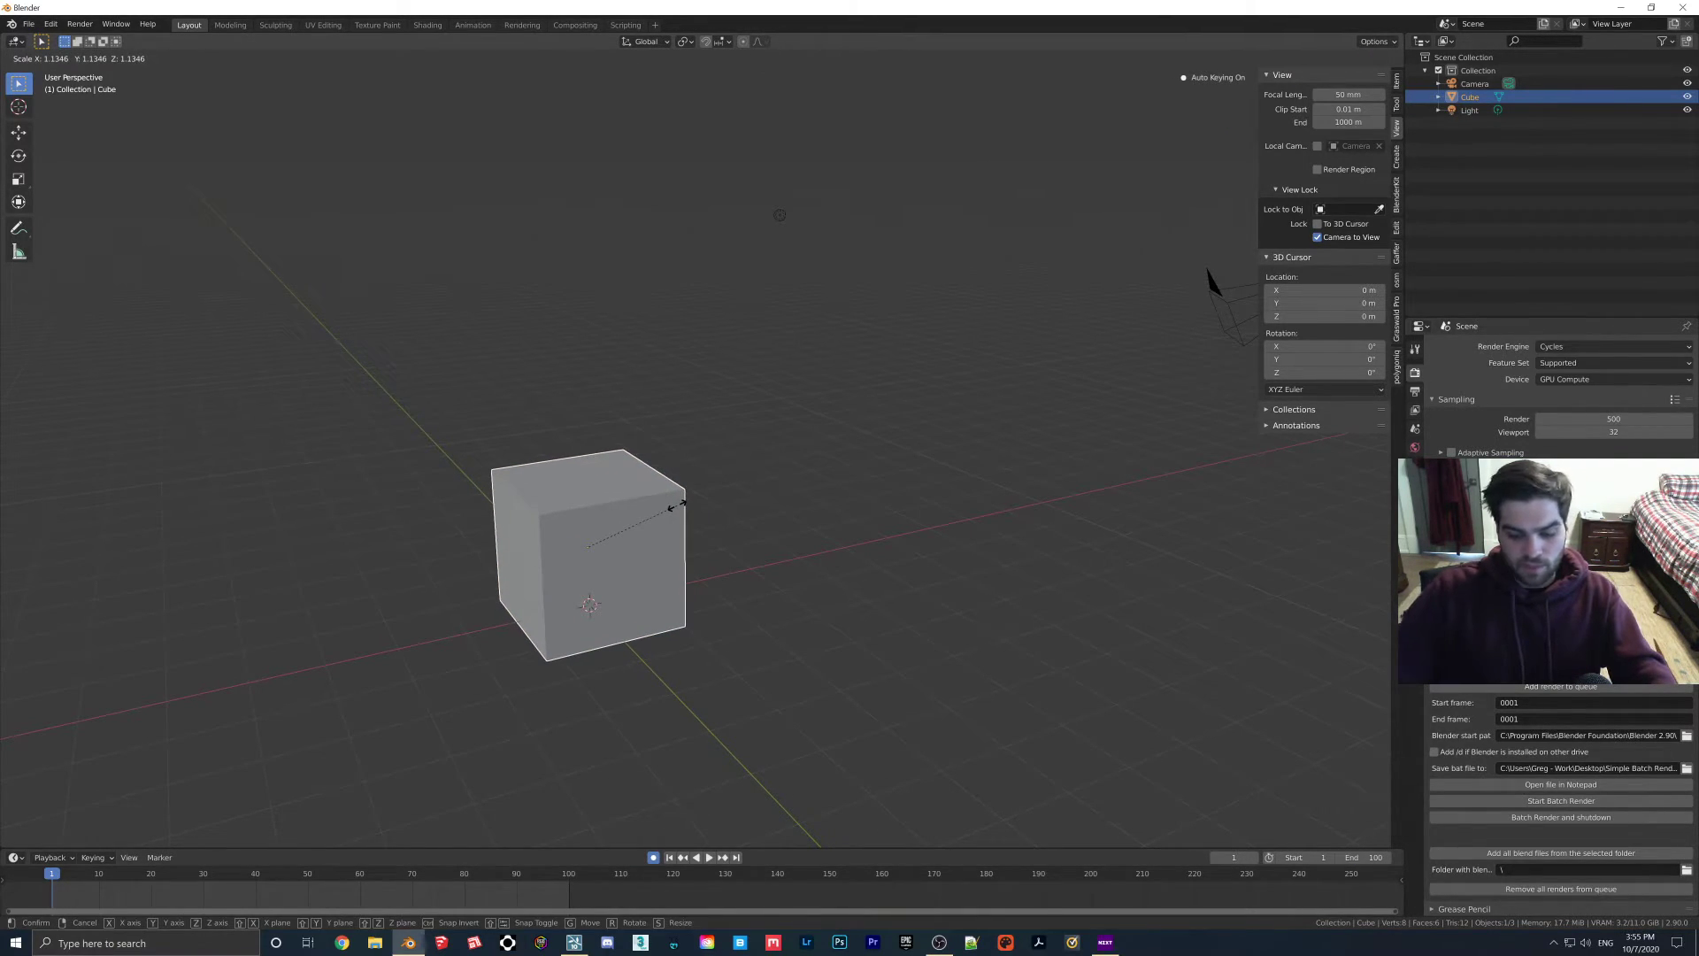
pyautogui.click(679, 511)
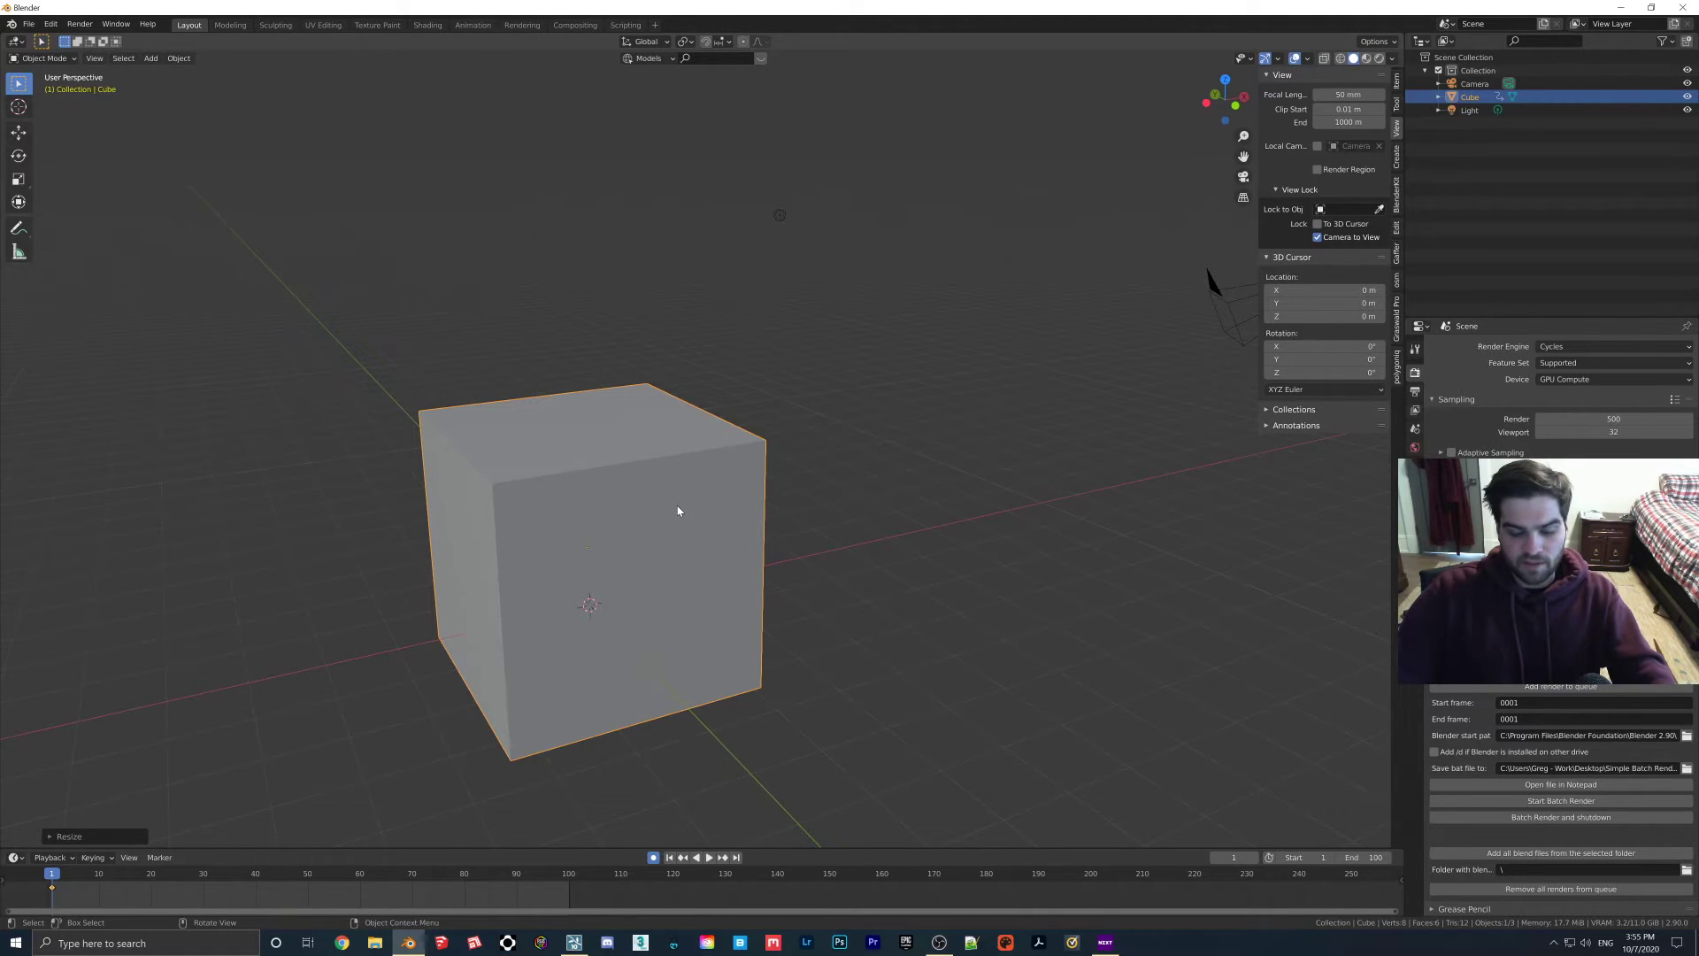
pyautogui.press('s')
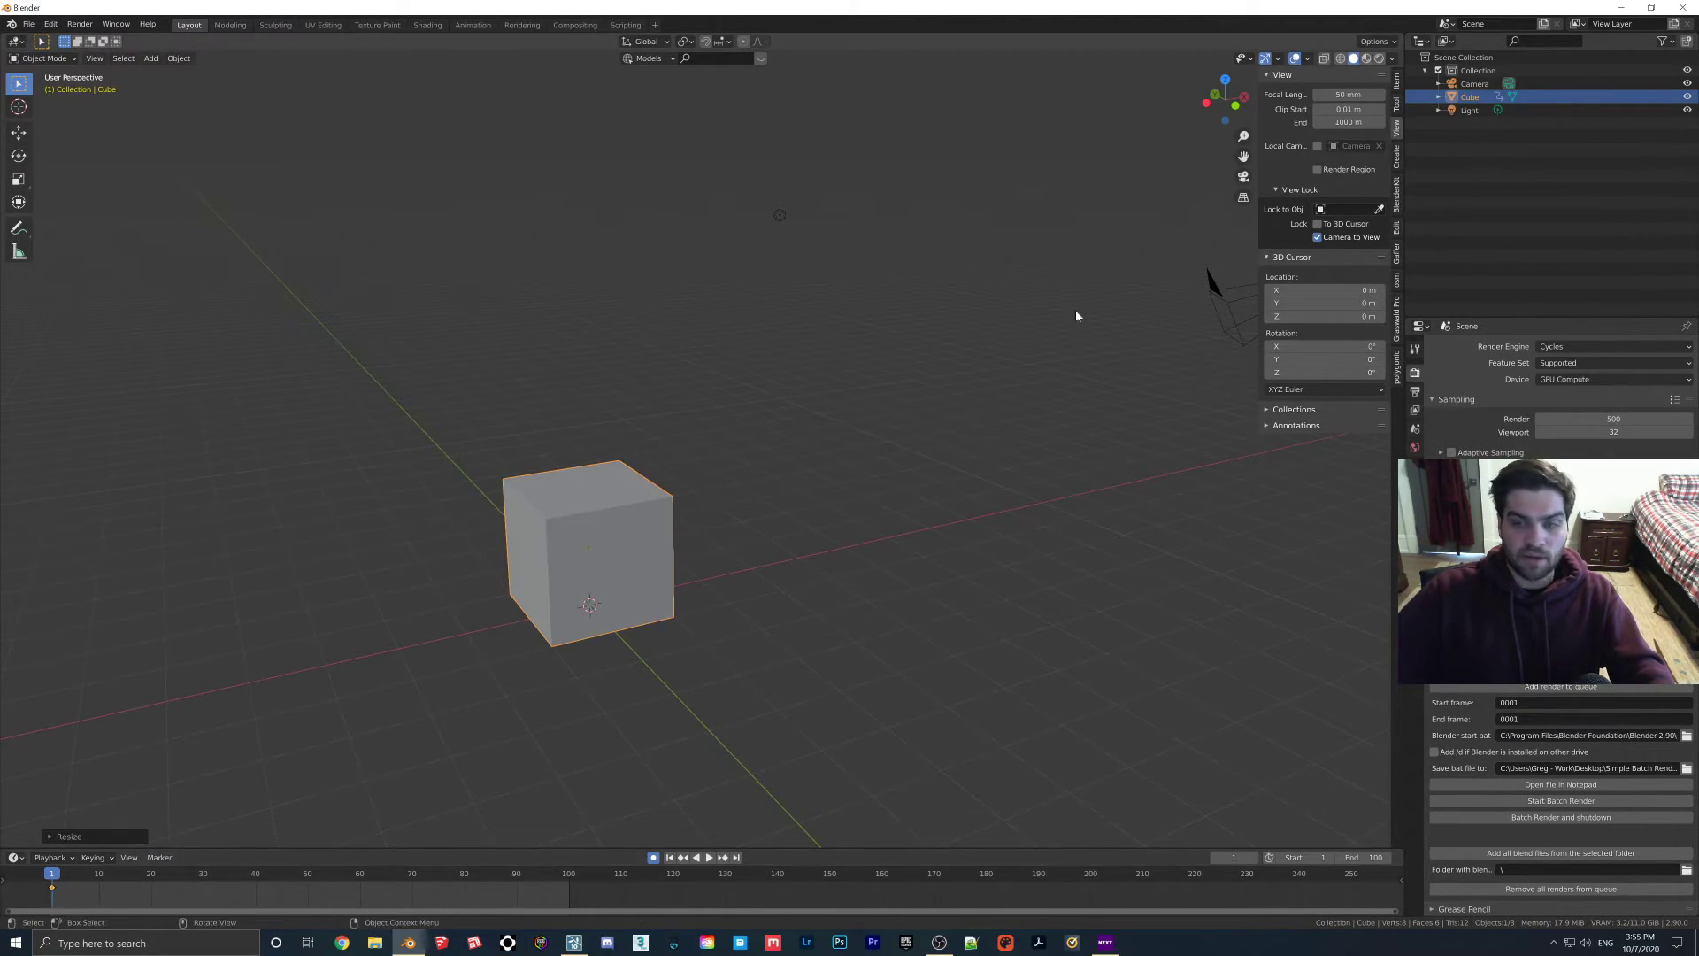
pyautogui.click(1394, 103)
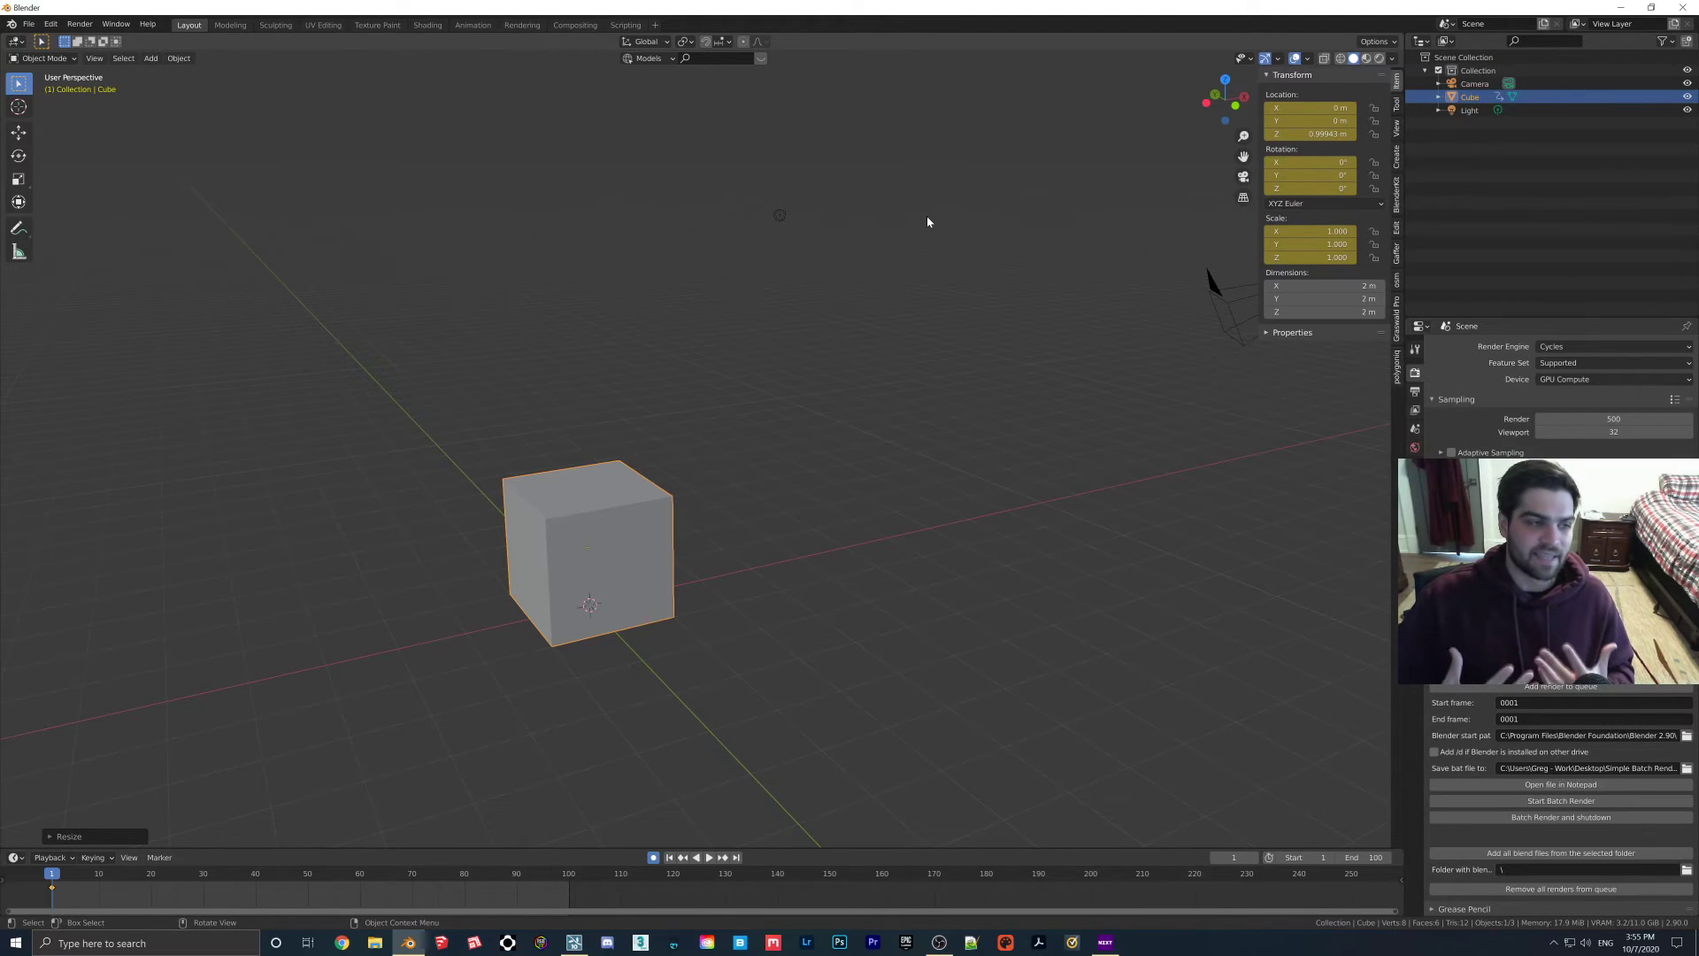
pyautogui.moveTo(1310, 230)
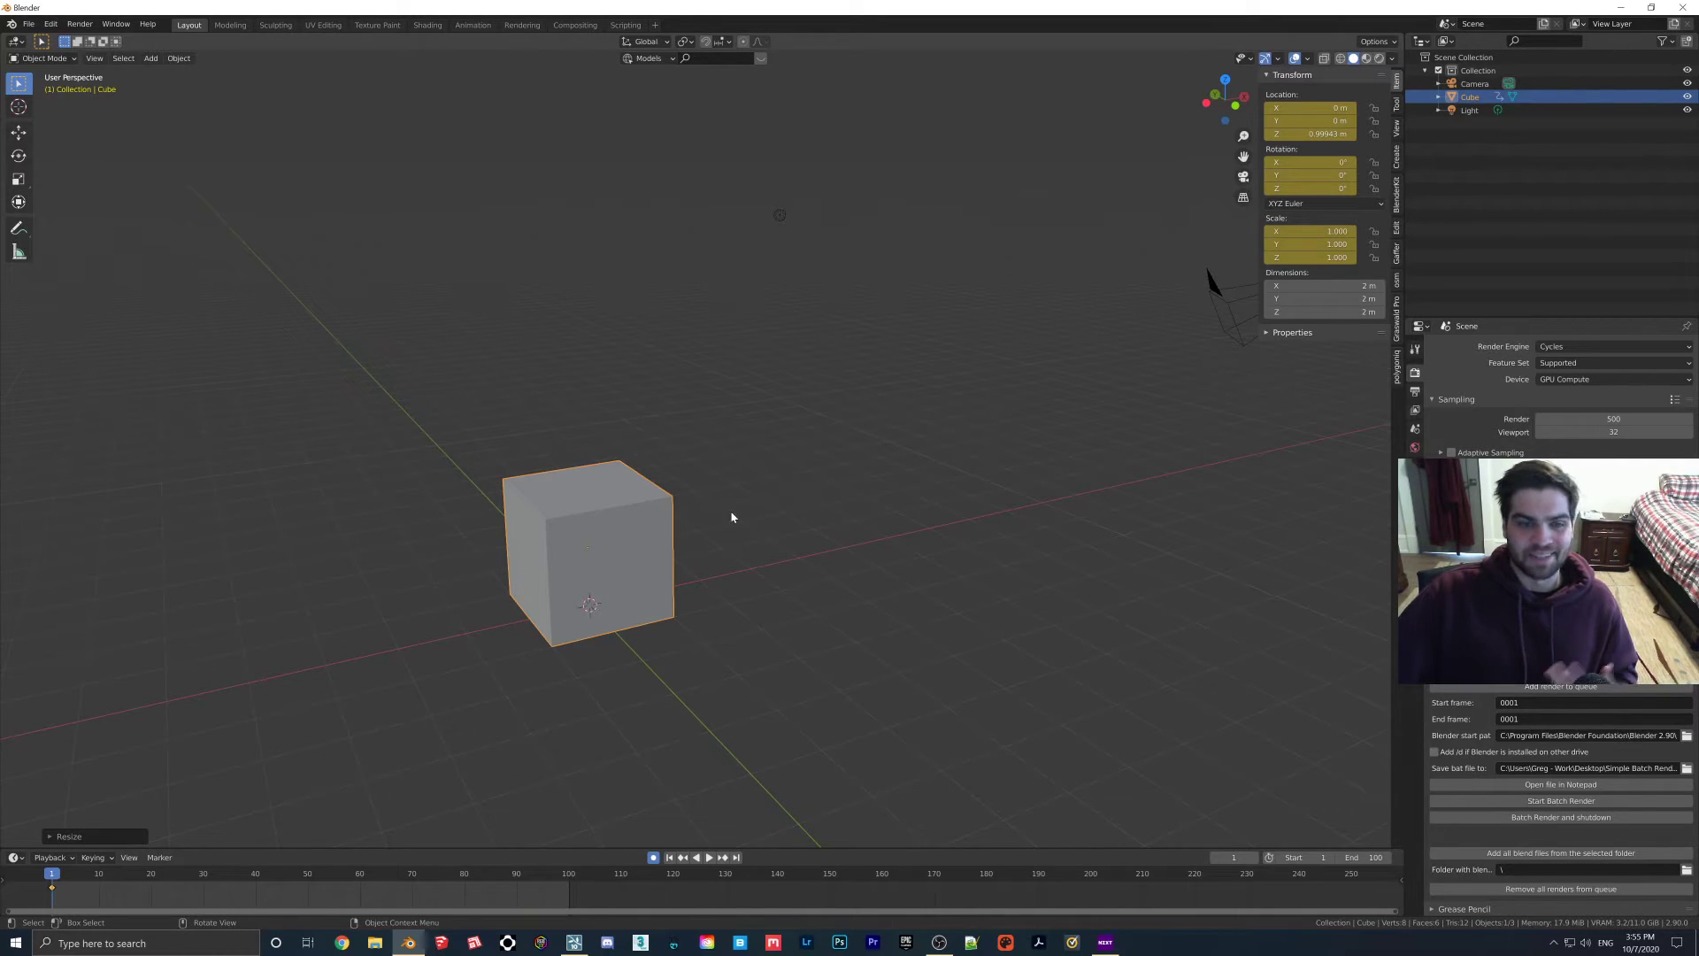
# Key the cube's scale at frames 50 and 100 on the timeline.
pyautogui.click(305, 875)
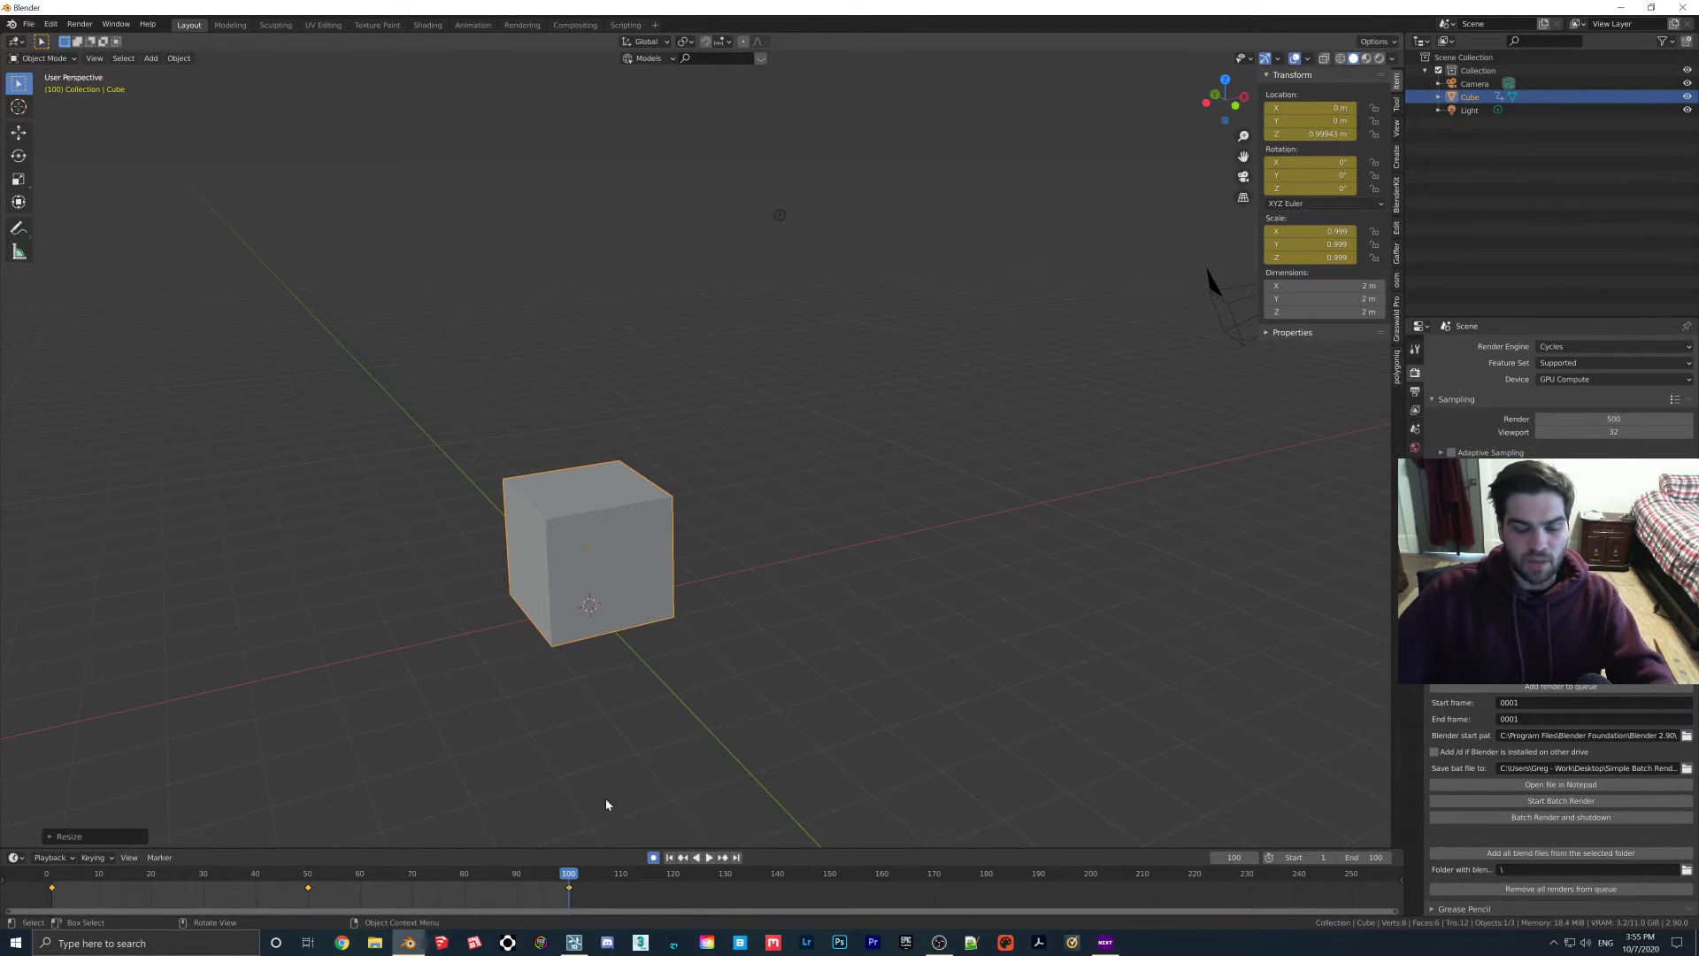
pyautogui.click(712, 857)
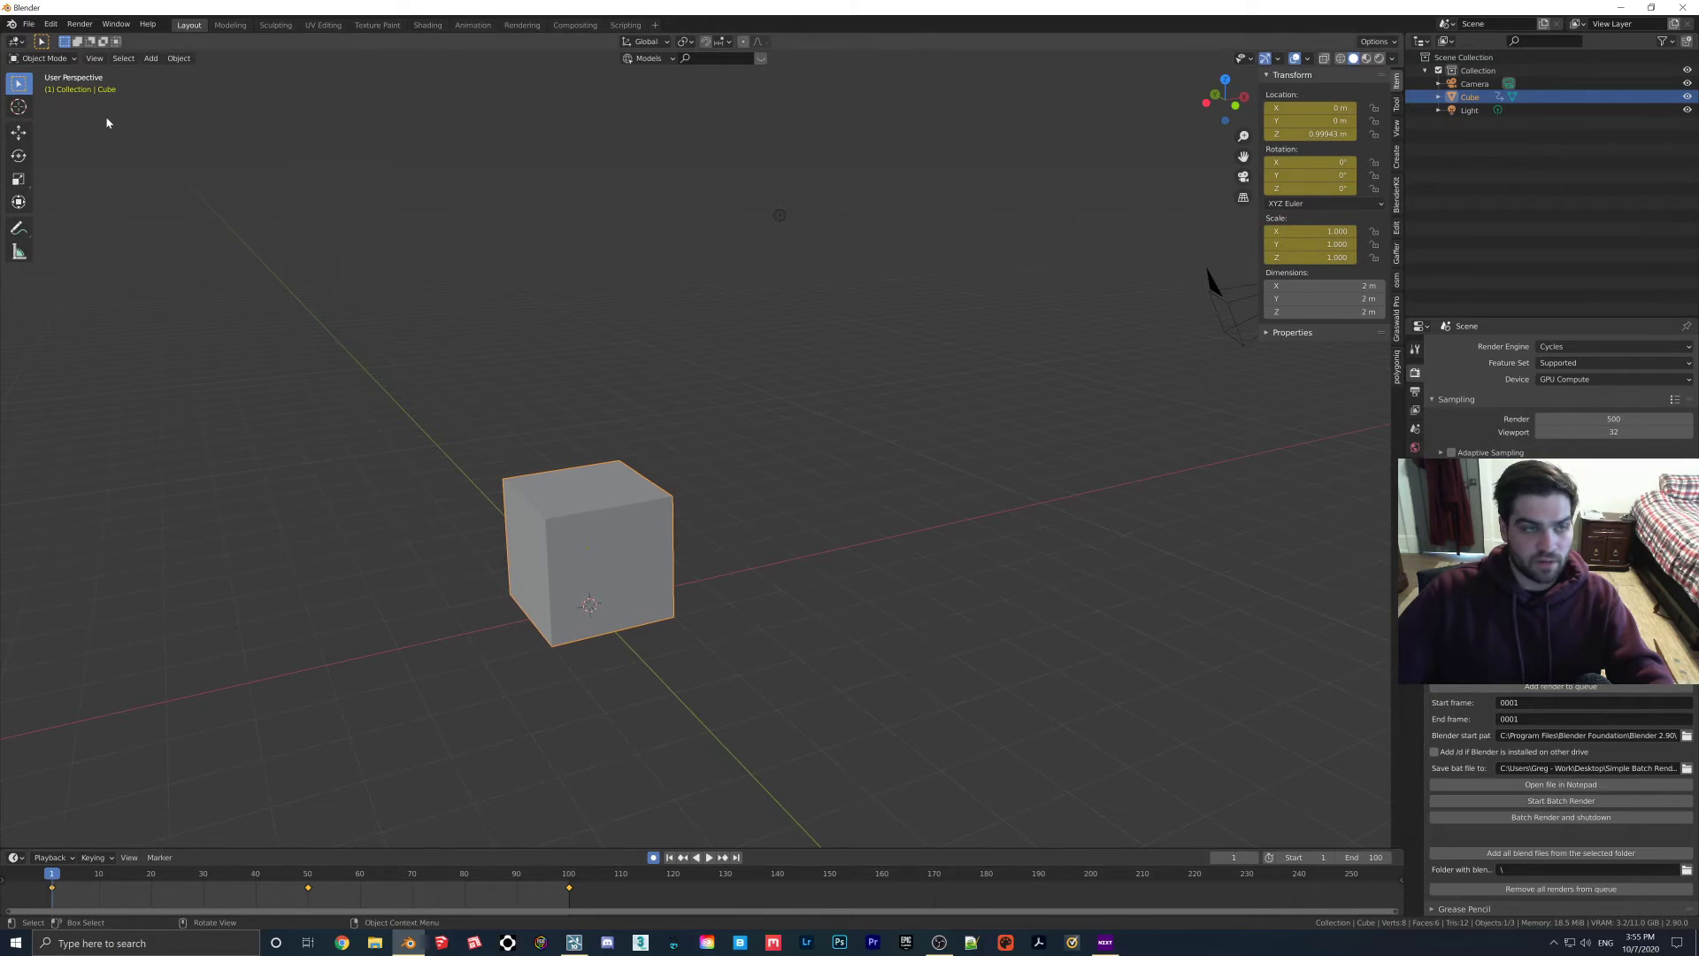
# Export the scaling cube from Blender to the Desktop as block scale.fbx.
pyautogui.click(28, 23)
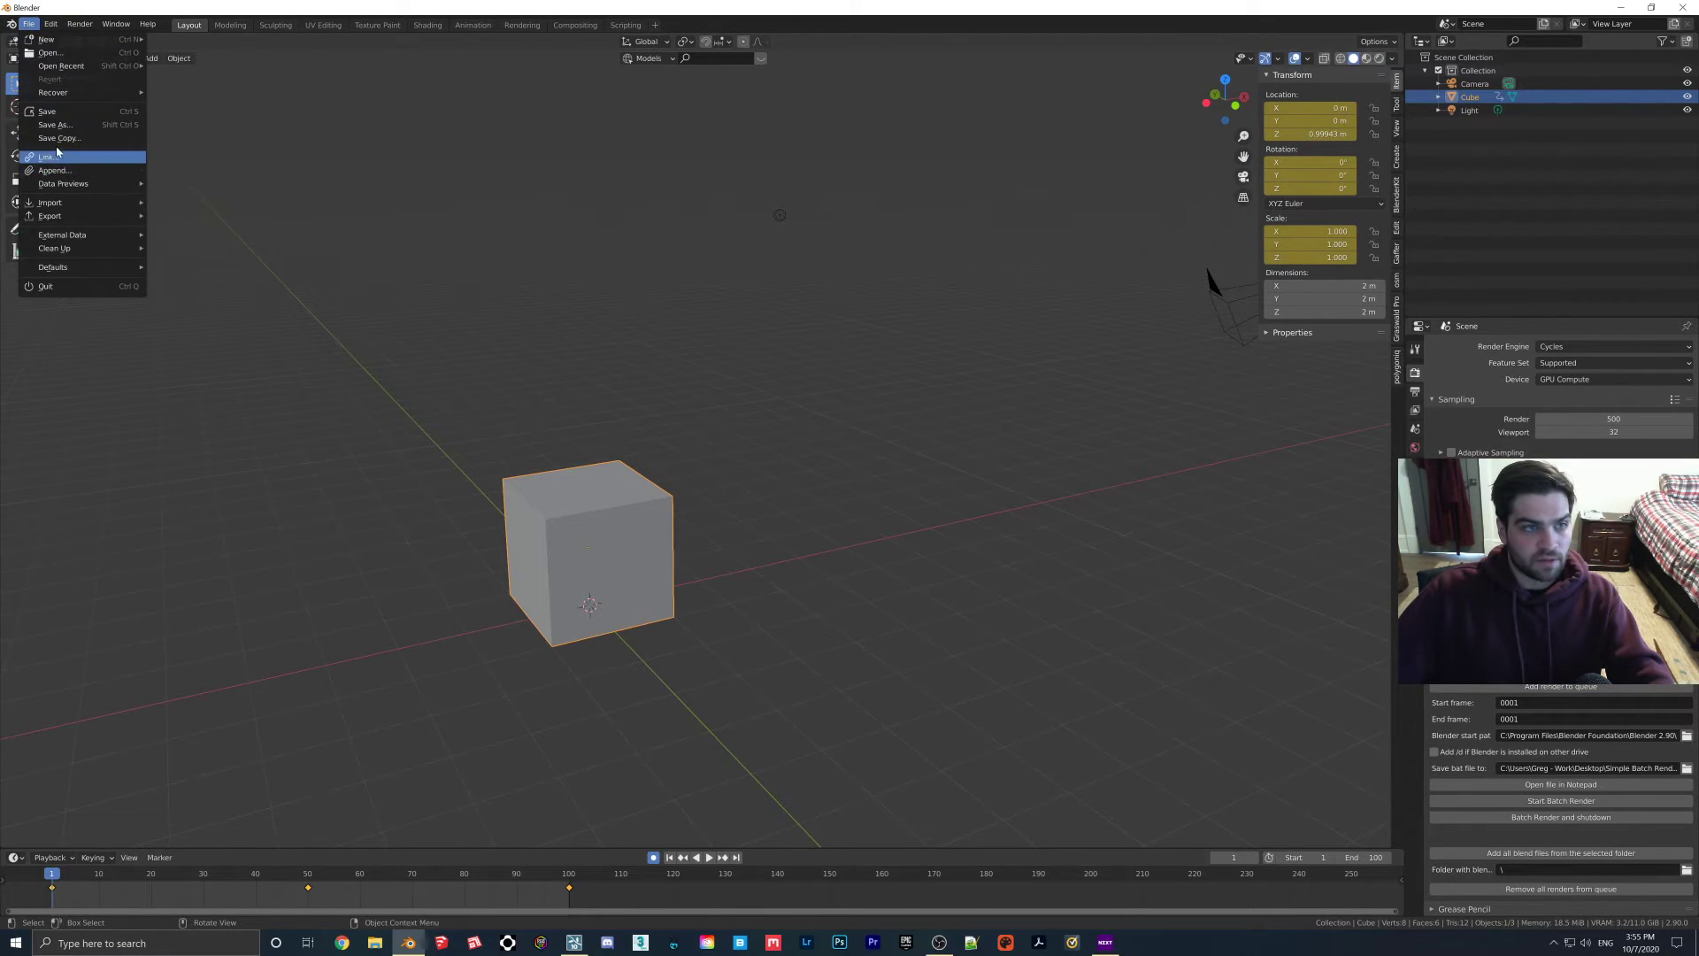
pyautogui.moveTo(53, 219)
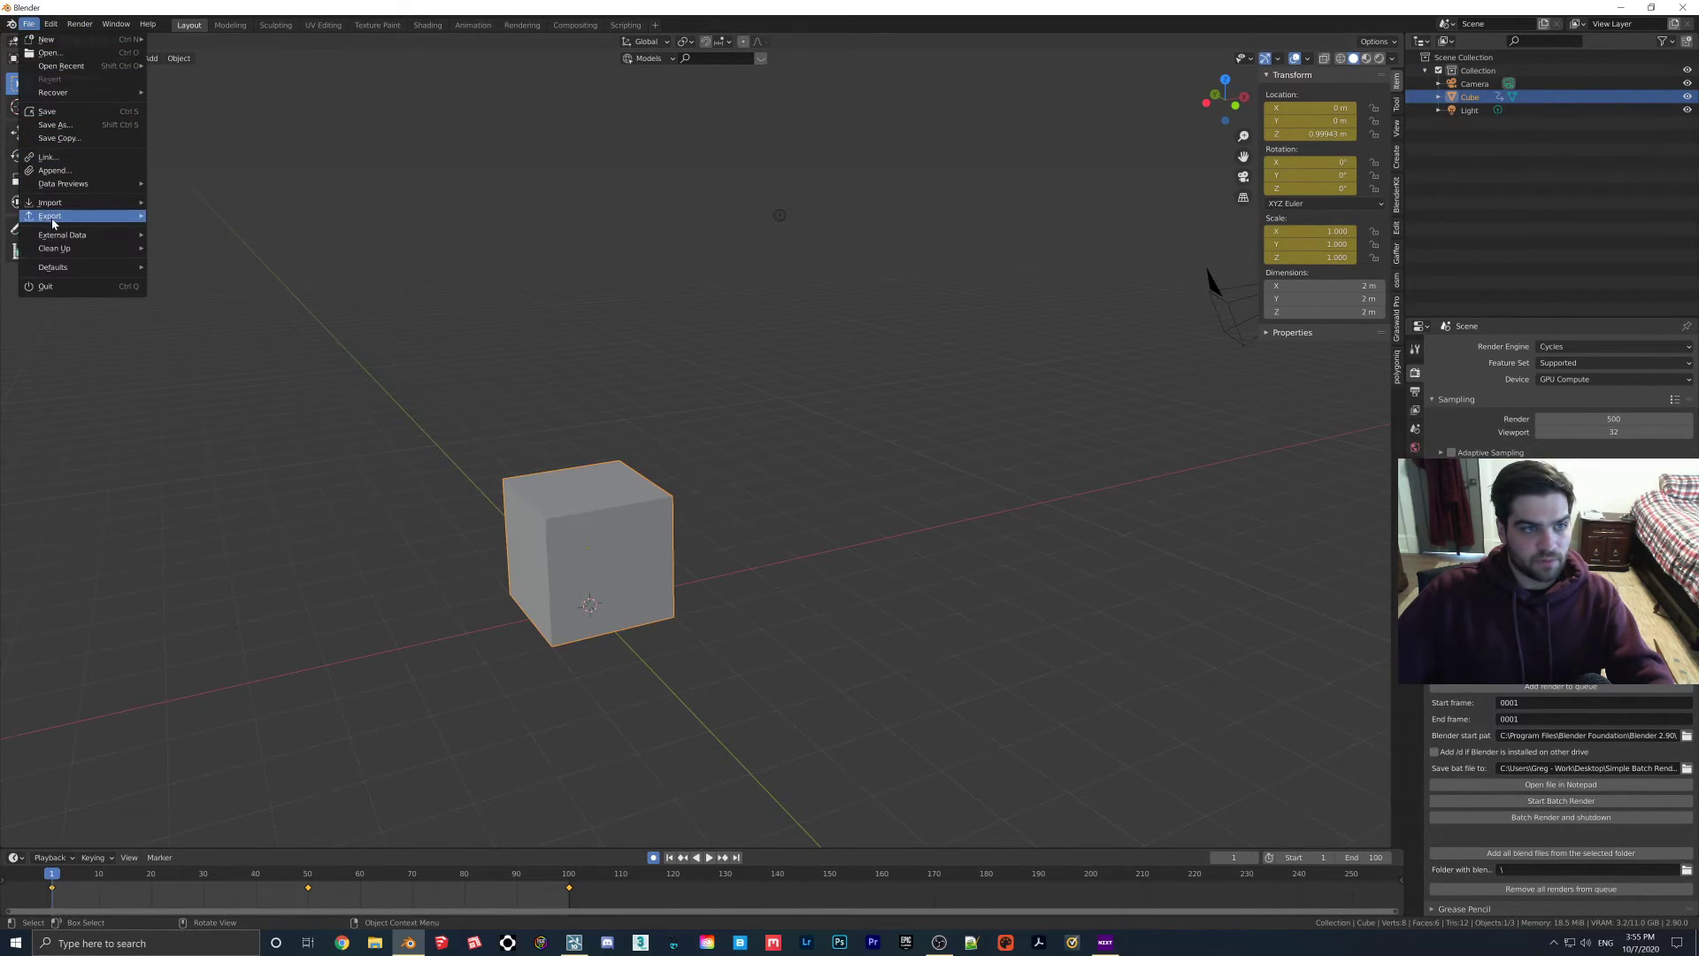
pyautogui.click(49, 216)
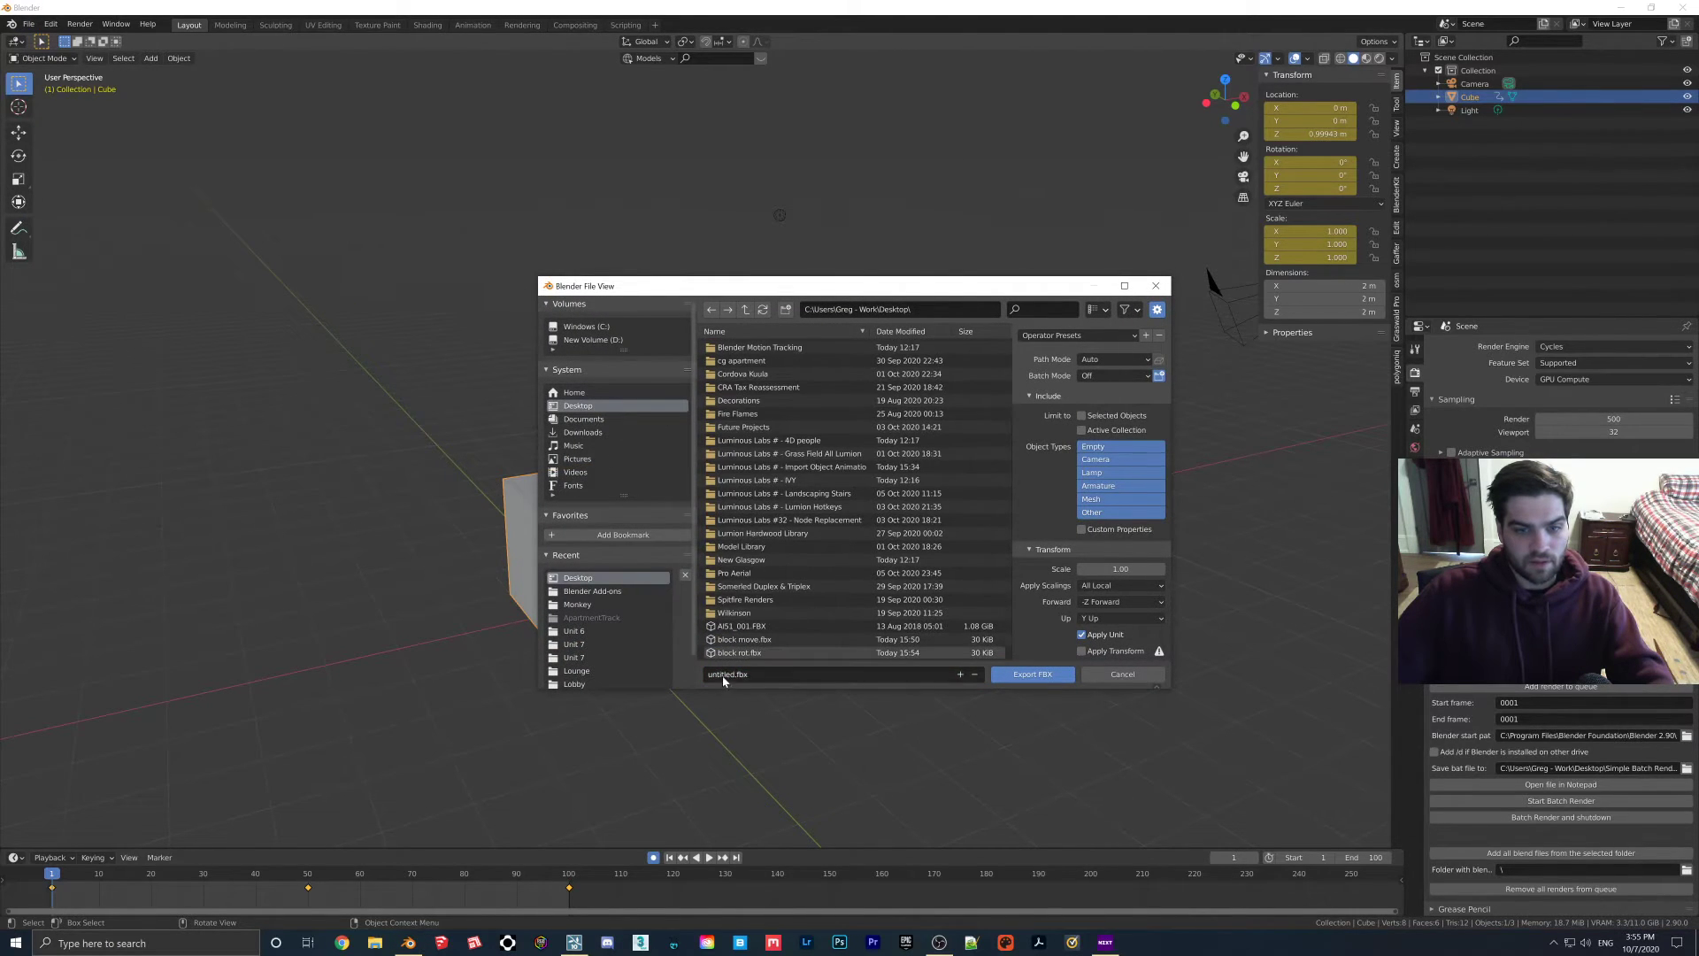
pyautogui.click(740, 651)
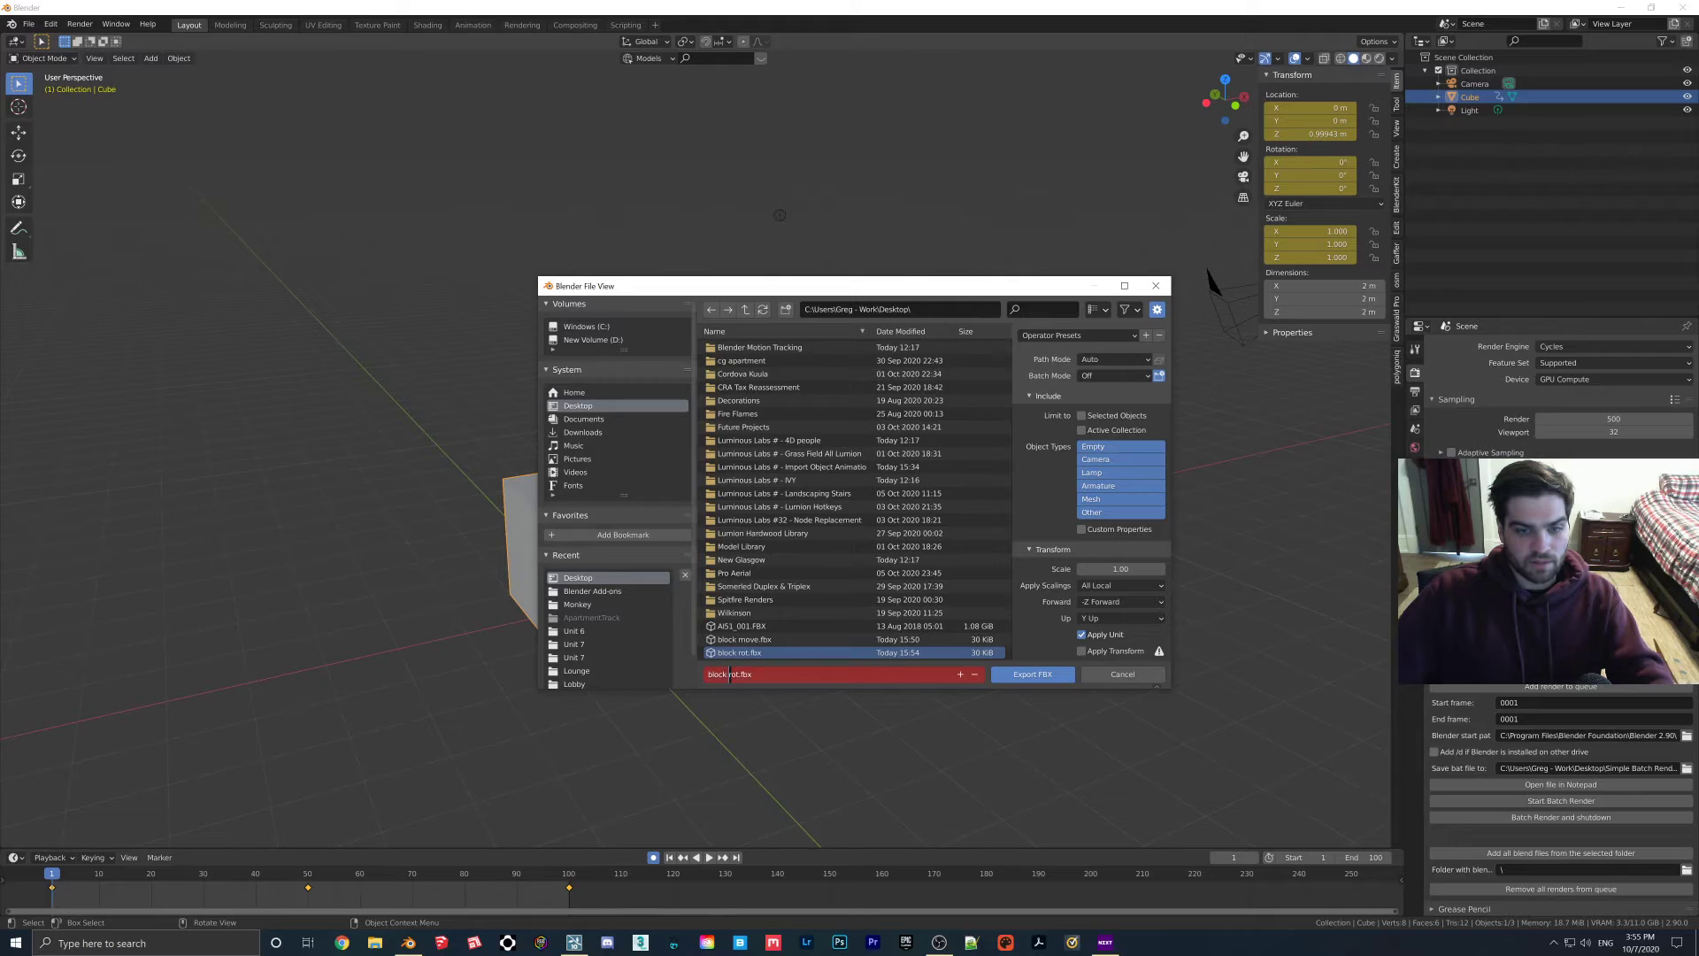
pyautogui.write('block scal.fbx')
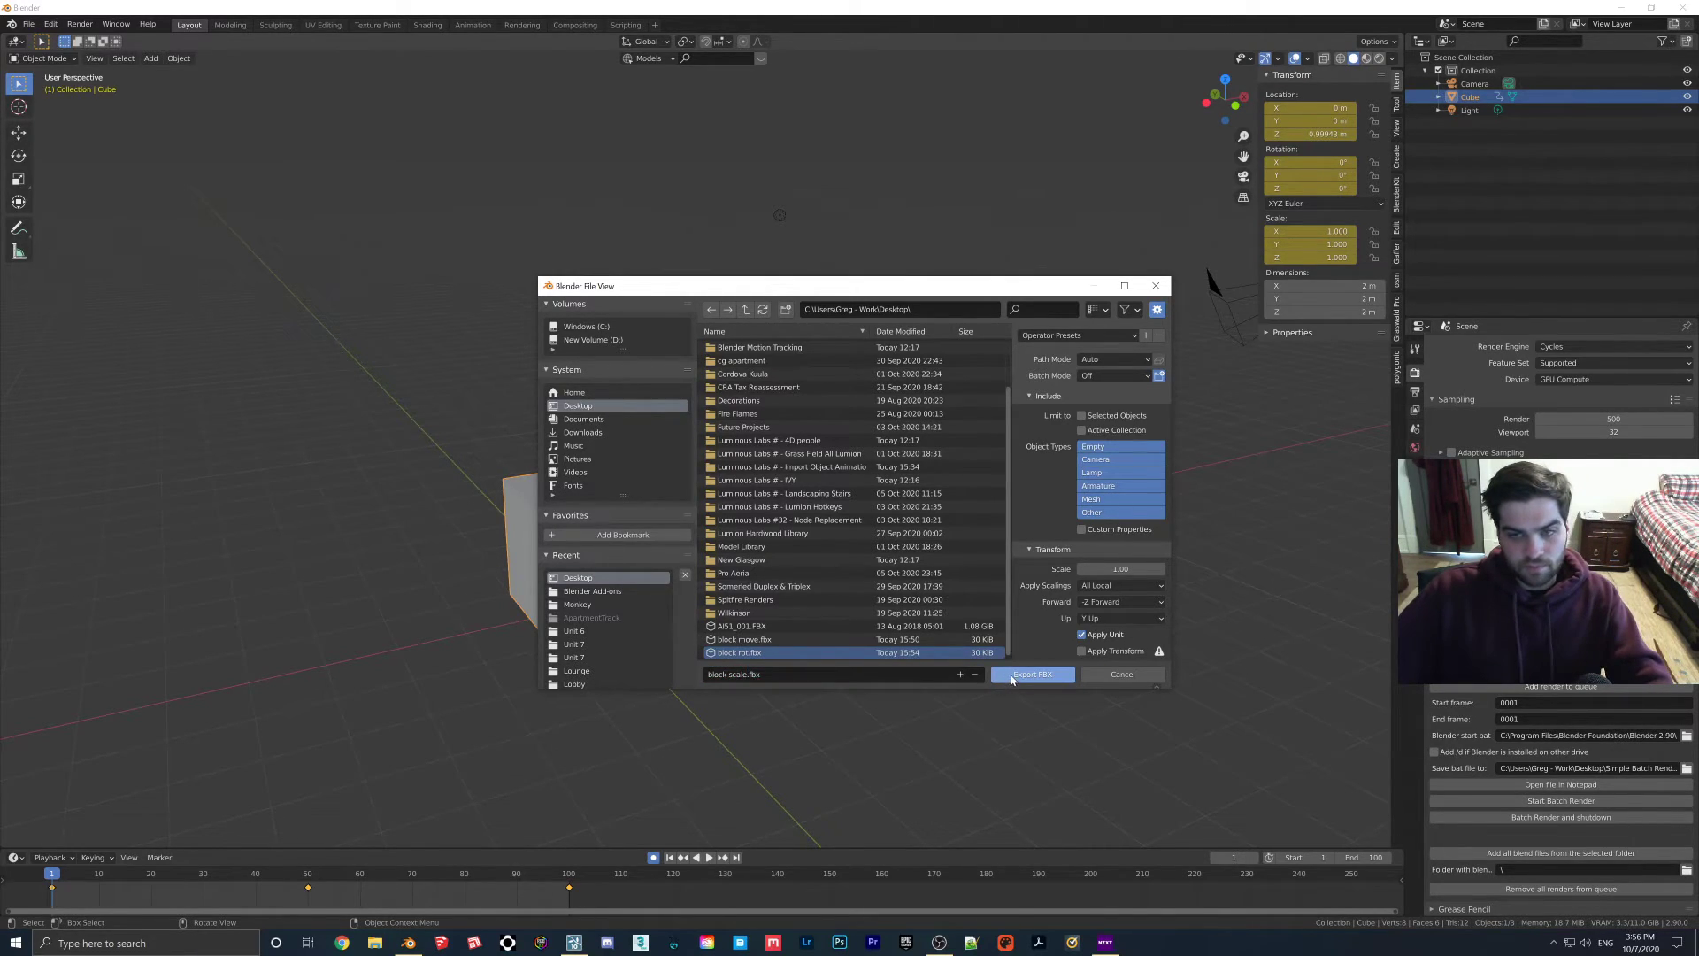
pyautogui.click(1071, 564)
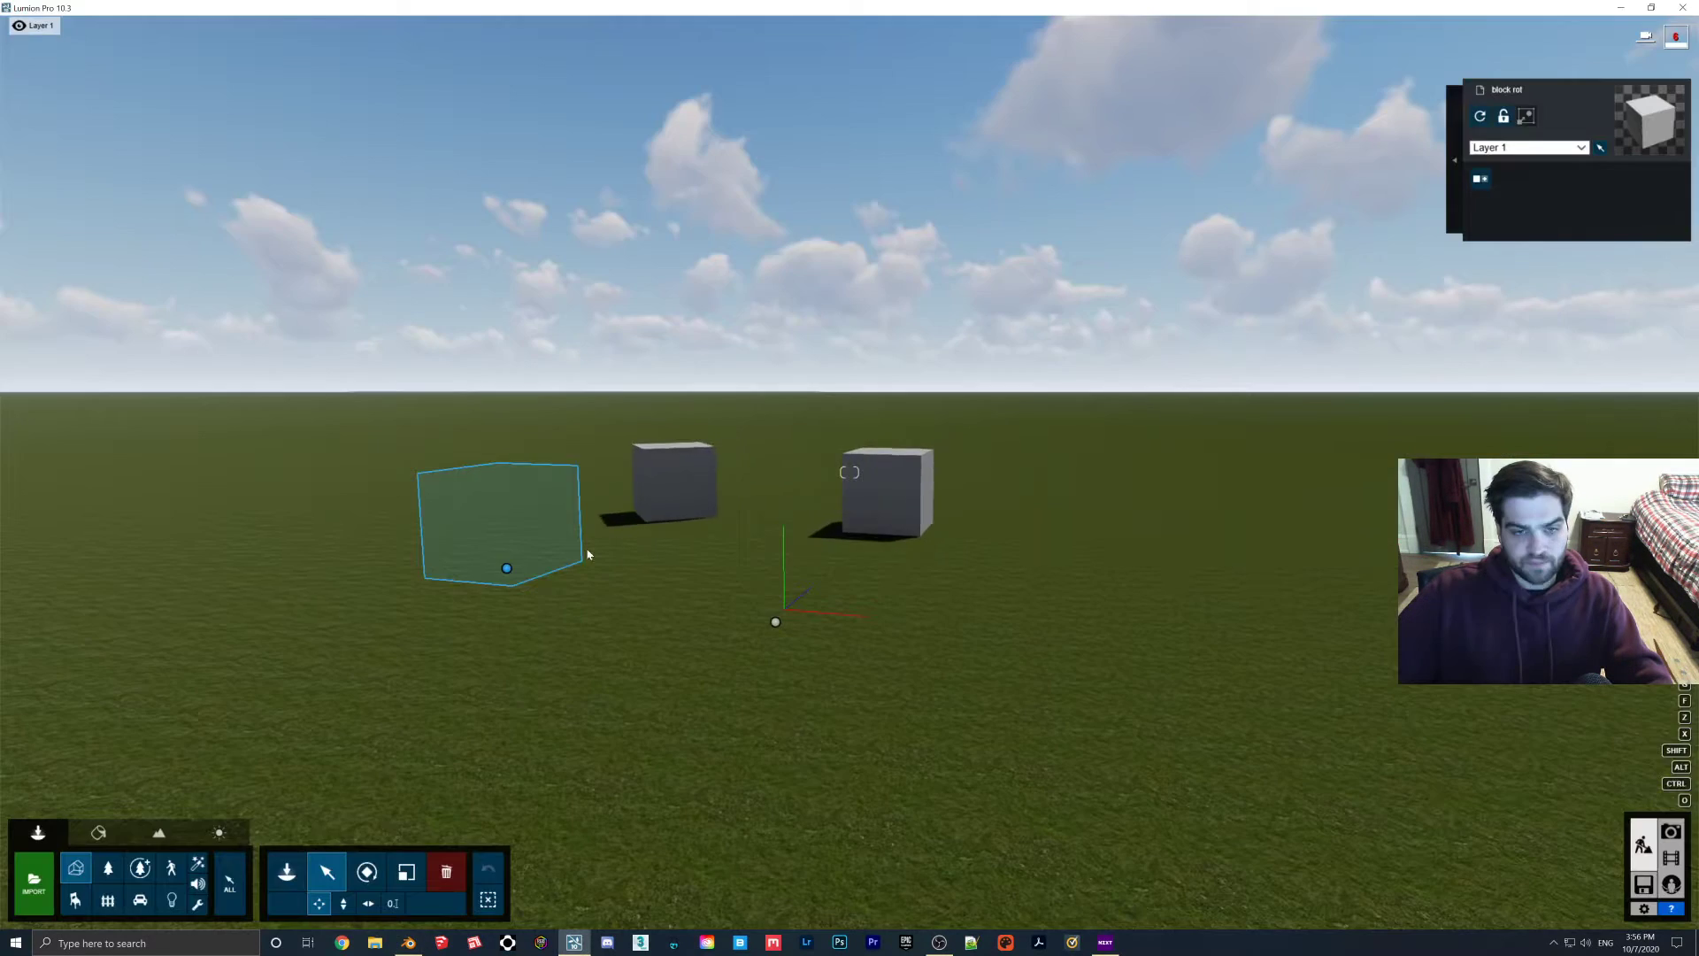
# Import block scale.fbx into Lumion with Import animations On and place it beside the other cubes.
pyautogui.click(32, 889)
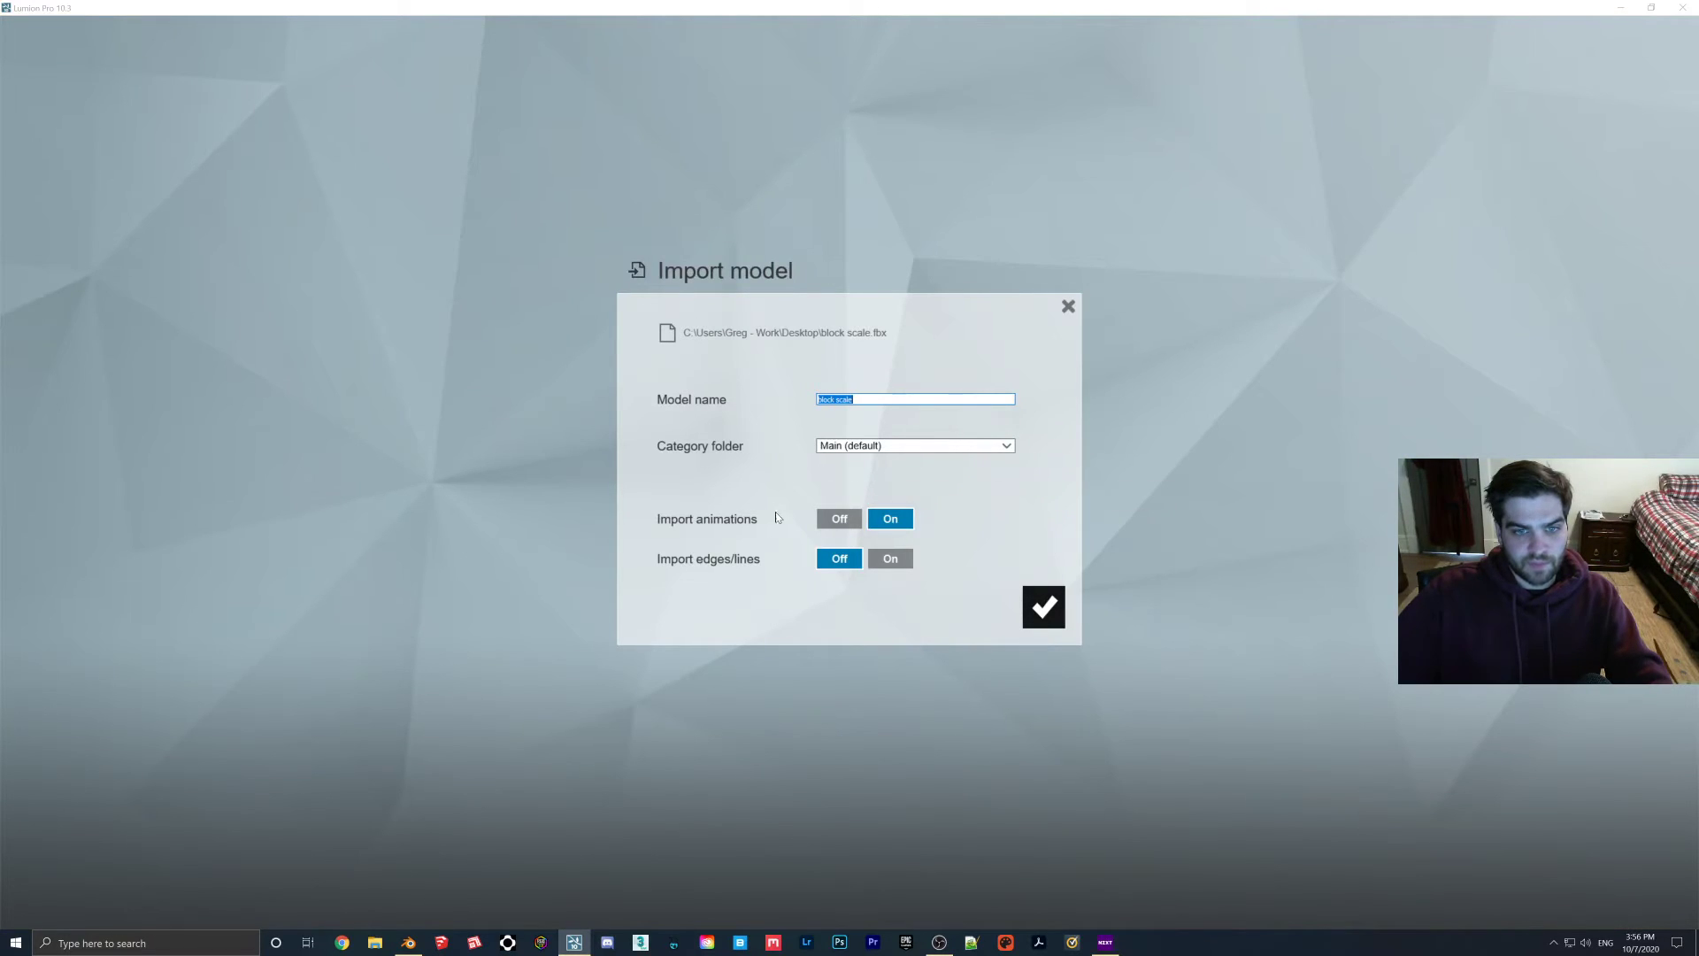
pyautogui.click(1044, 607)
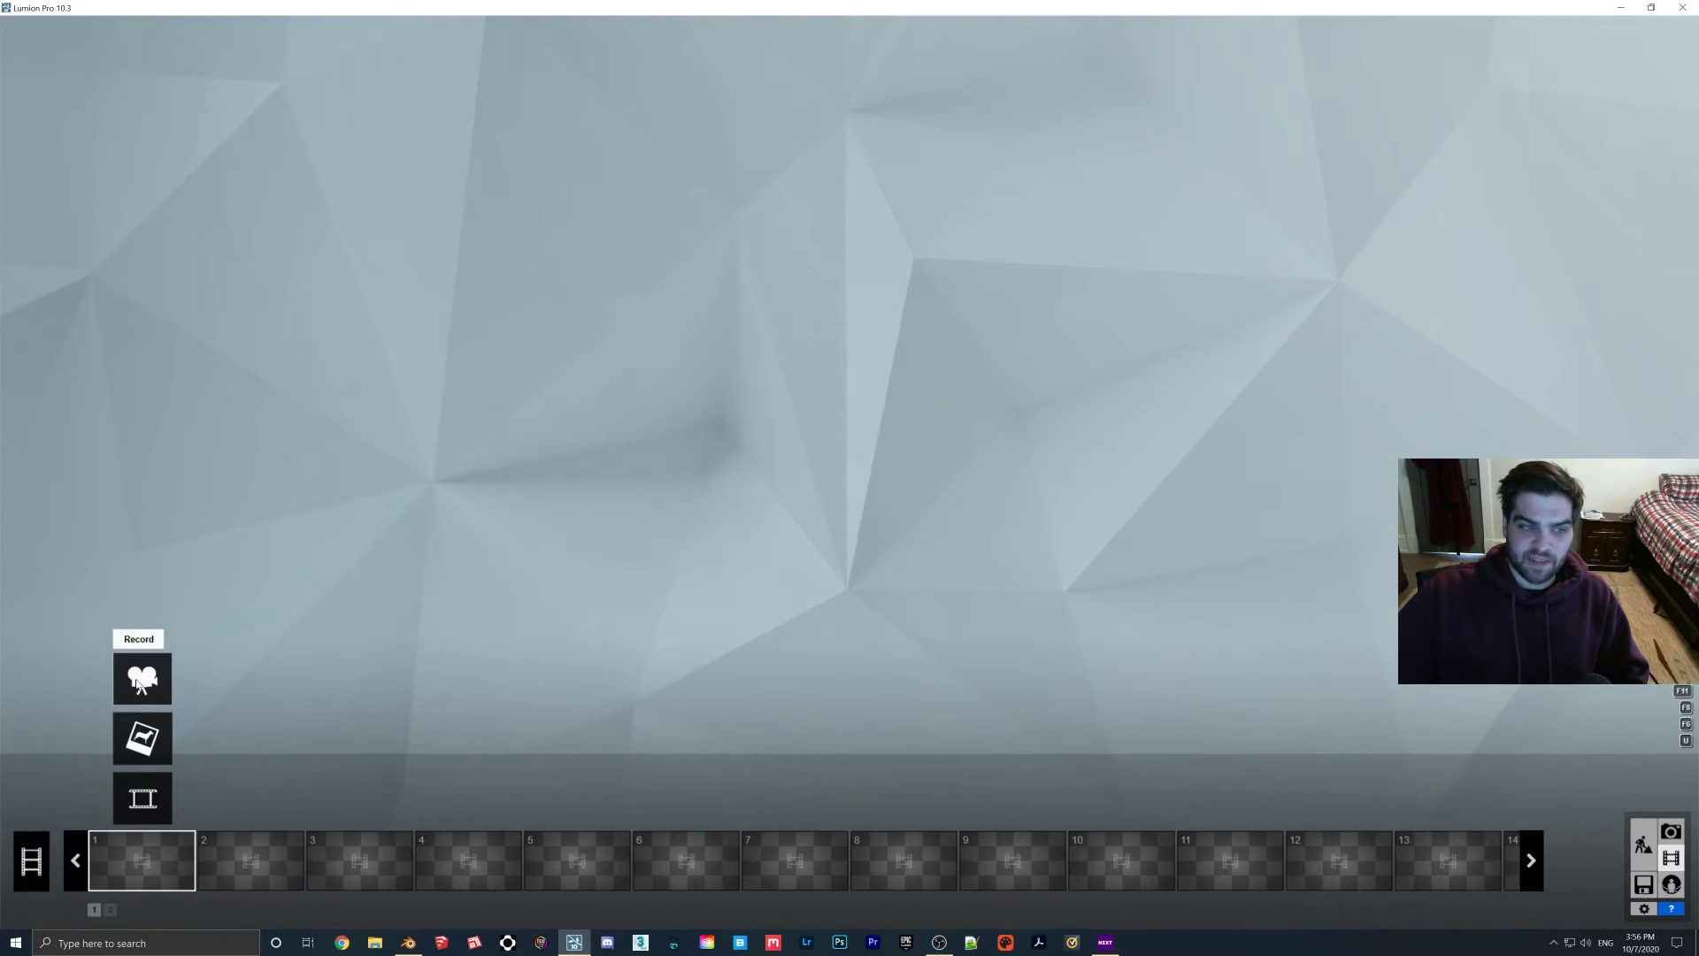
# Record a camera clip with keyframes, then play and pause it to watch the three cubes animate.
pyautogui.click(142, 679)
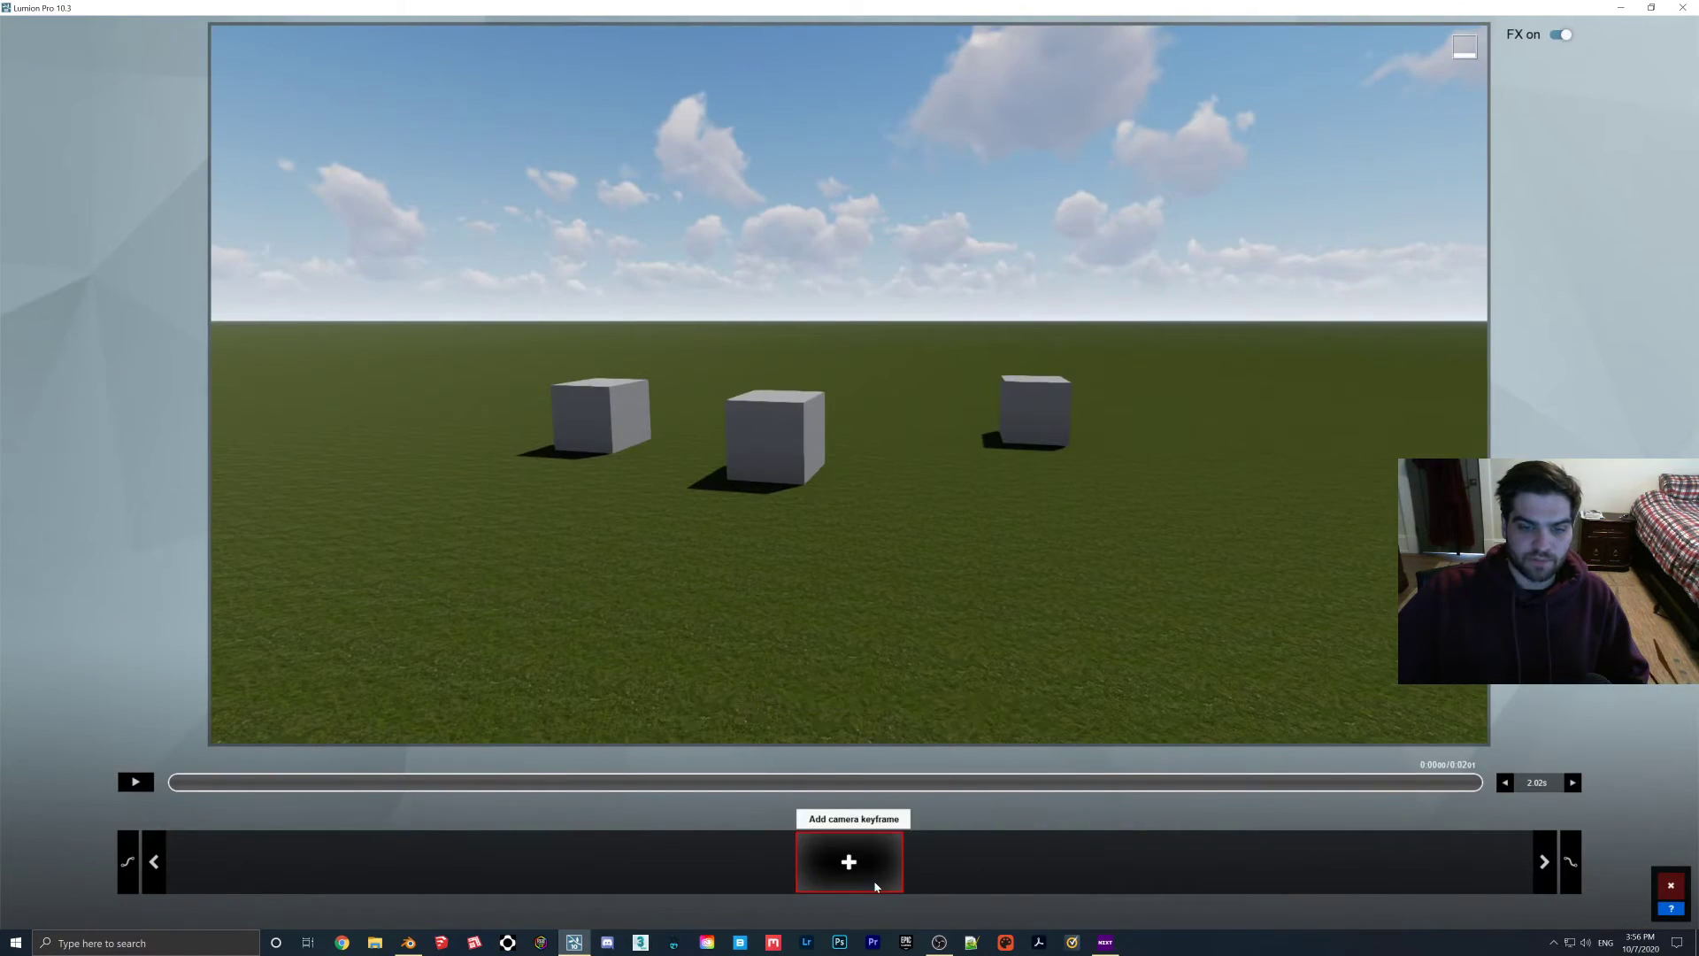
pyautogui.click(849, 862)
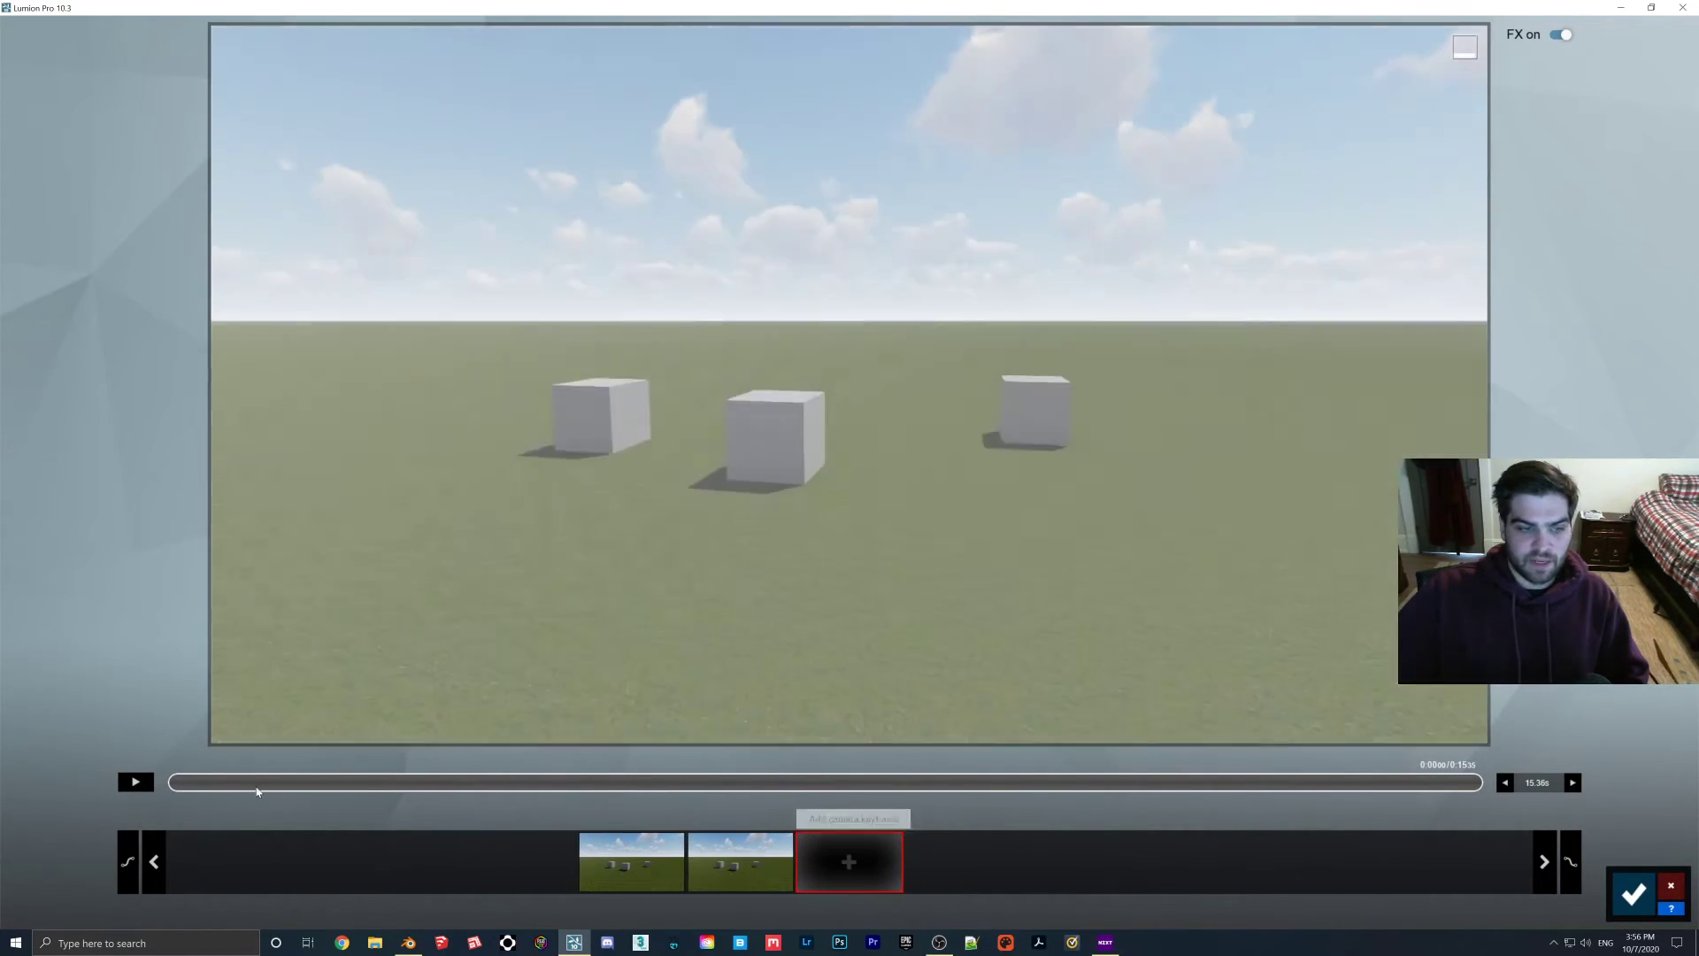
pyautogui.click(137, 782)
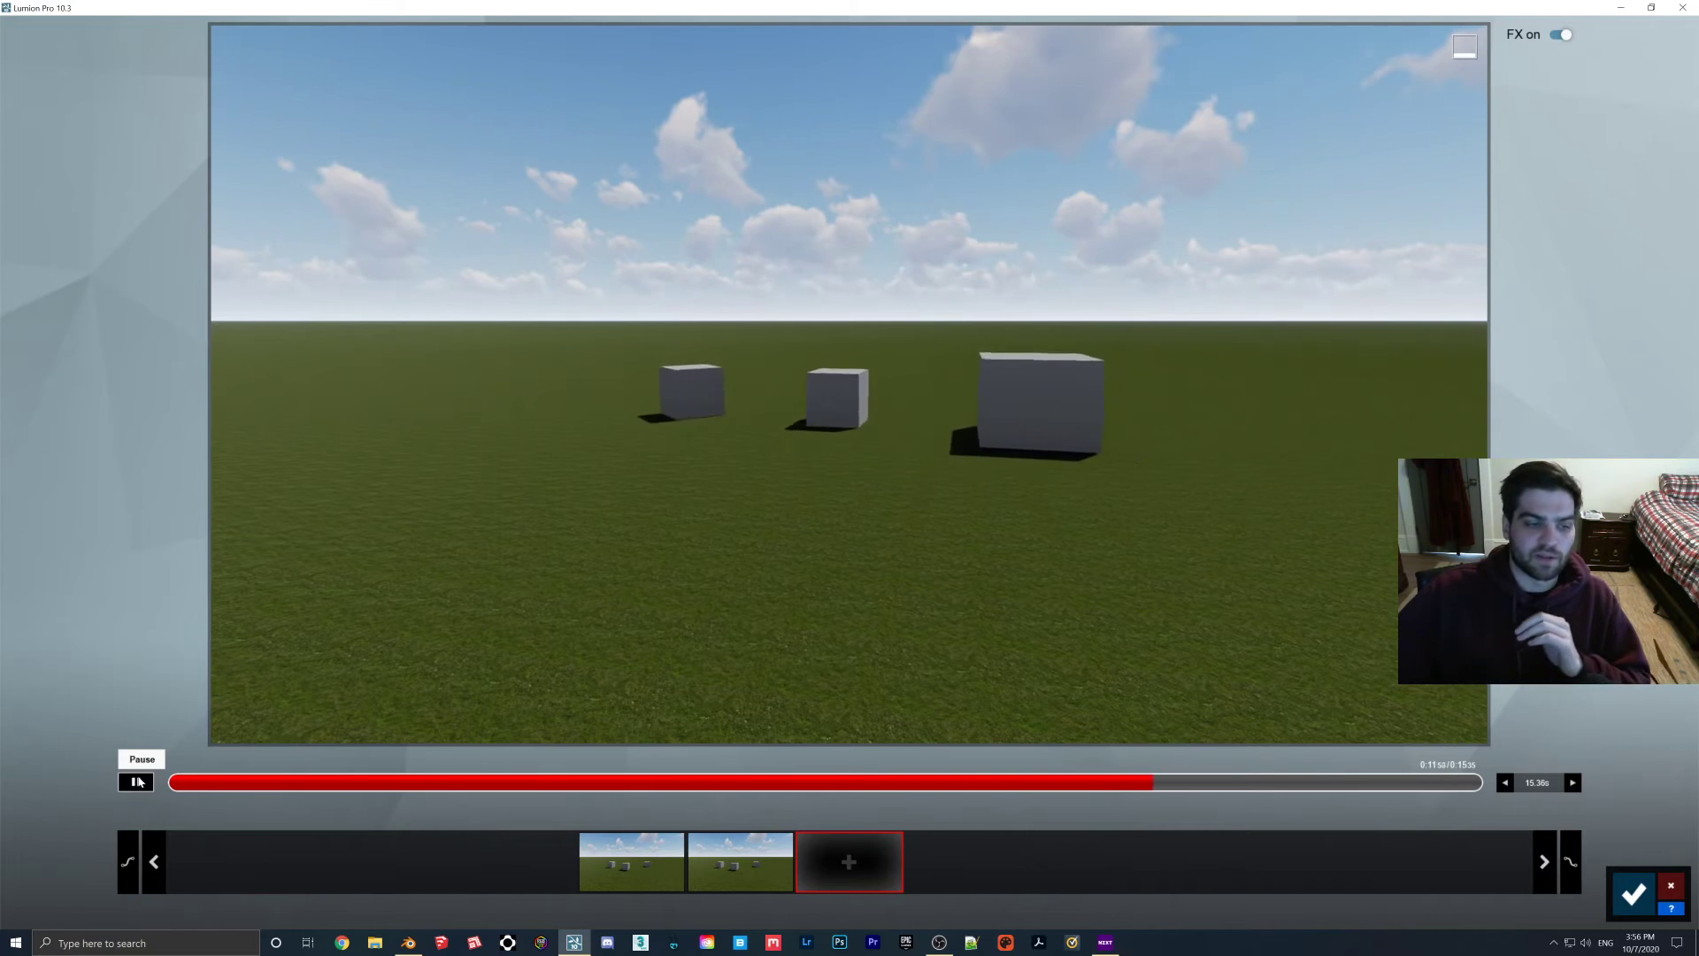
pyautogui.click(137, 782)
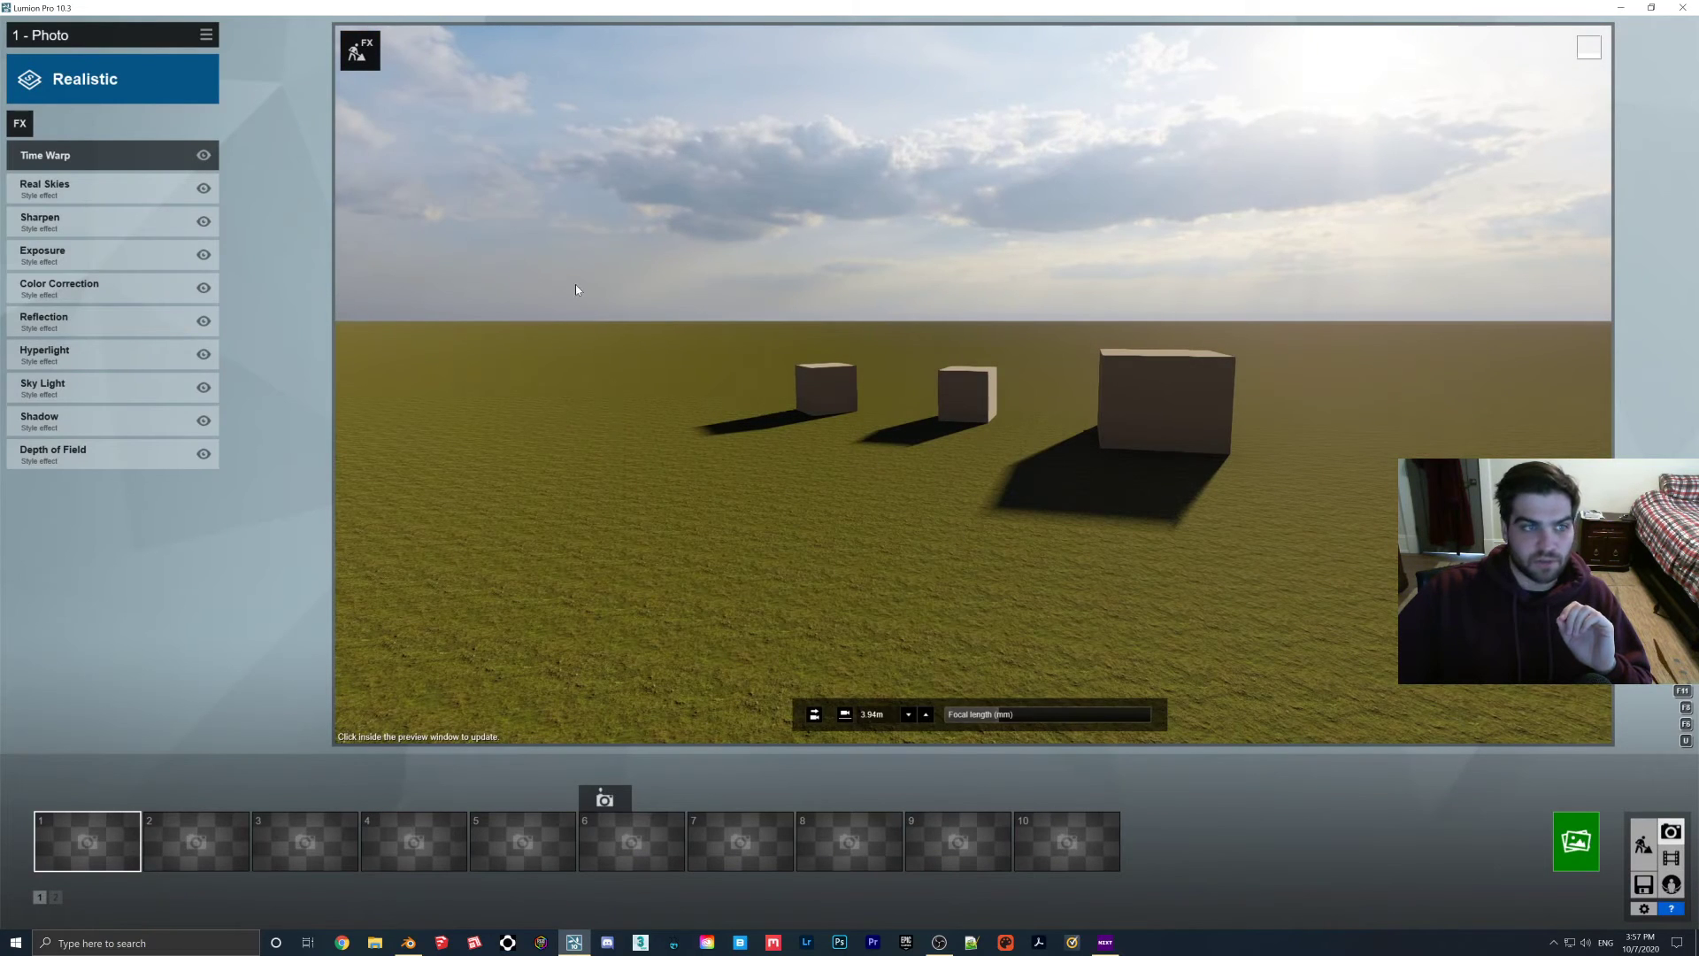
# Replace the photo's Time Warp with a fresh Time Warp effect from FX > Animation and refresh the preview.
pyautogui.click(79, 155)
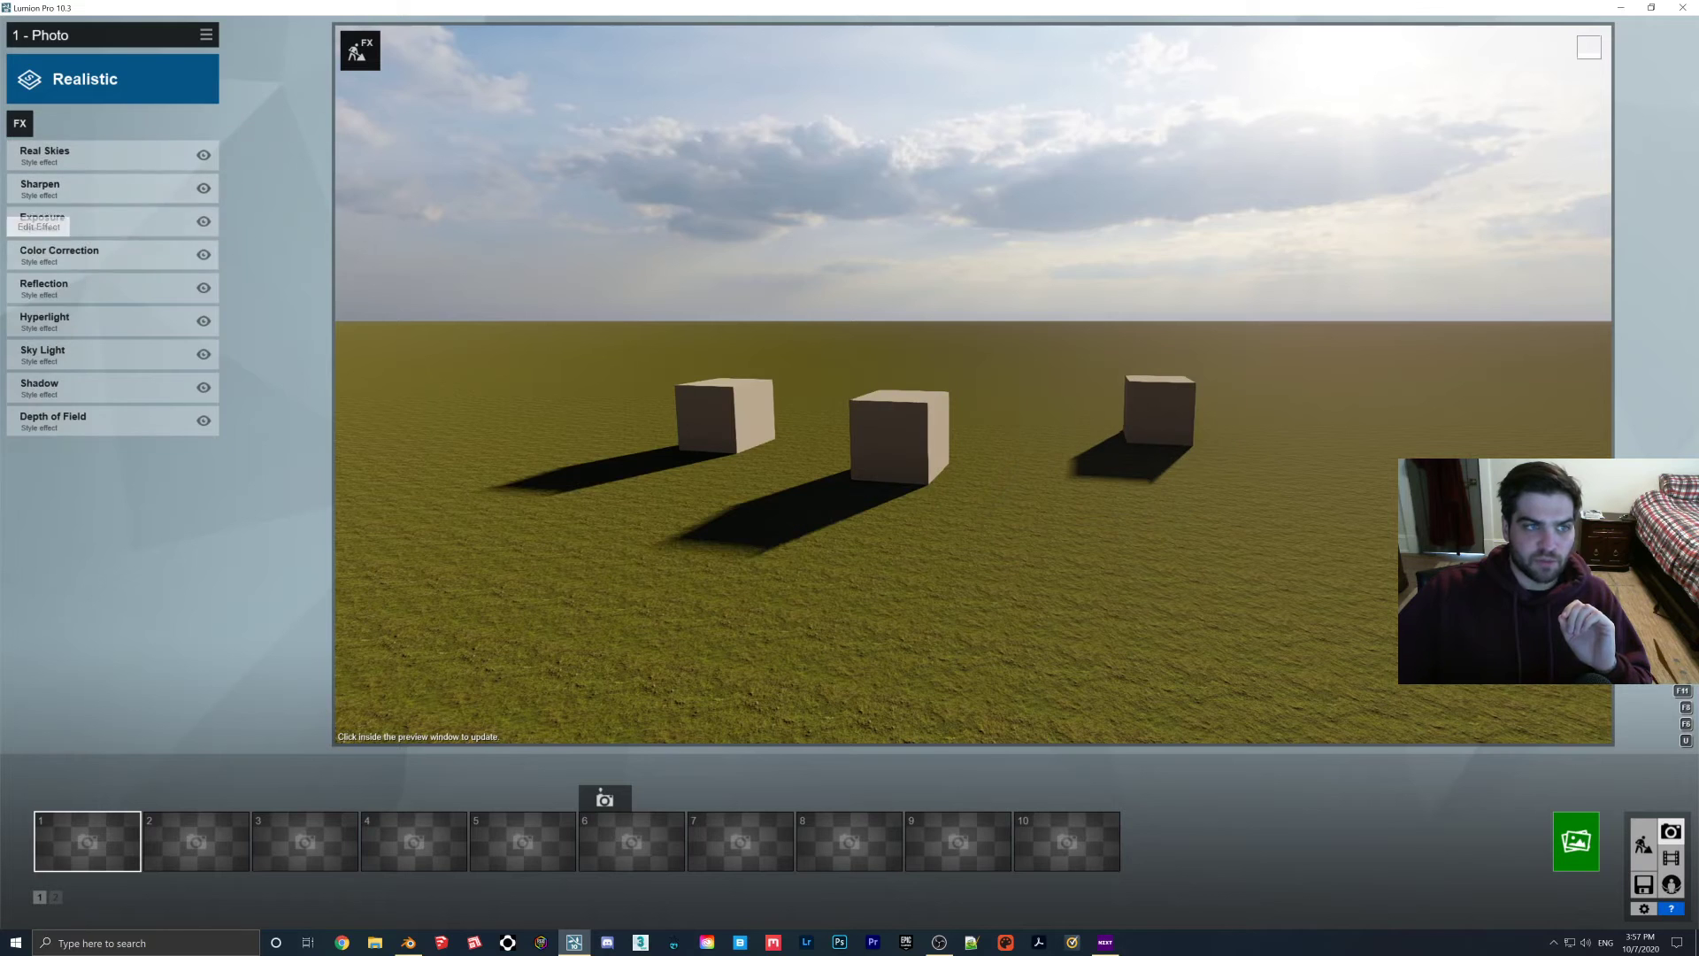
pyautogui.click(775, 450)
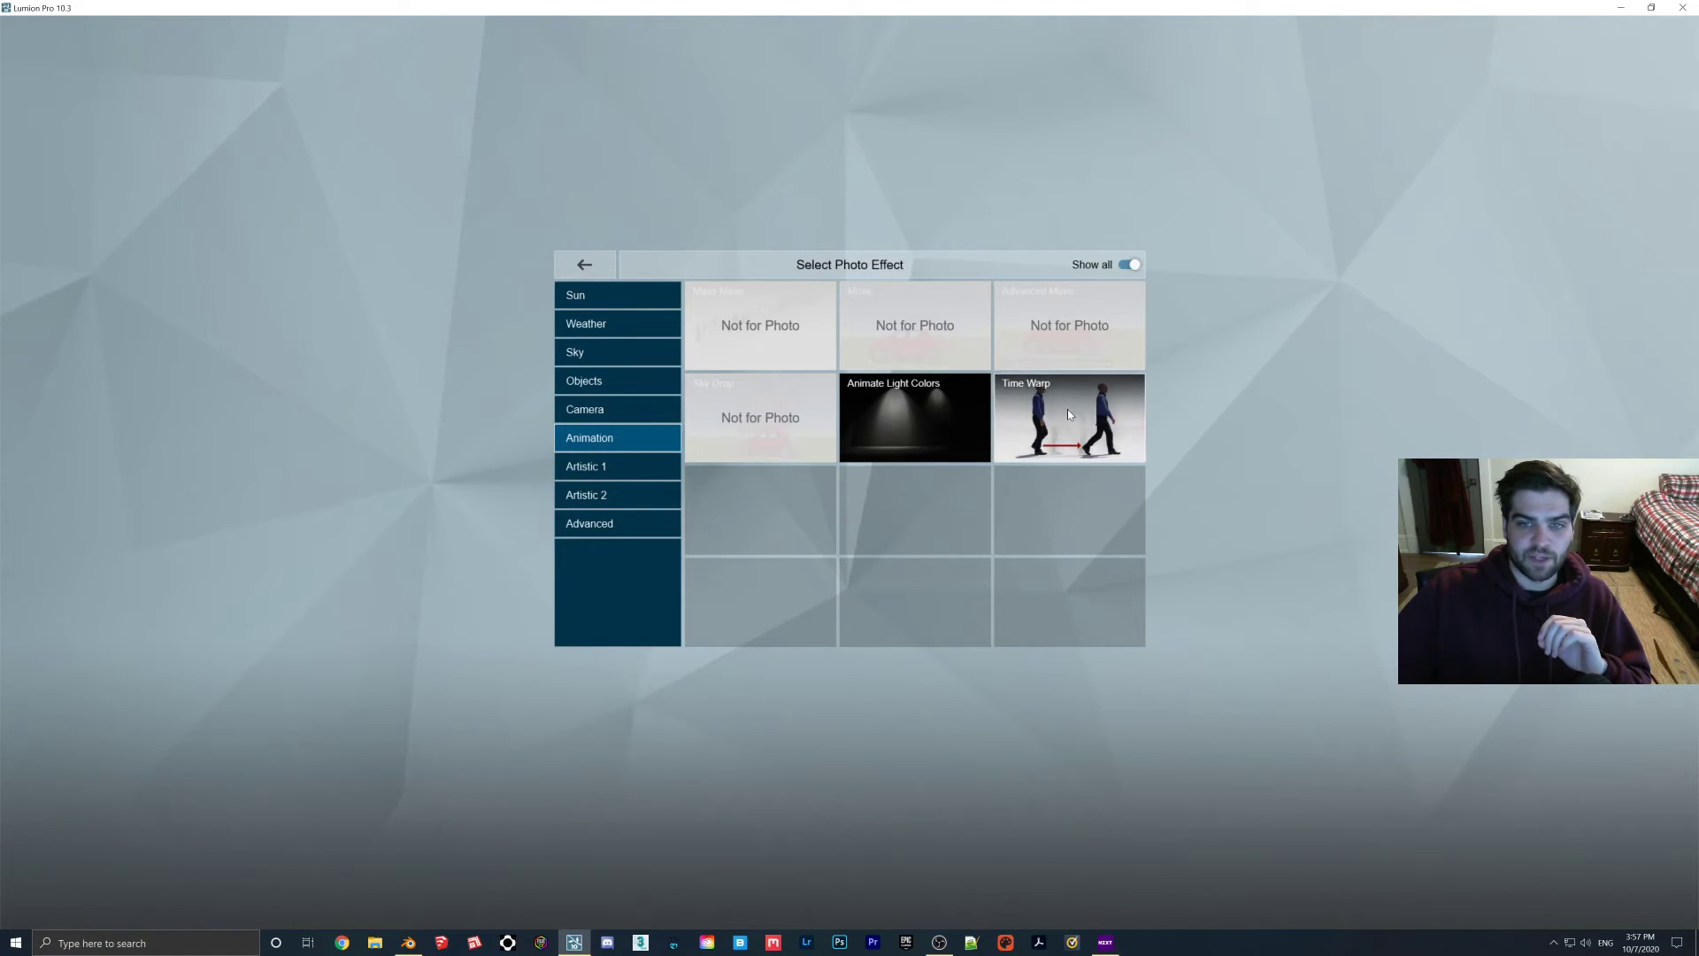
pyautogui.click(1069, 417)
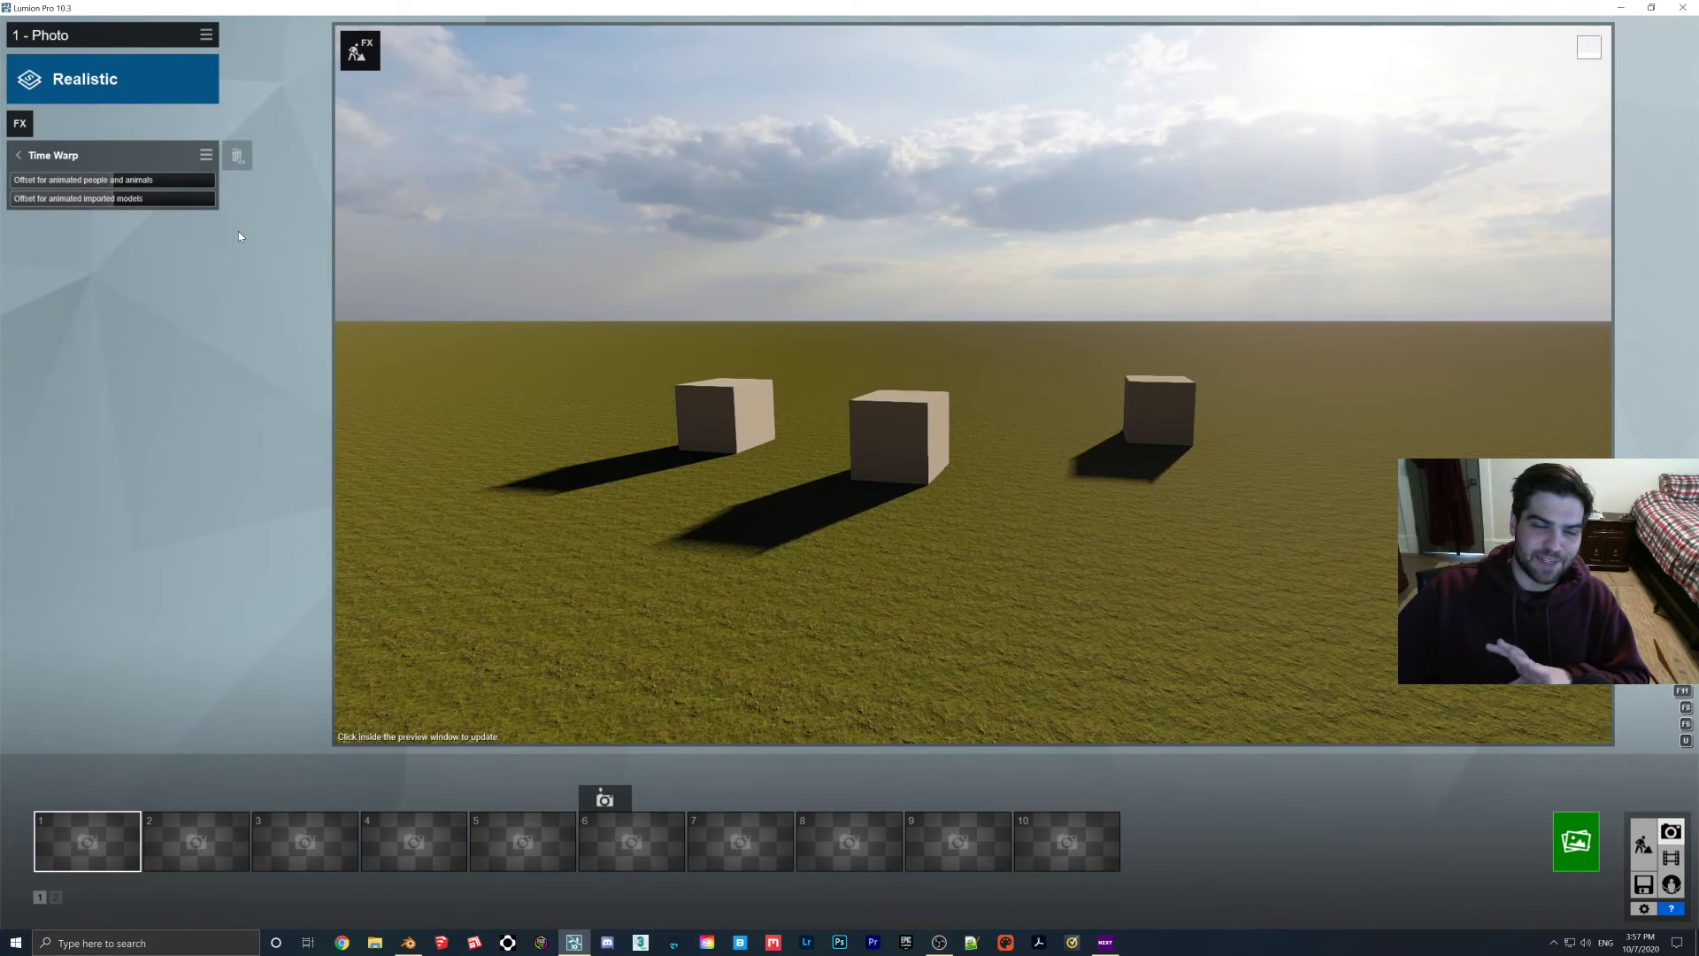
pyautogui.click(878, 410)
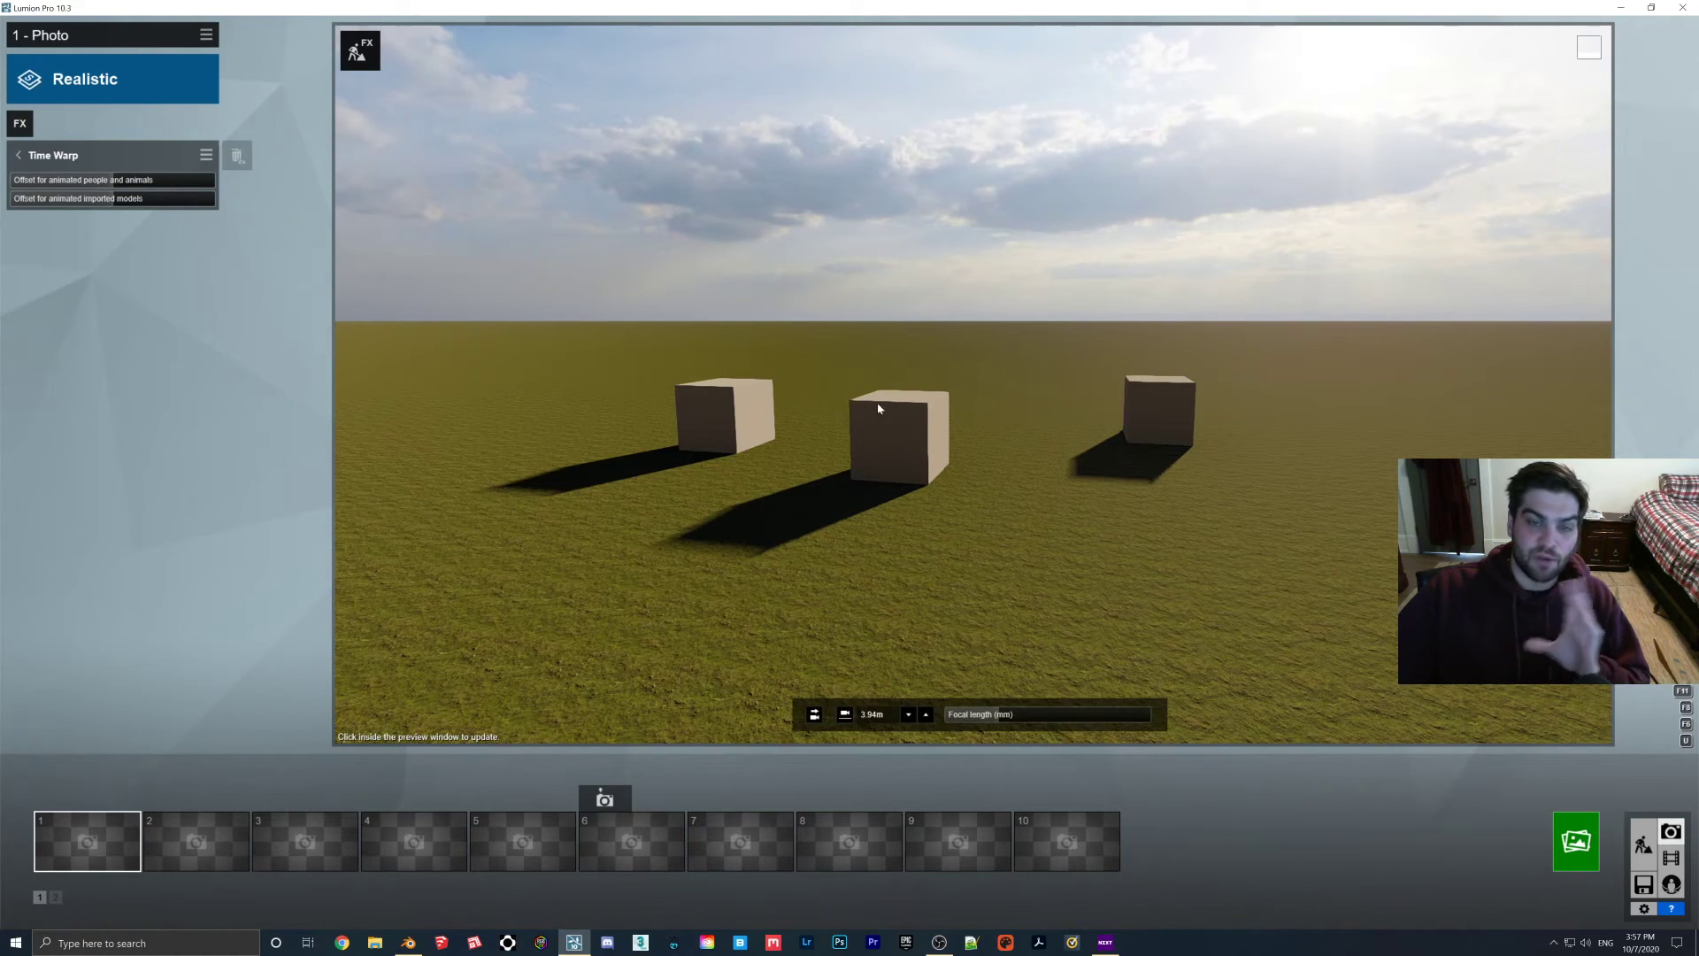
pyautogui.moveTo(938, 474)
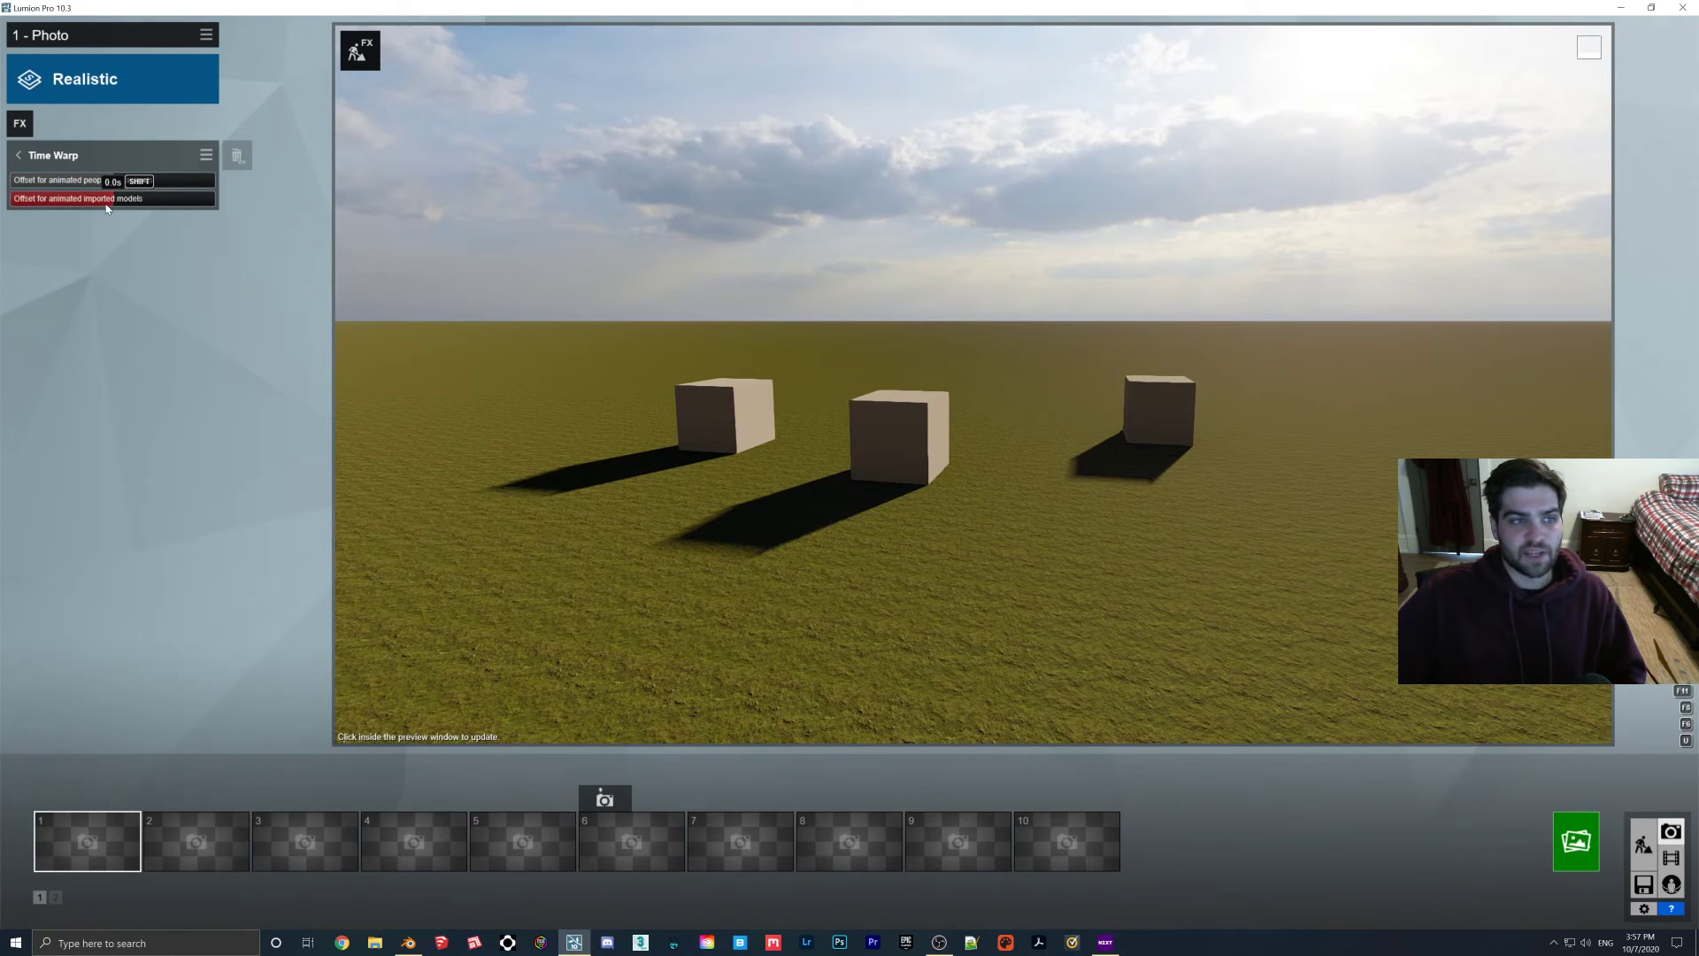
# Shift 'Offset for animated imported models' slightly forward and update the preview to show the new poses.
pyautogui.moveTo(108, 181); pyautogui.dragTo(179, 181)
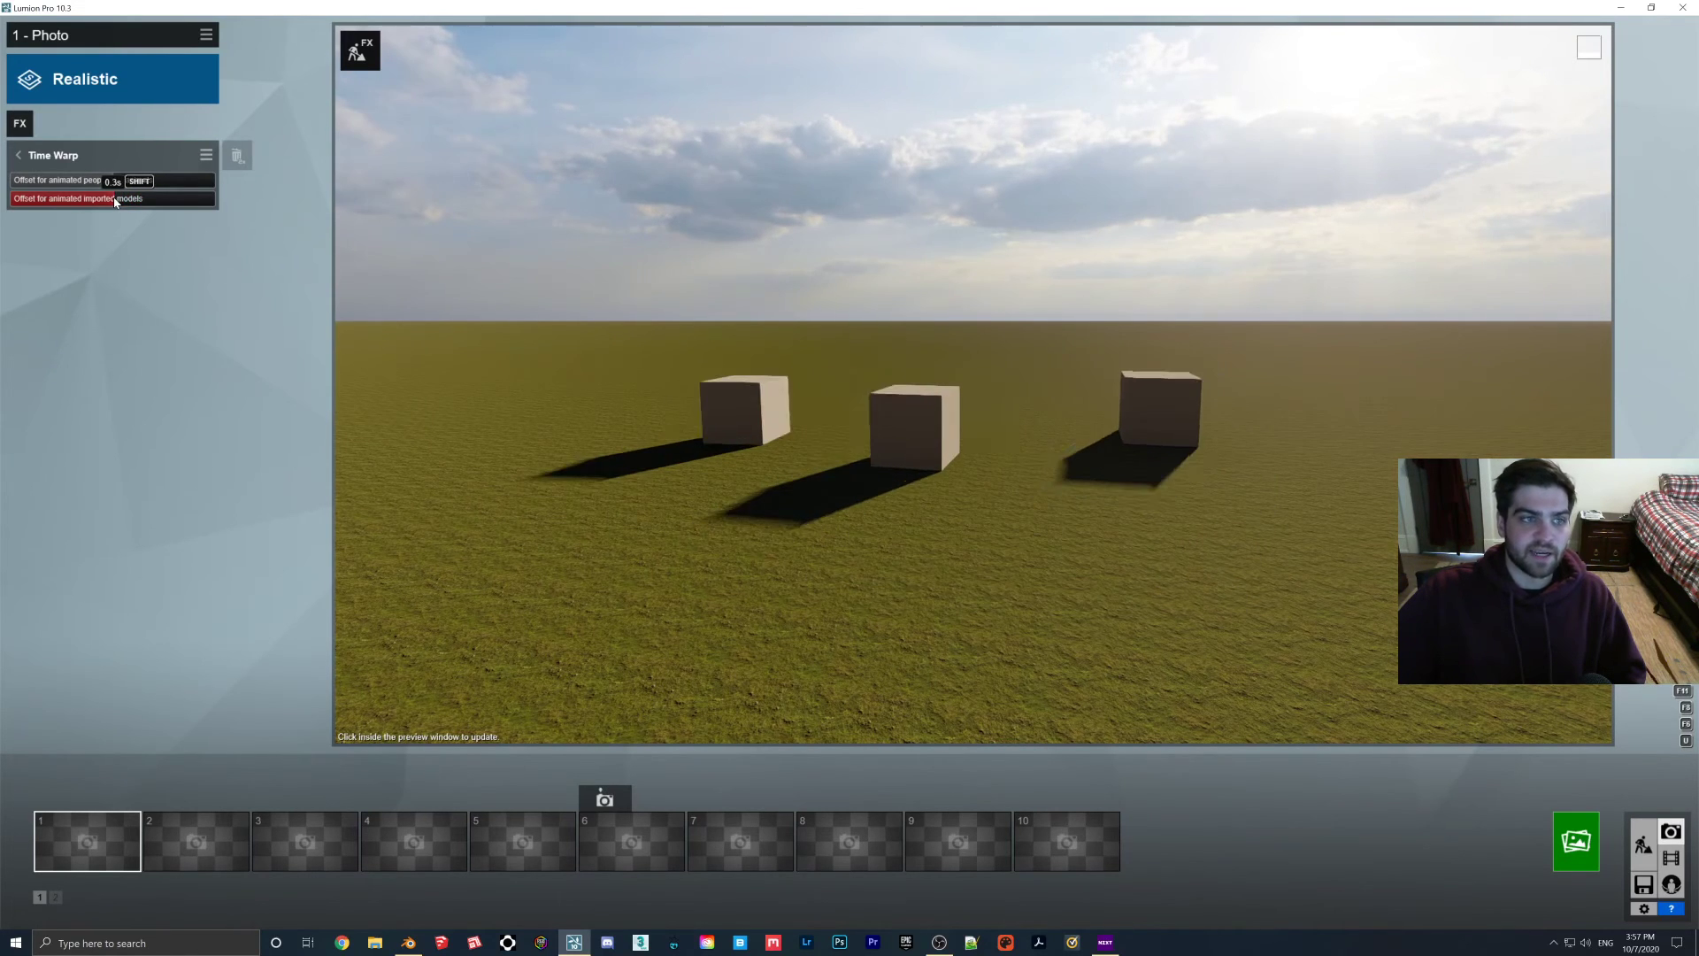
pyautogui.click(746, 296)
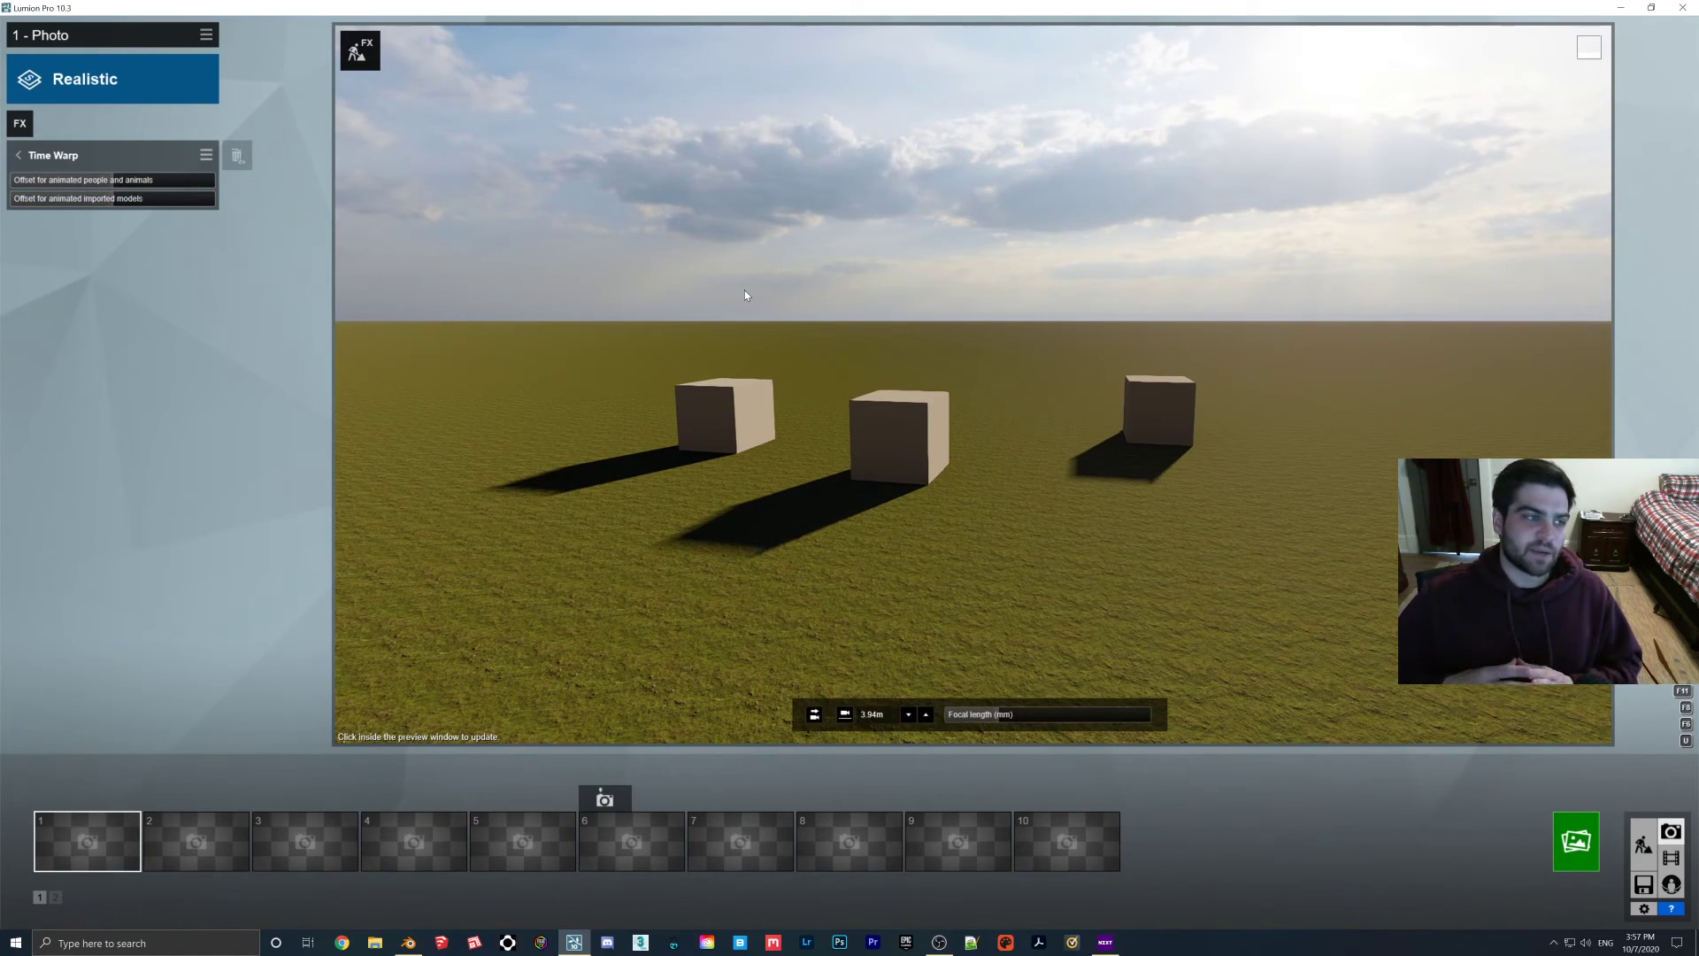